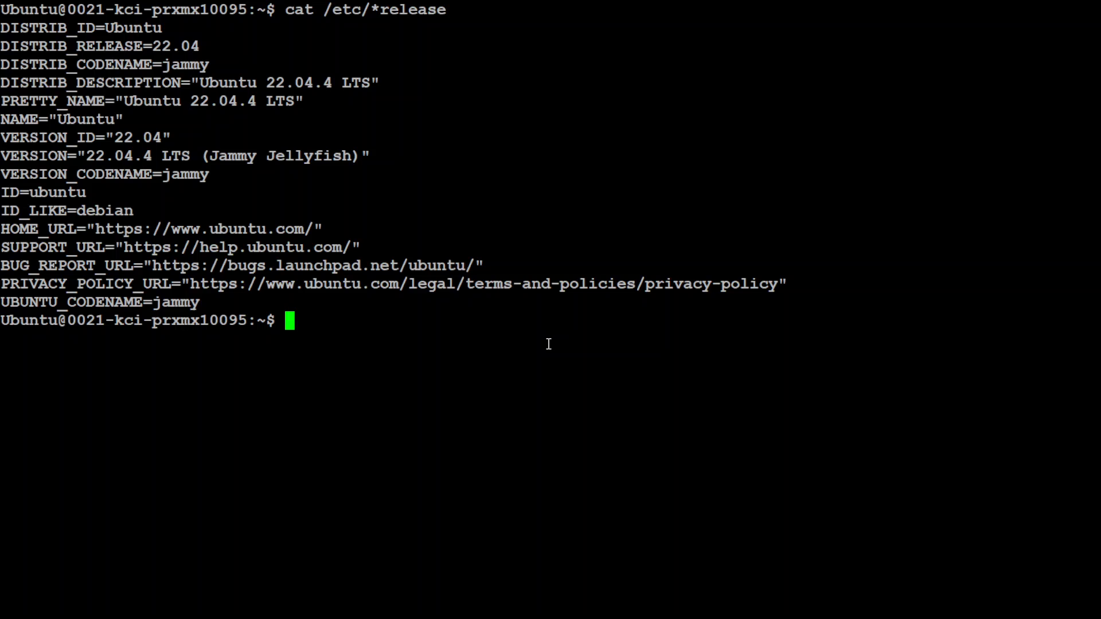
Run nvidia-smi to check the GPU status
text(nvidia-smi)
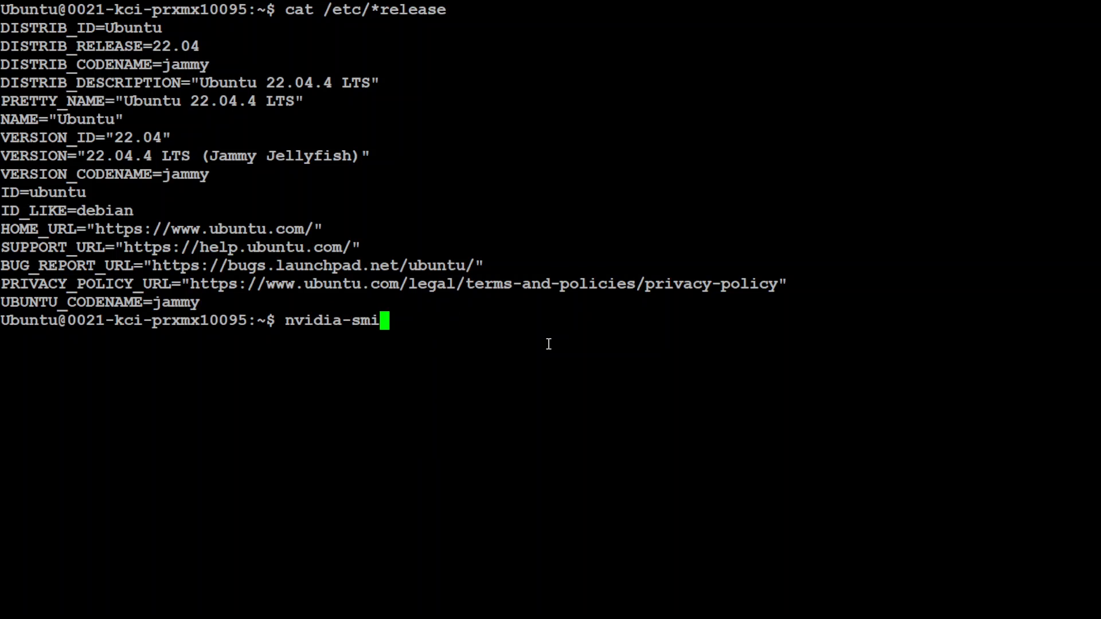
key(Return)
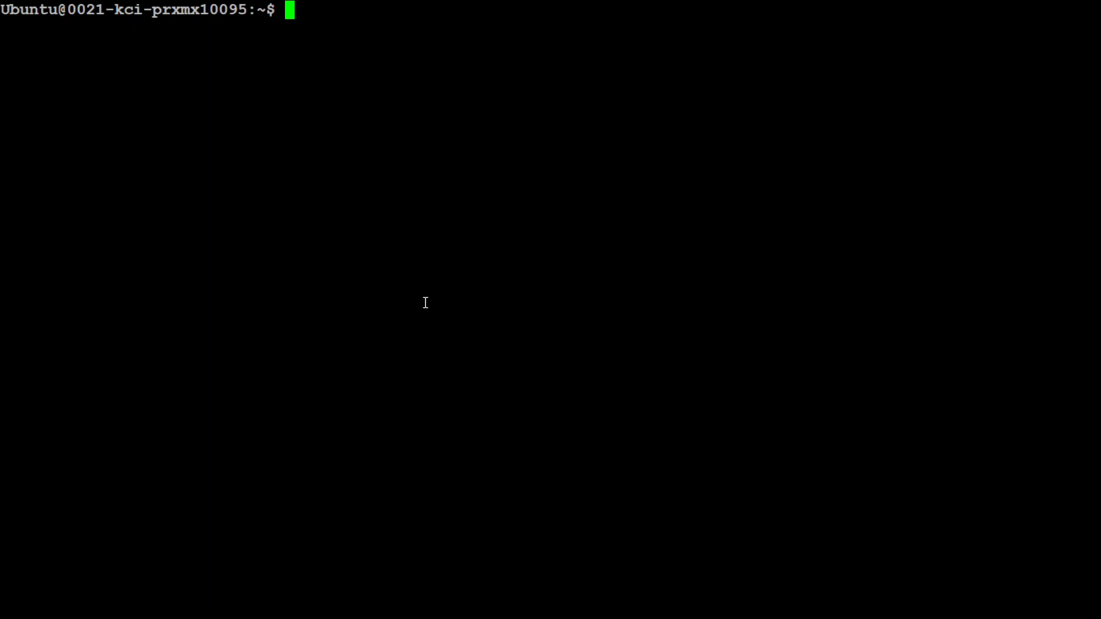
Create and activate the Python 3.11 localgem conda env, then apt-install pipx, confirming with Y
text(conda create -n localgem python=3.11 -y && conda activate localgem)
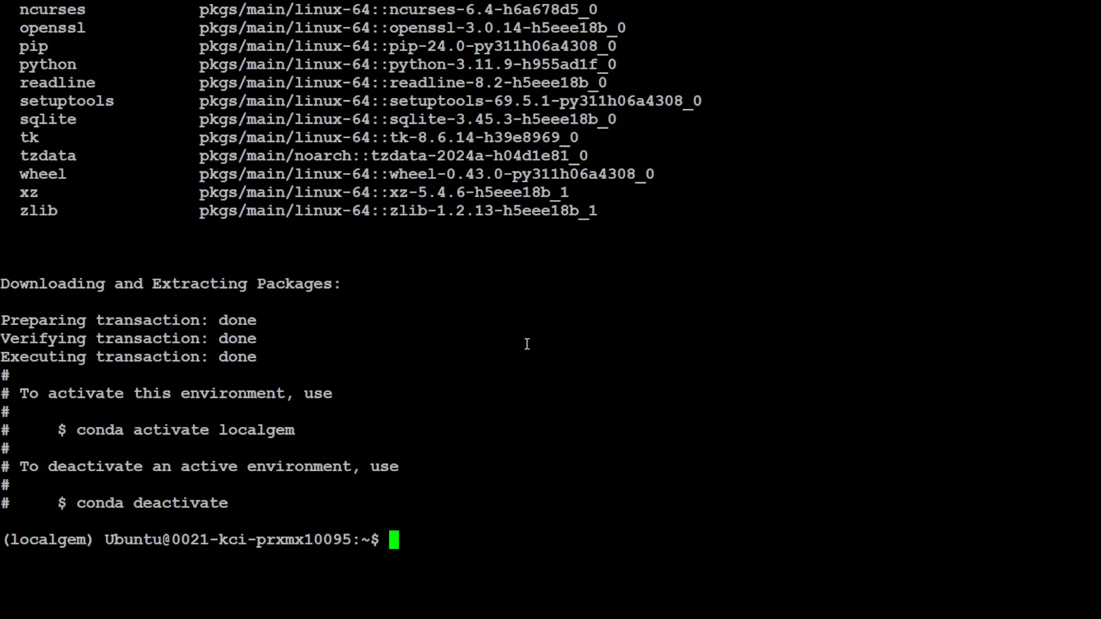
text(sudo apt update && sudo apt install pipx)
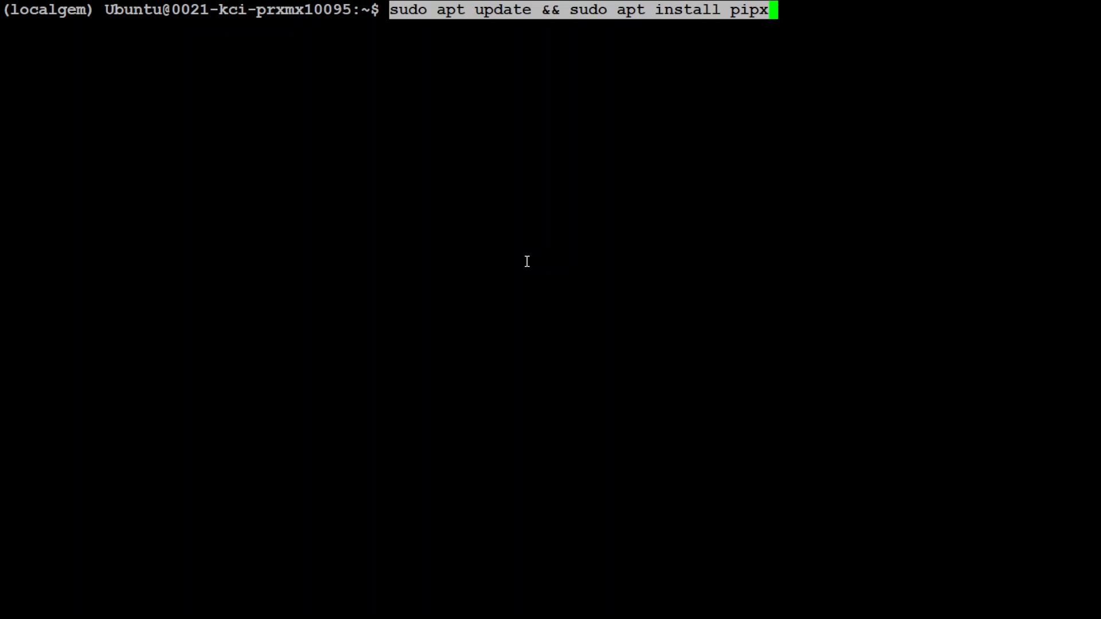
key(Return)
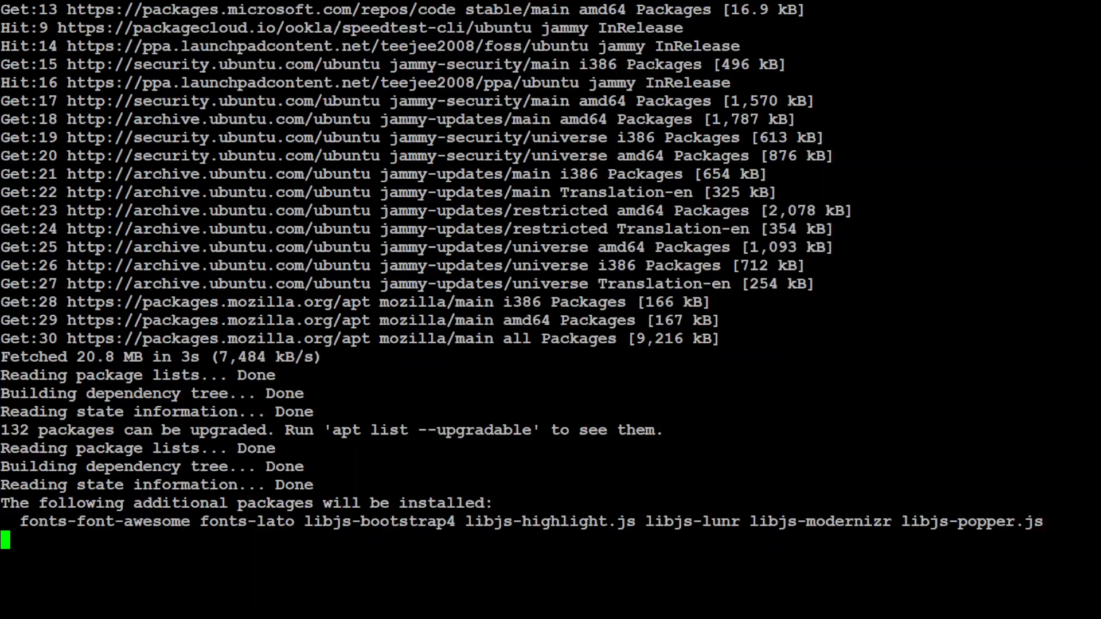
scroll(down, 3)
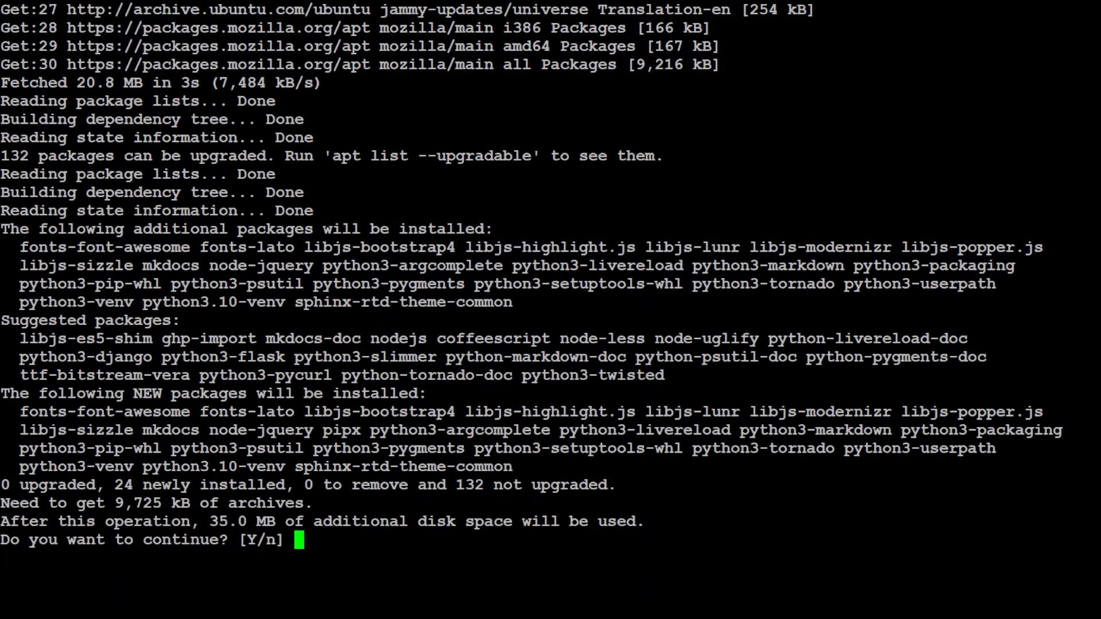
text(Y)
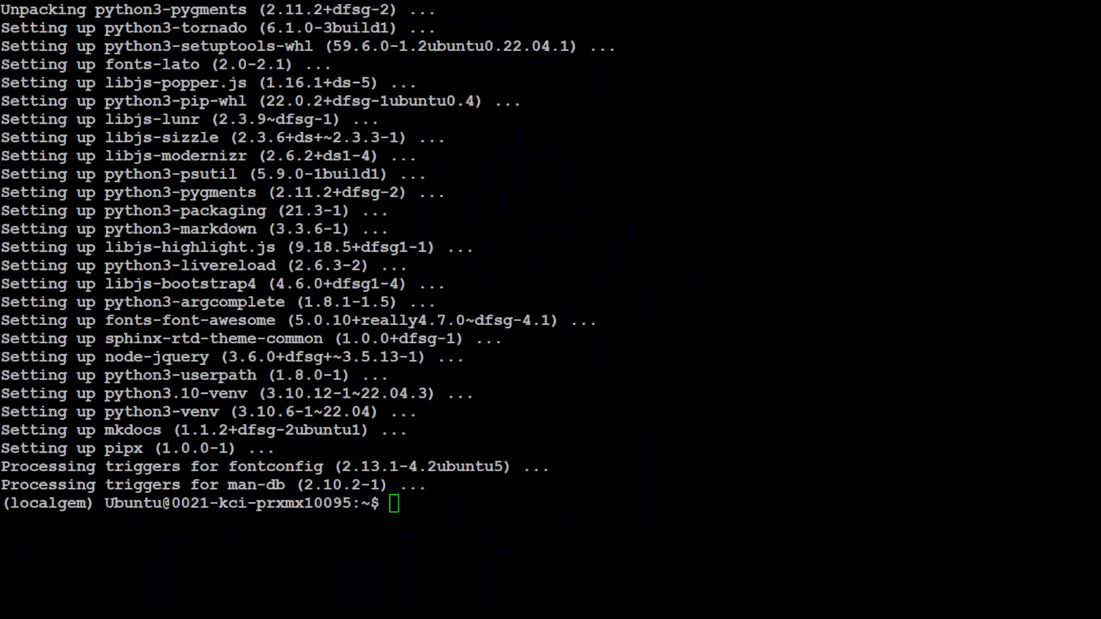
Add pipx's app folder to PATH with pipx ensurepath and reload ~/.bashrc
text(pipx ensurepath)
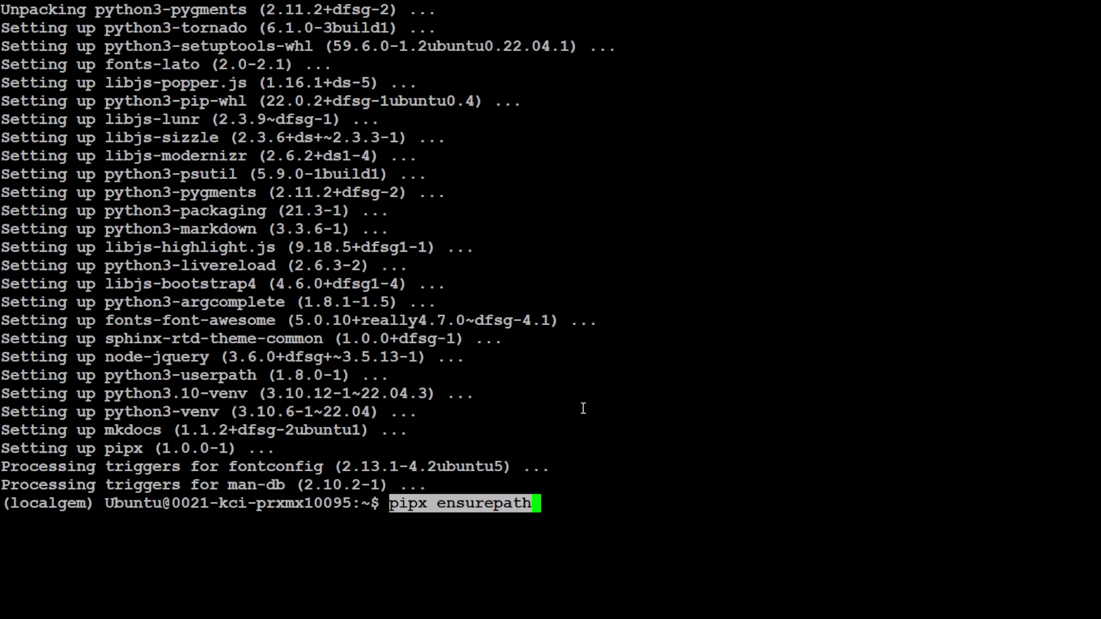
key(Return)
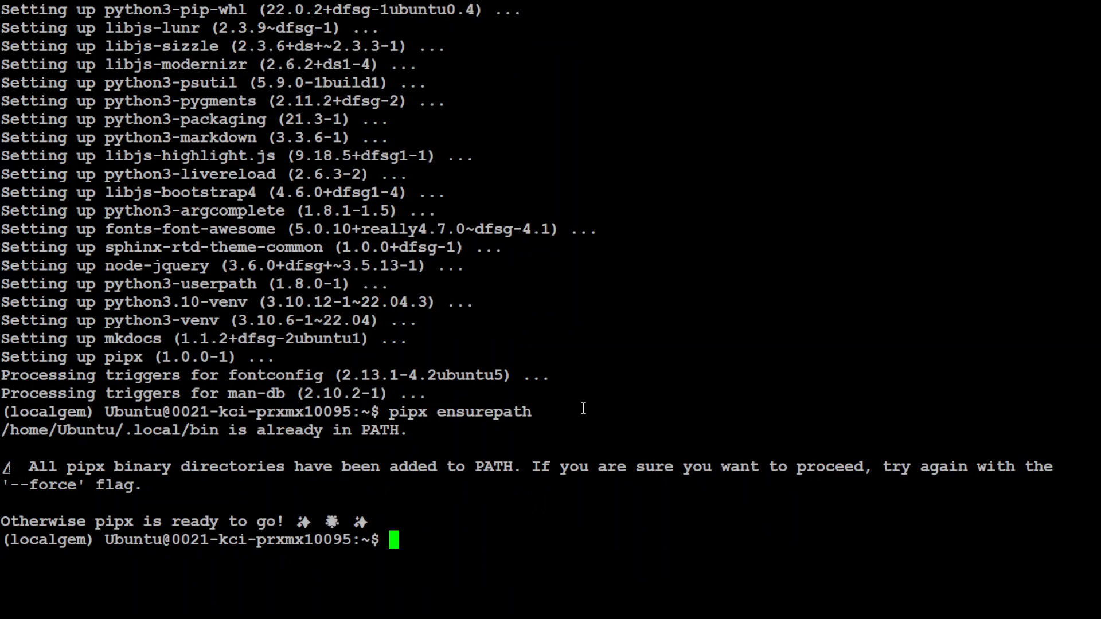
mouse_move(861, 473)
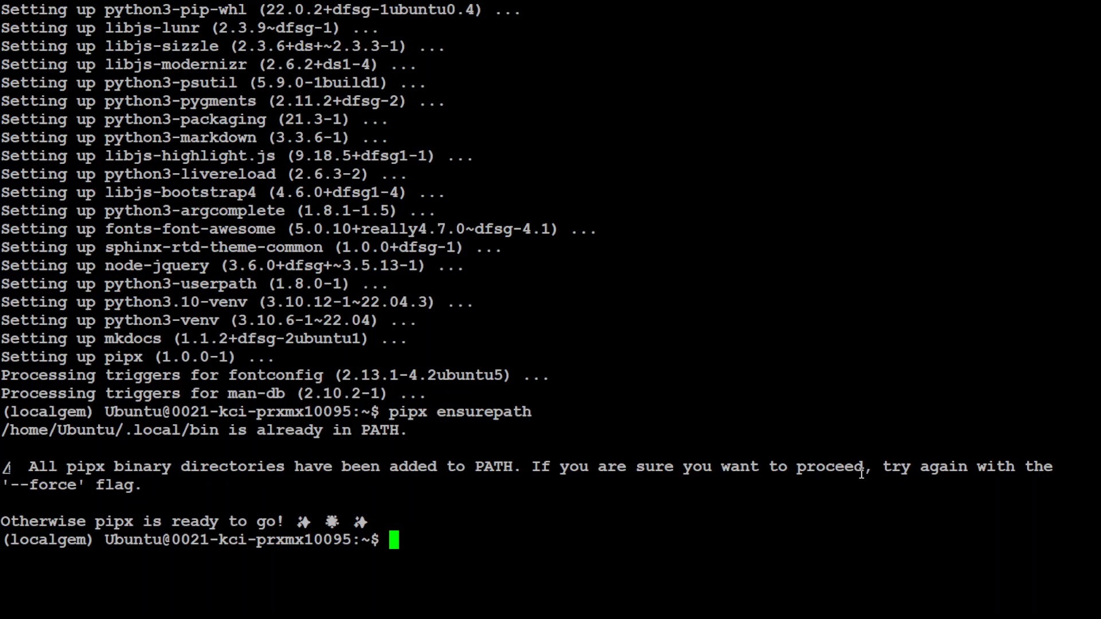
mouse_move(535, 510)
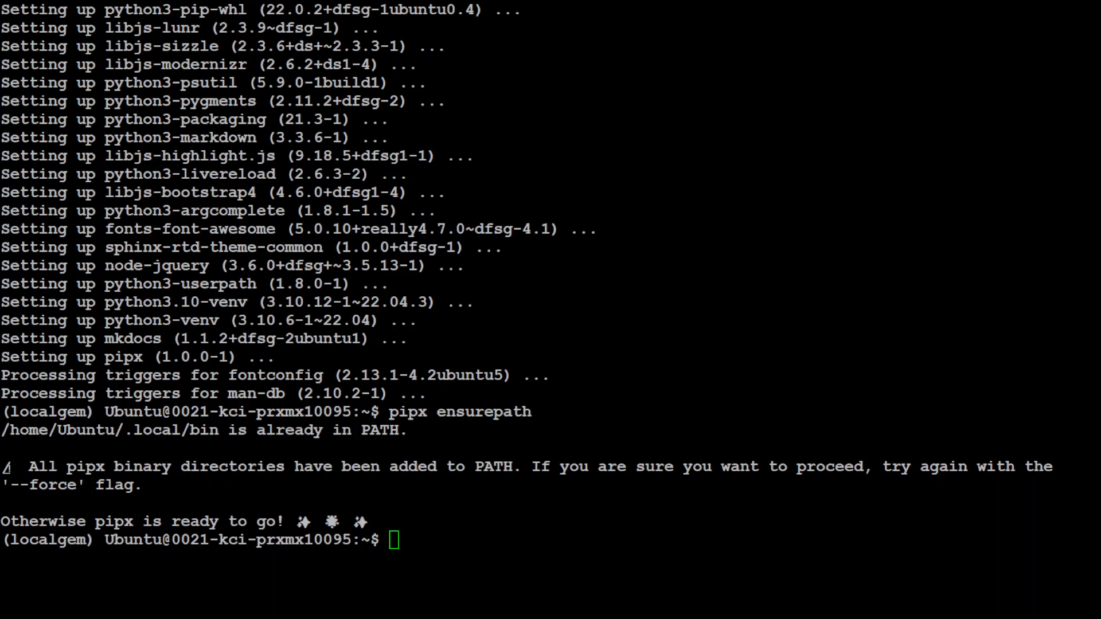
text(source ~/.bashrc)
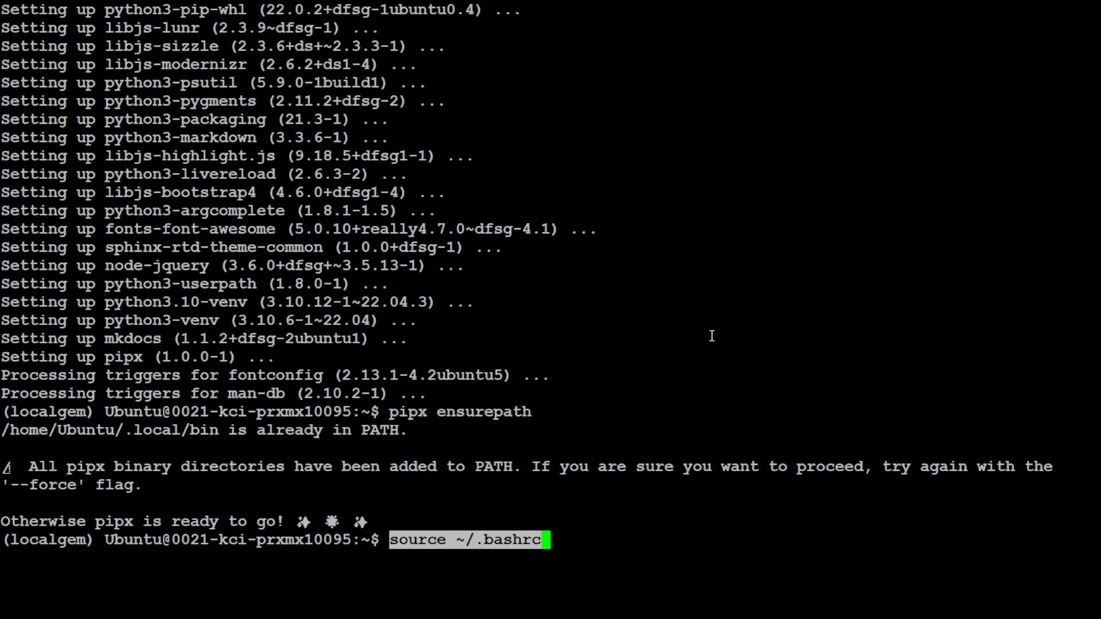
key(Return)
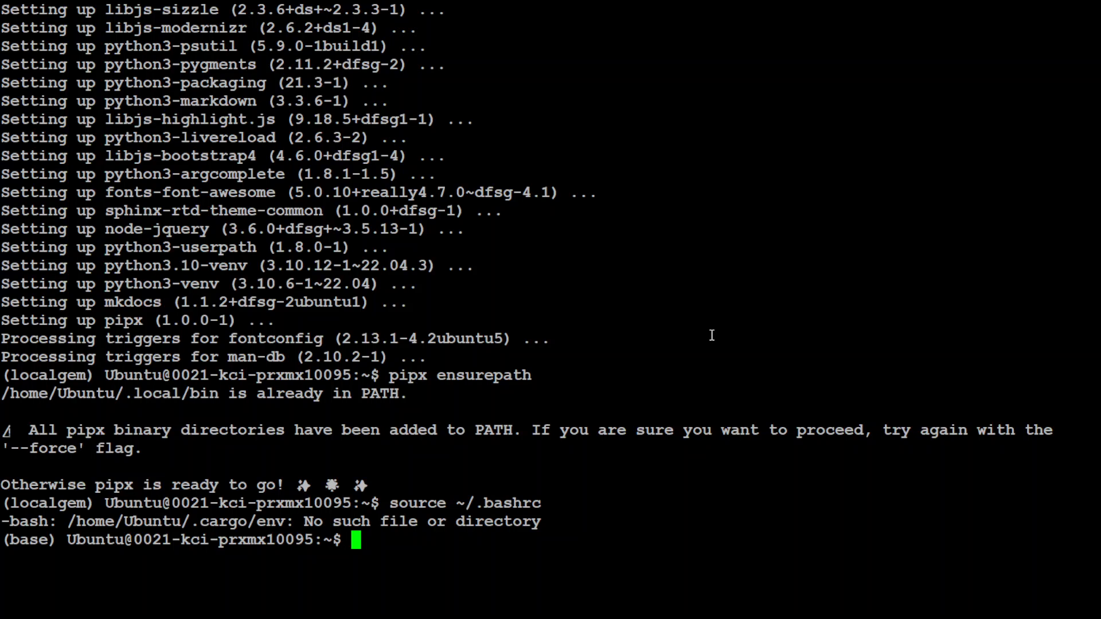
Leave the base conda environment to return to localgem, discarding a half-typed command
text(conda dea)
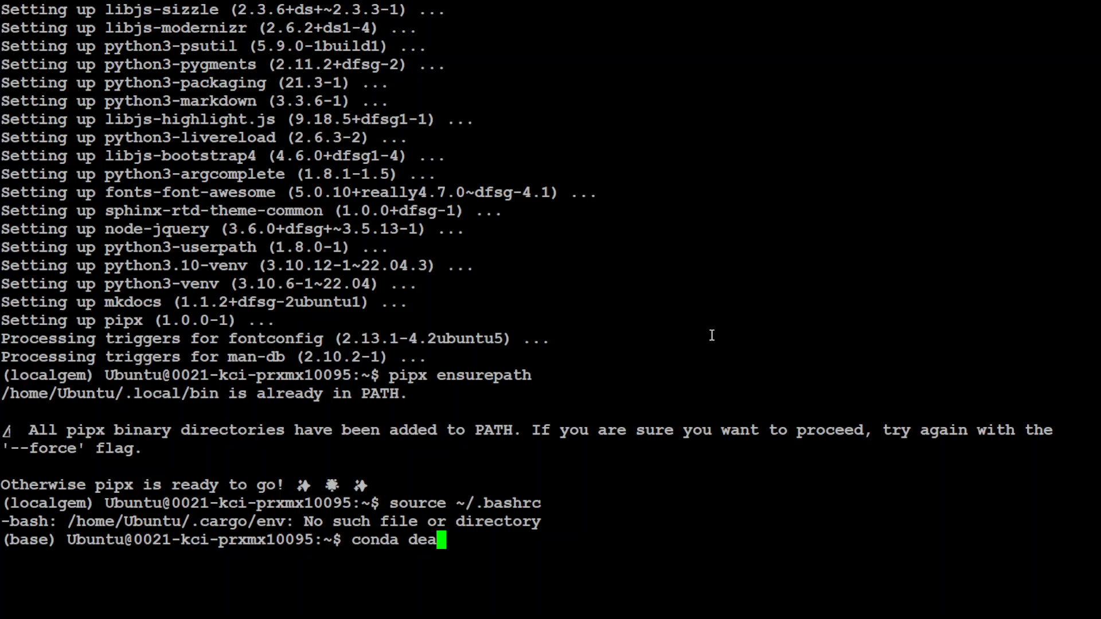
key(Return)
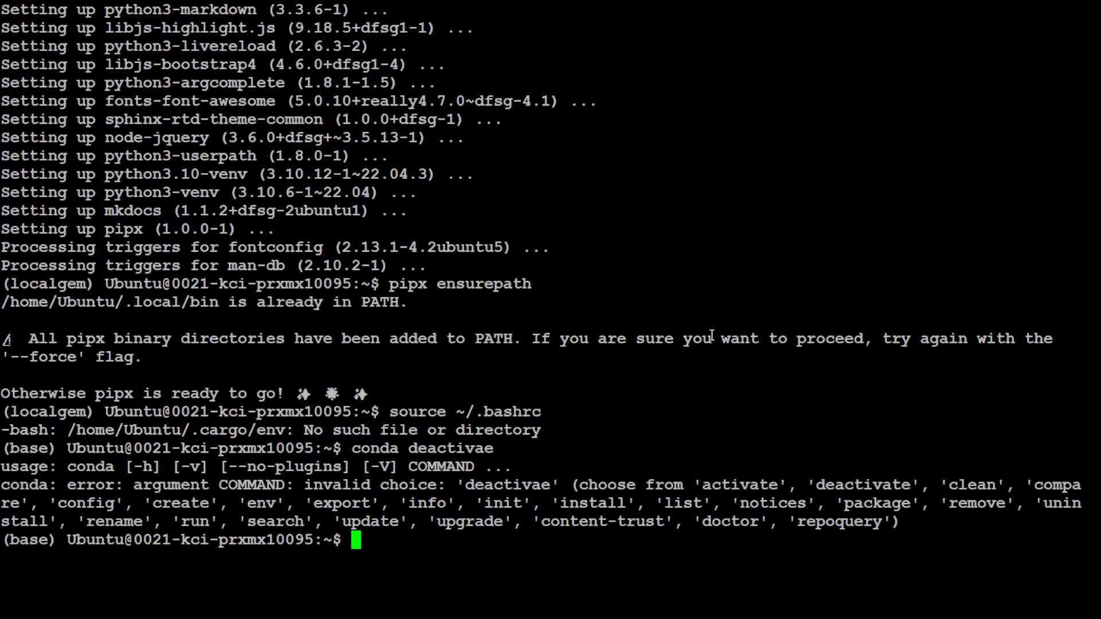
text(conda e)
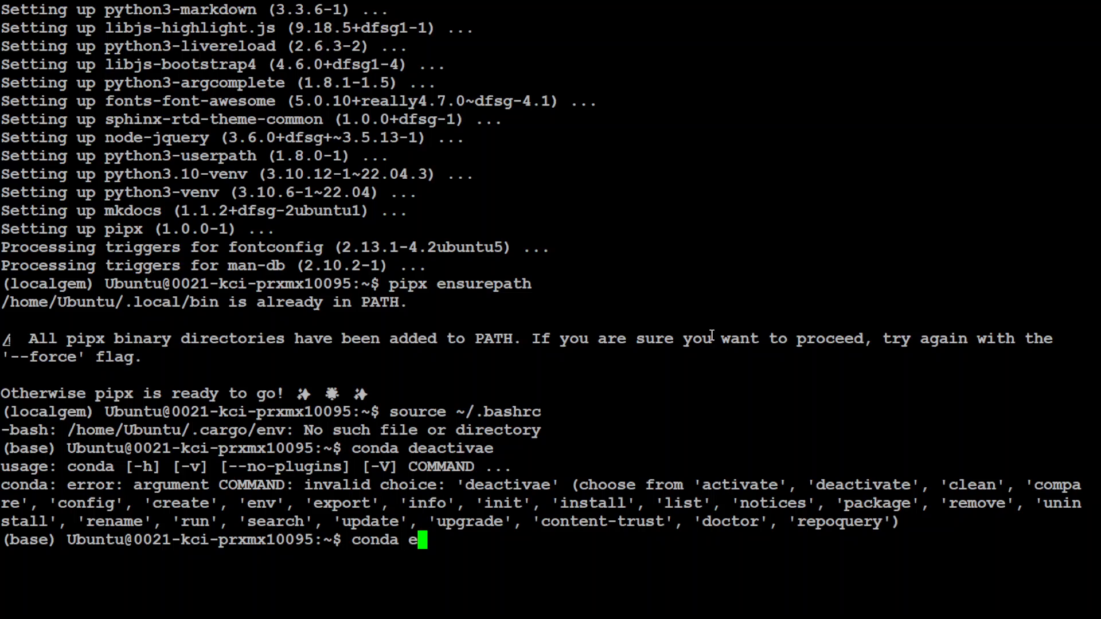
key(Return)
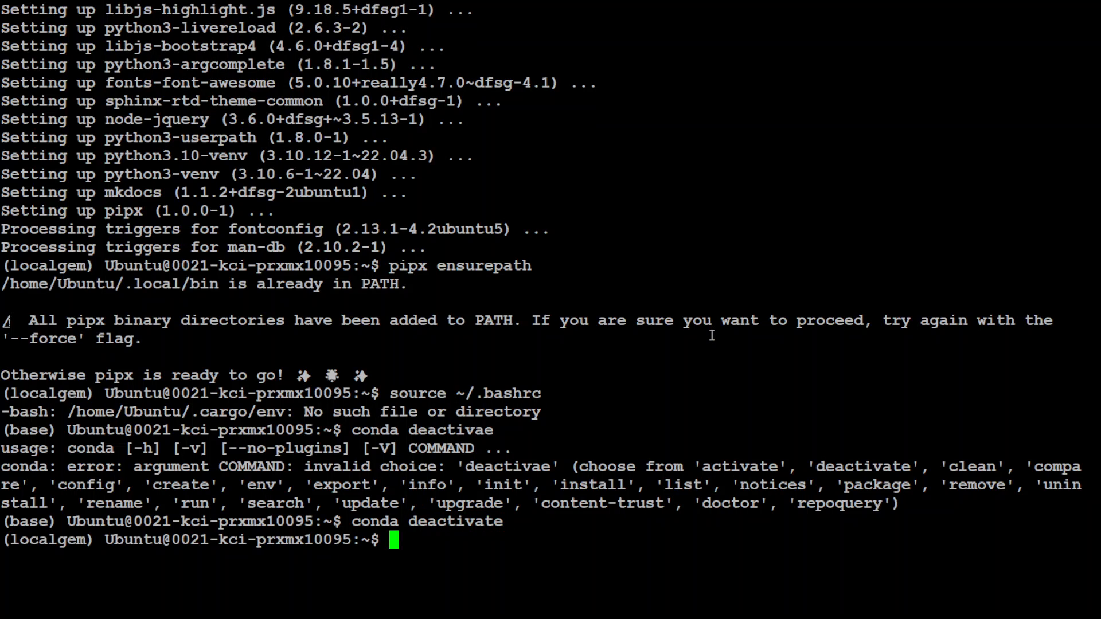
text(conda d)
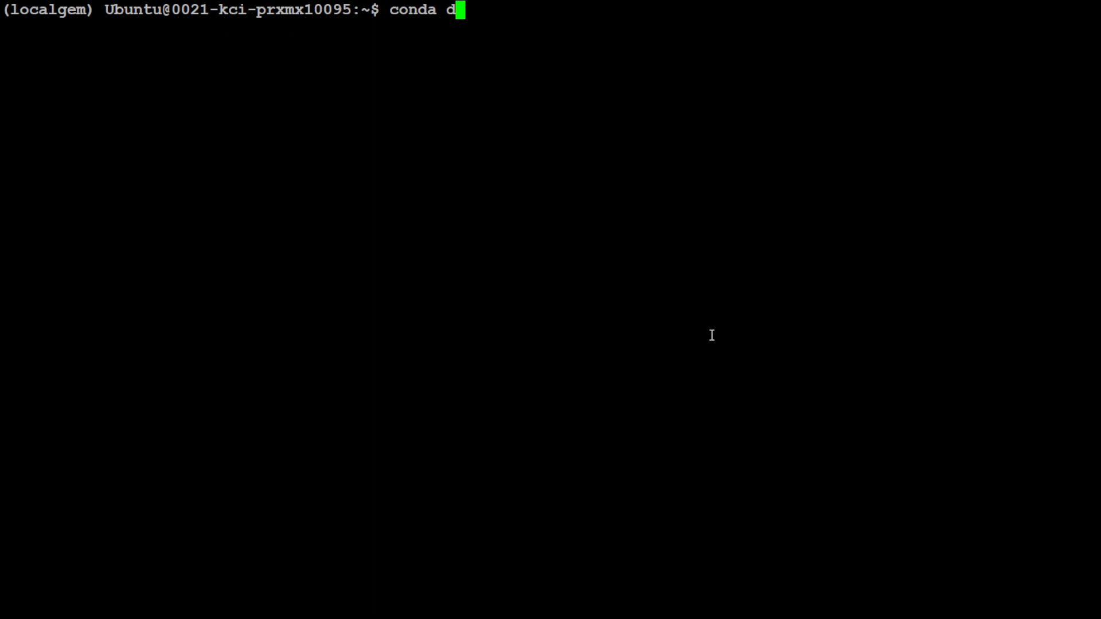
key(BackSpace)
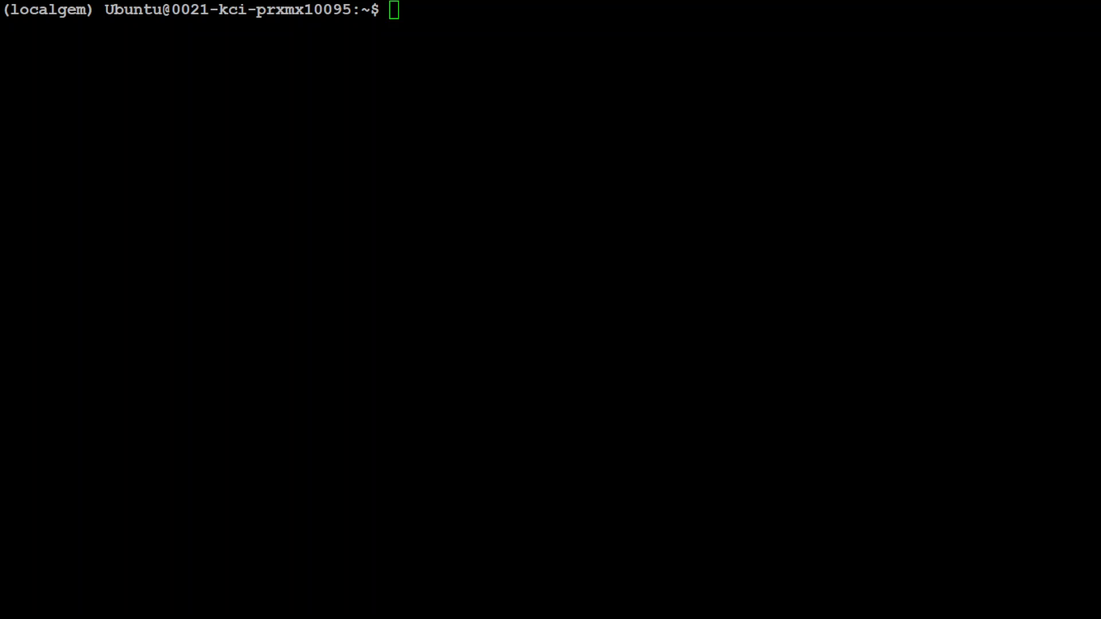
Install local-gemma with CUDA extras through pipx
text(pipx install local-gemma"[cuda]")
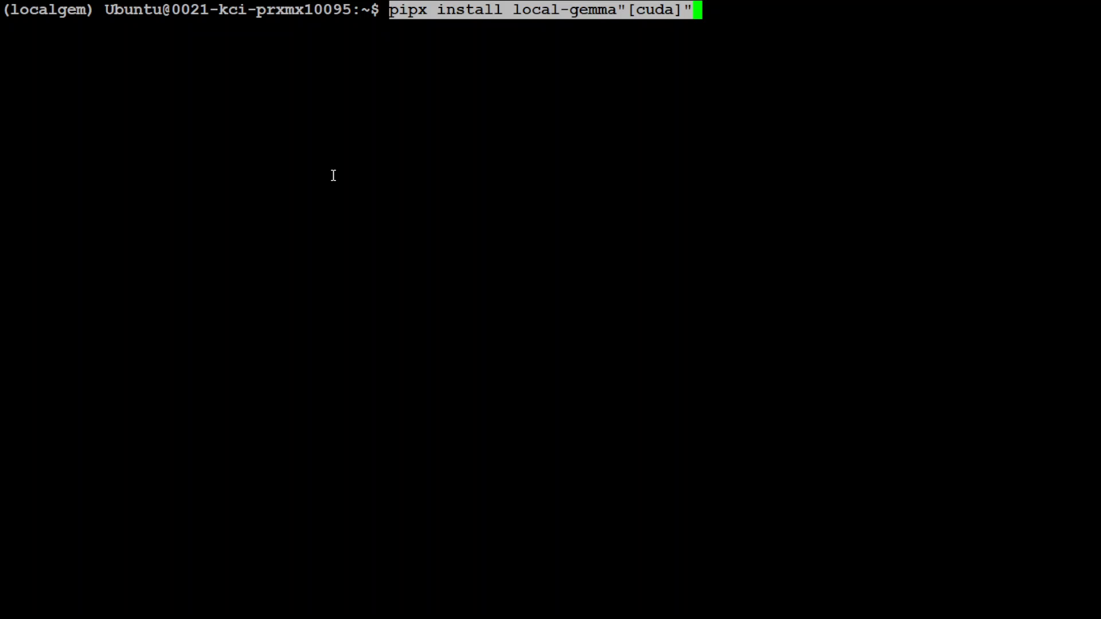
mouse_move(598, 26)
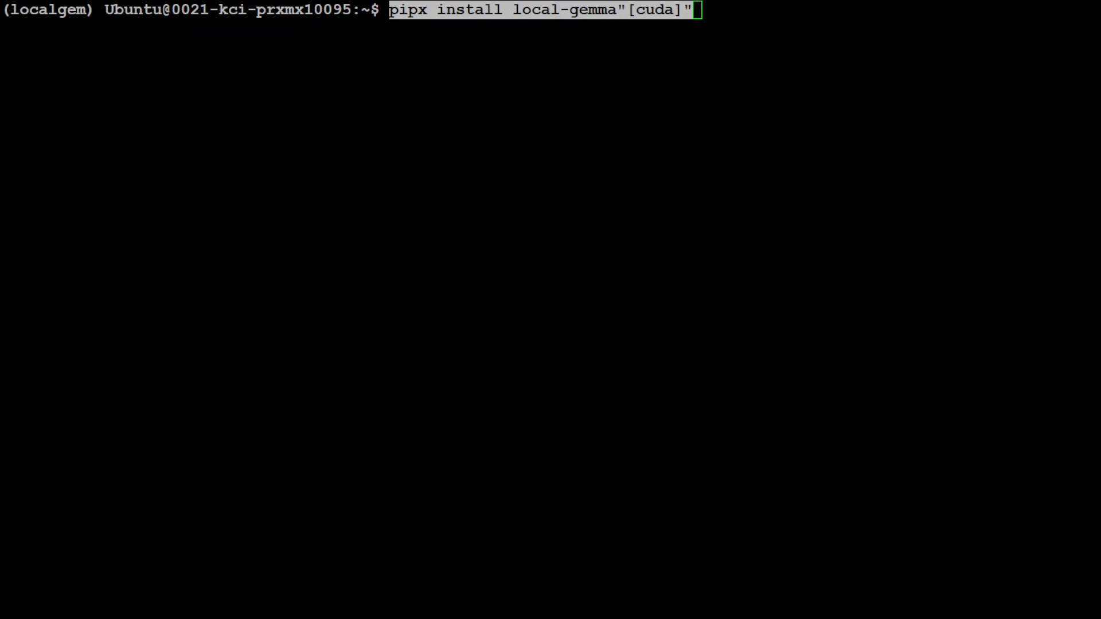
key(Return)
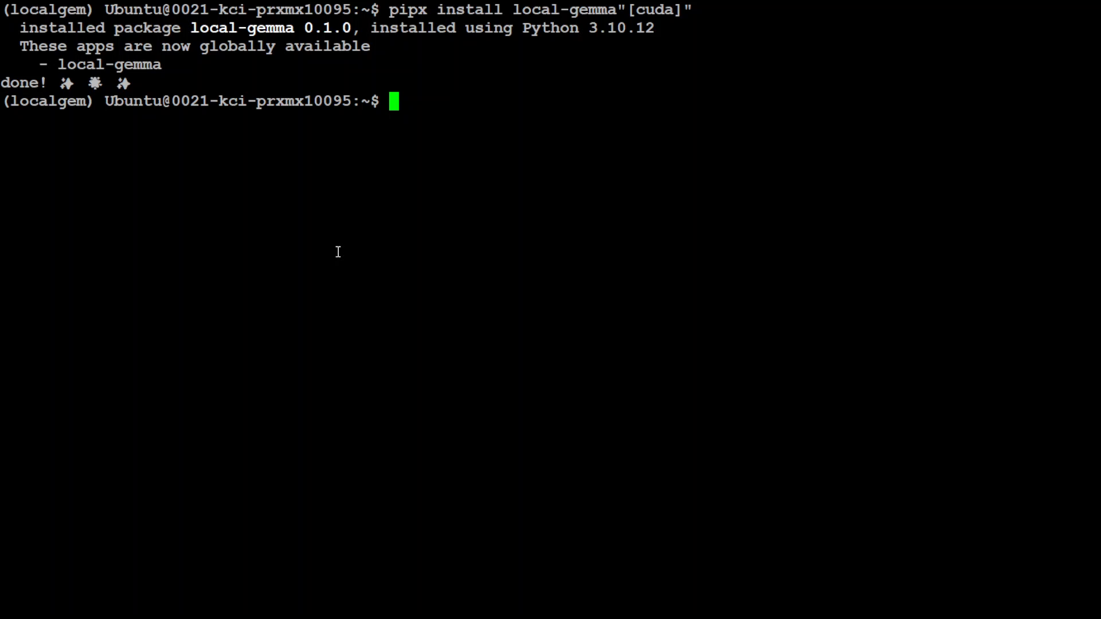
mouse_move(199, 74)
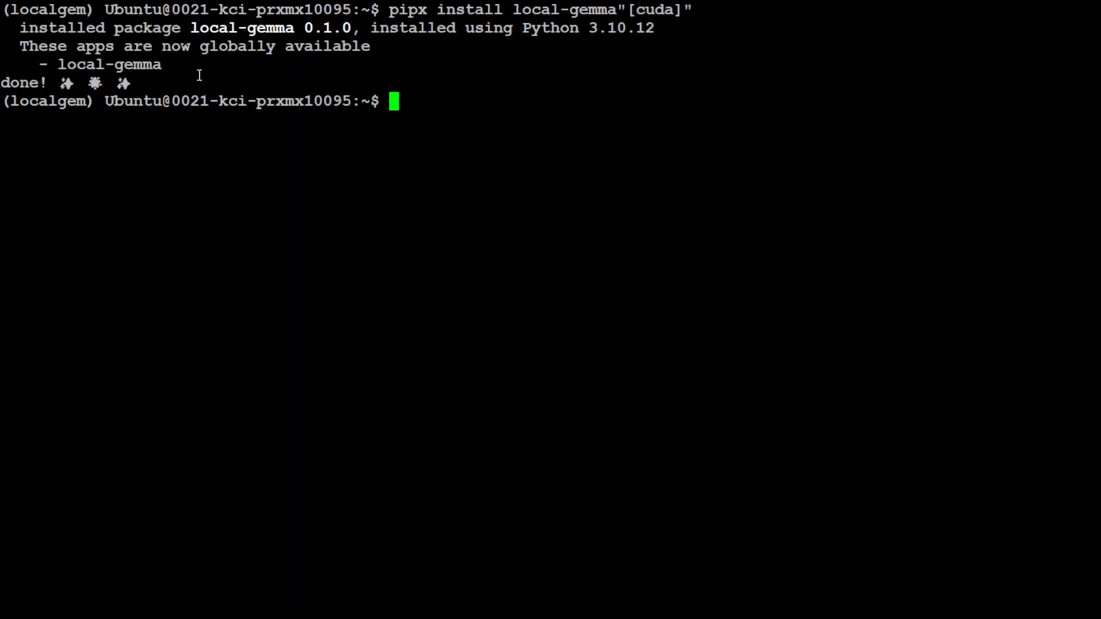
mouse_move(470, 128)
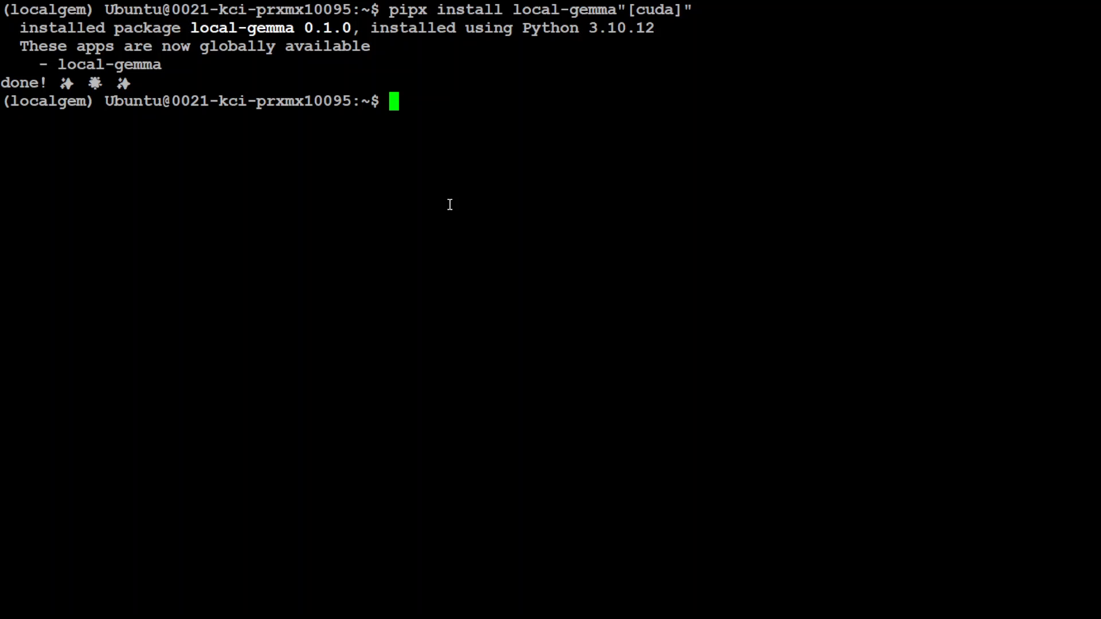
Launch local-gemma and let it load the Gemma 2 9B checkpoint shards
text(local)
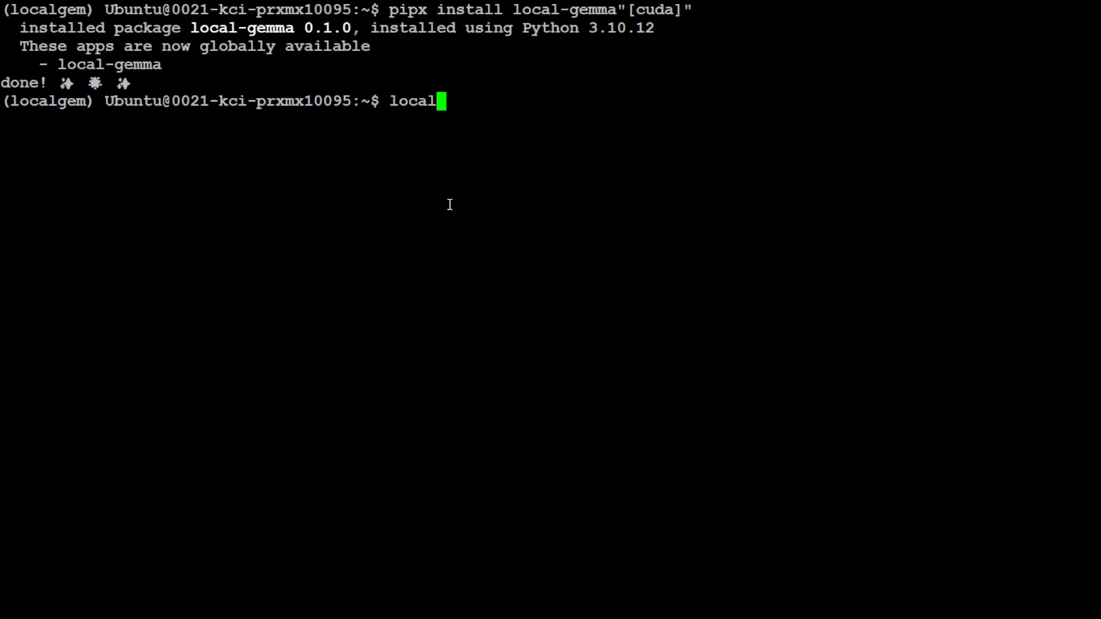
text(-gemma)
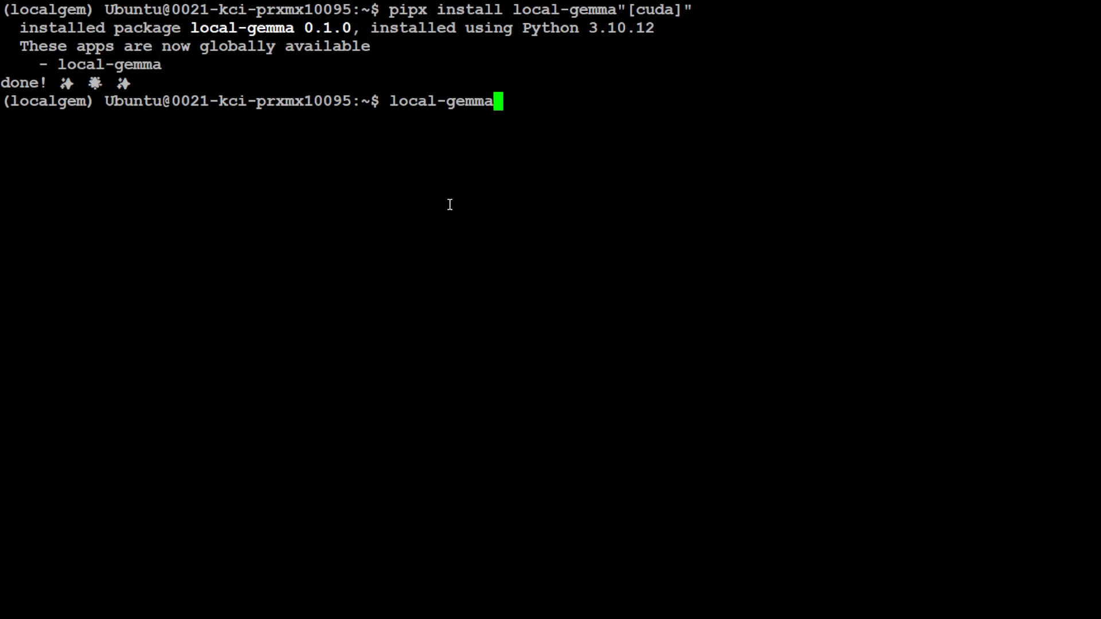
key(Return)
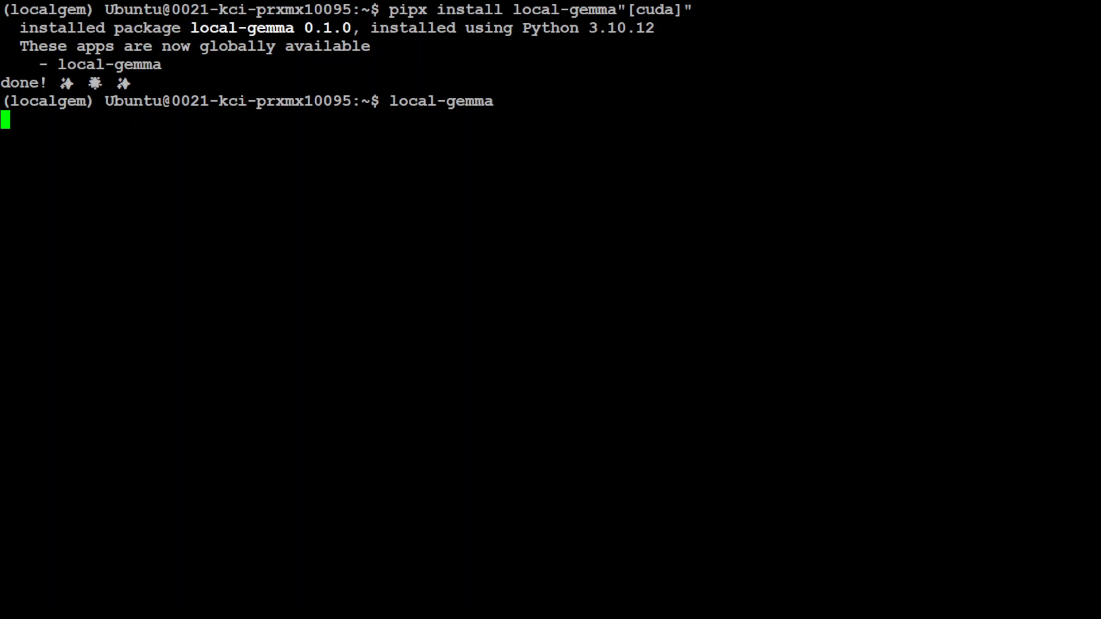
key(Return)
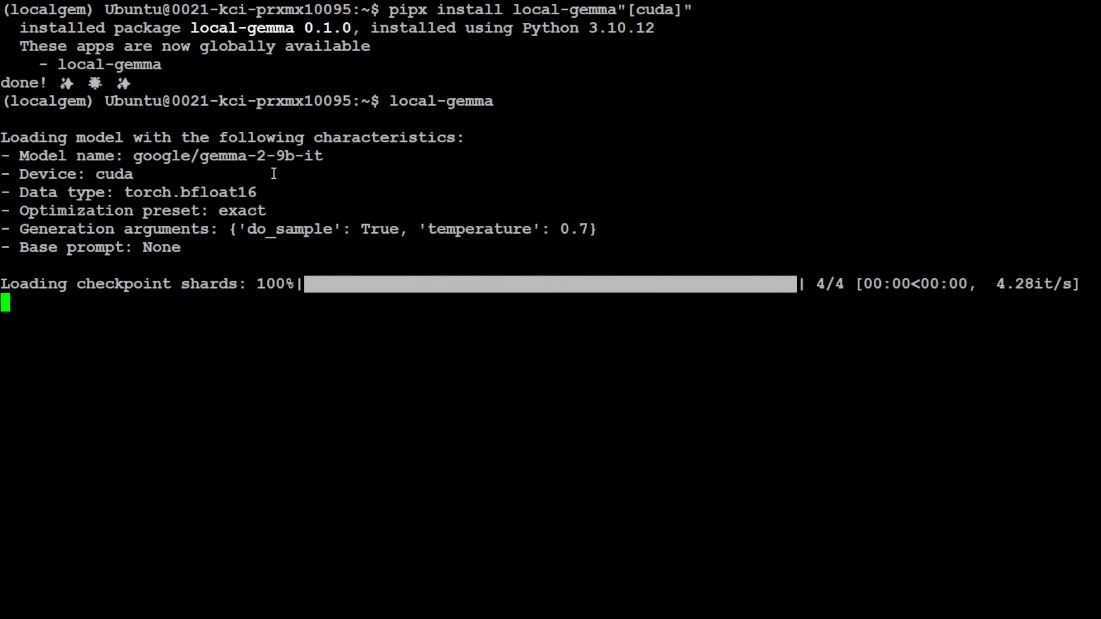
mouse_move(337, 171)
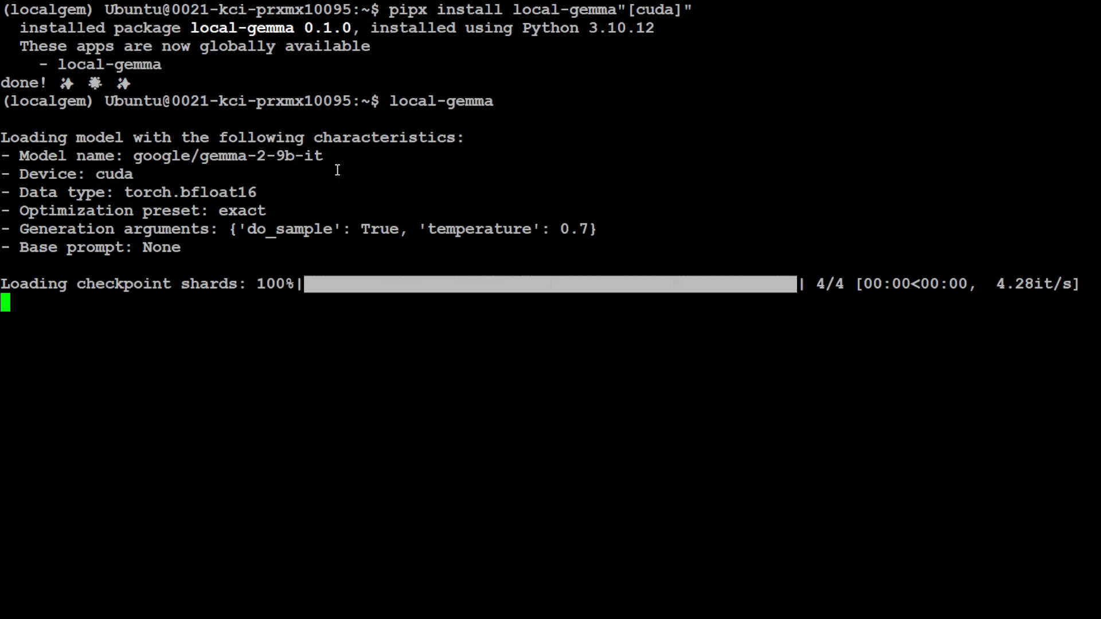
mouse_move(316, 173)
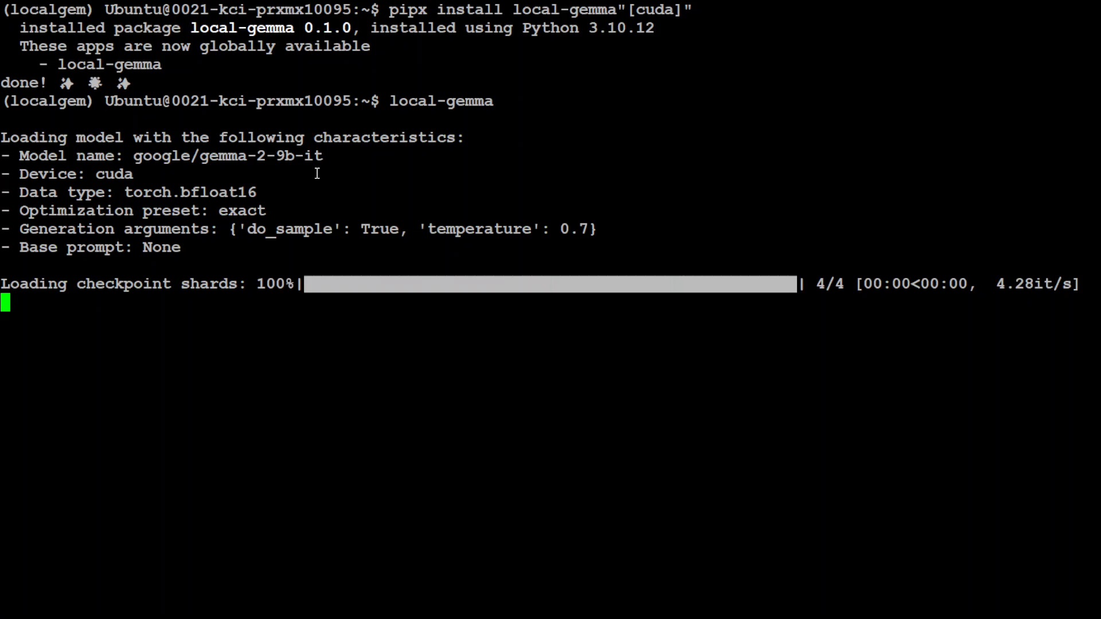
mouse_move(440, 185)
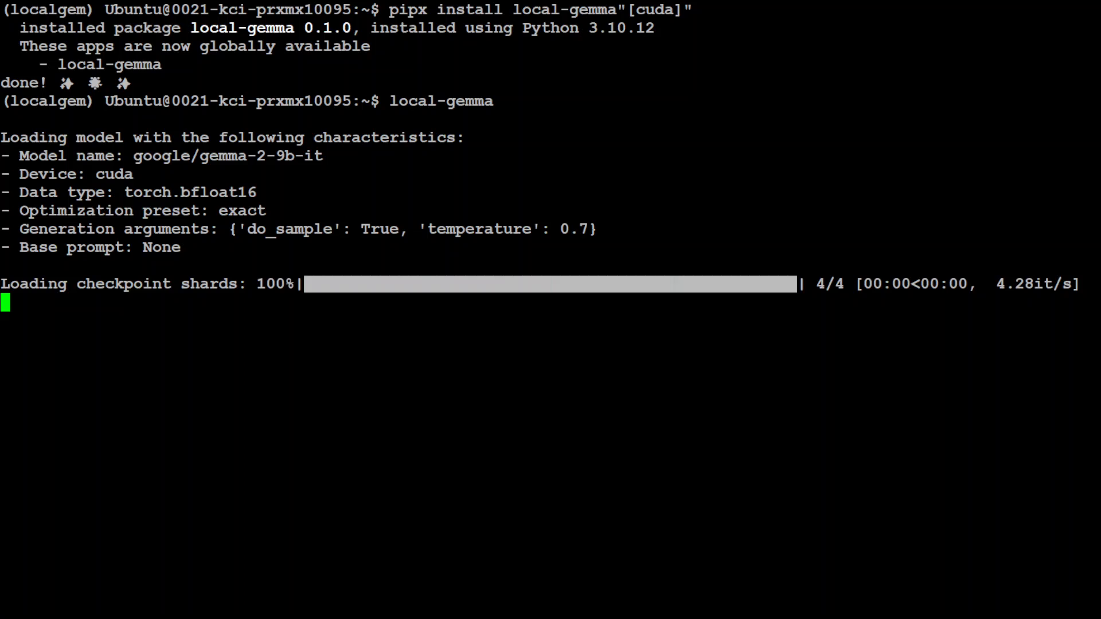
mouse_move(385, 235)
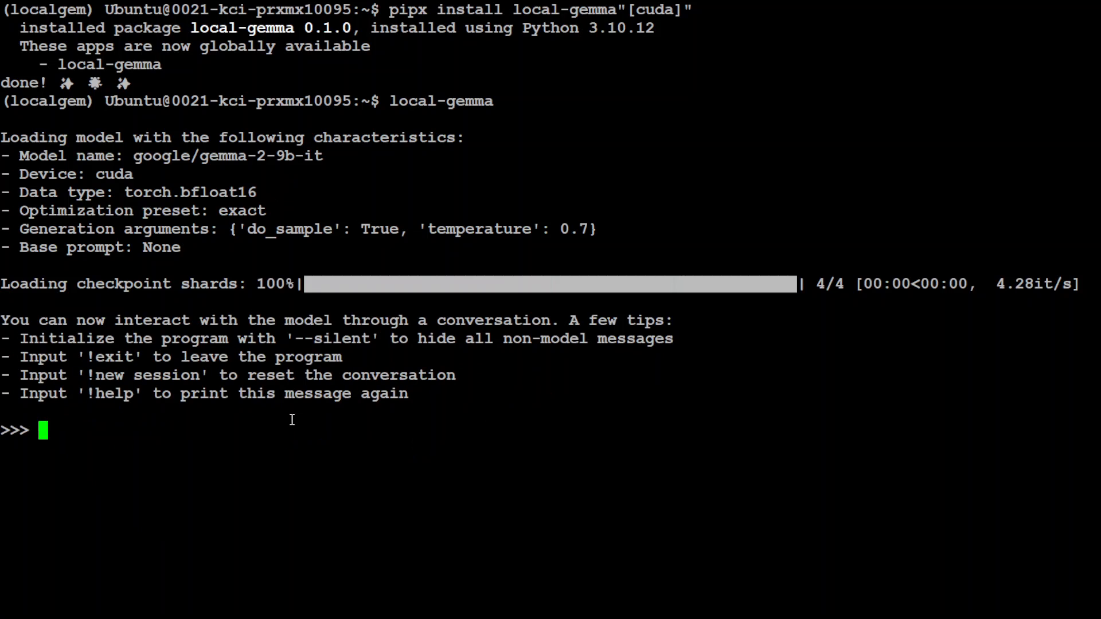
mouse_move(139, 413)
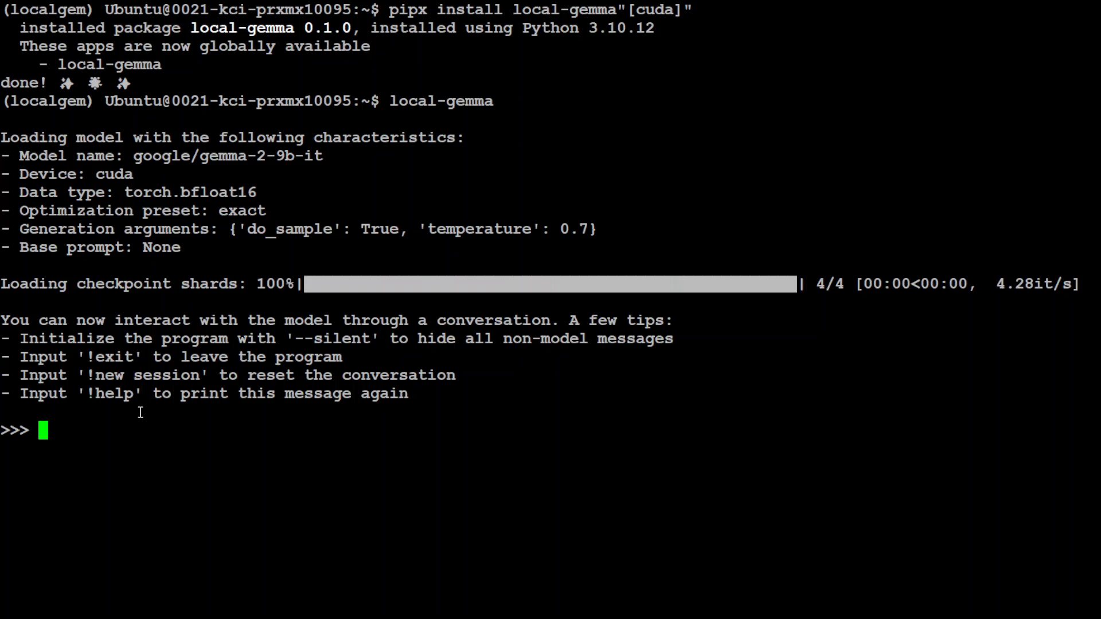
mouse_move(344, 232)
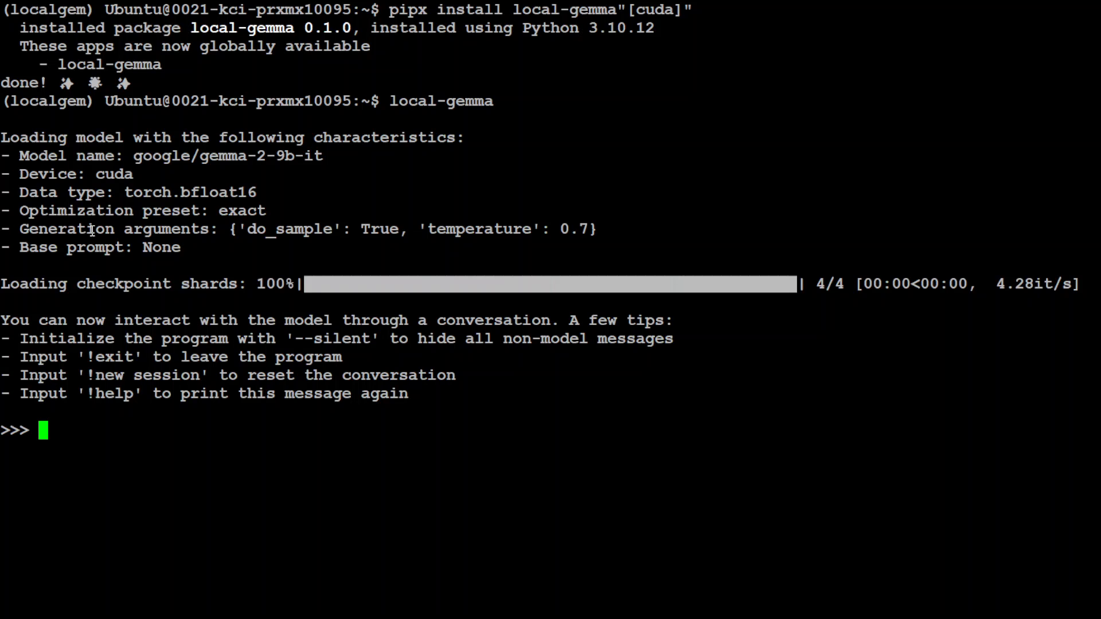
mouse_move(73, 269)
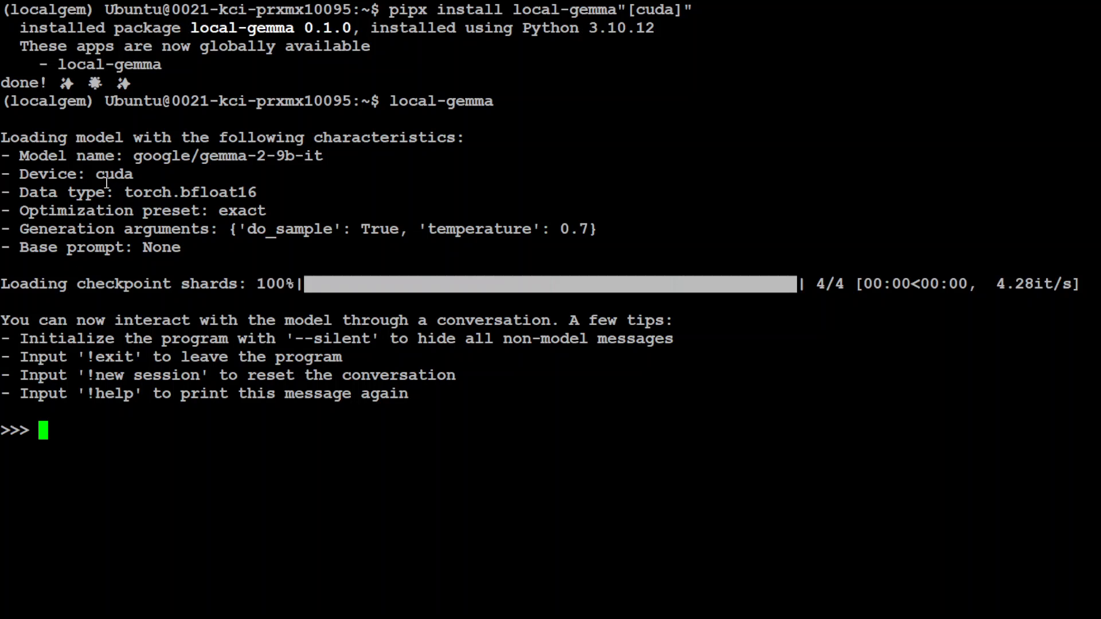
mouse_move(288, 197)
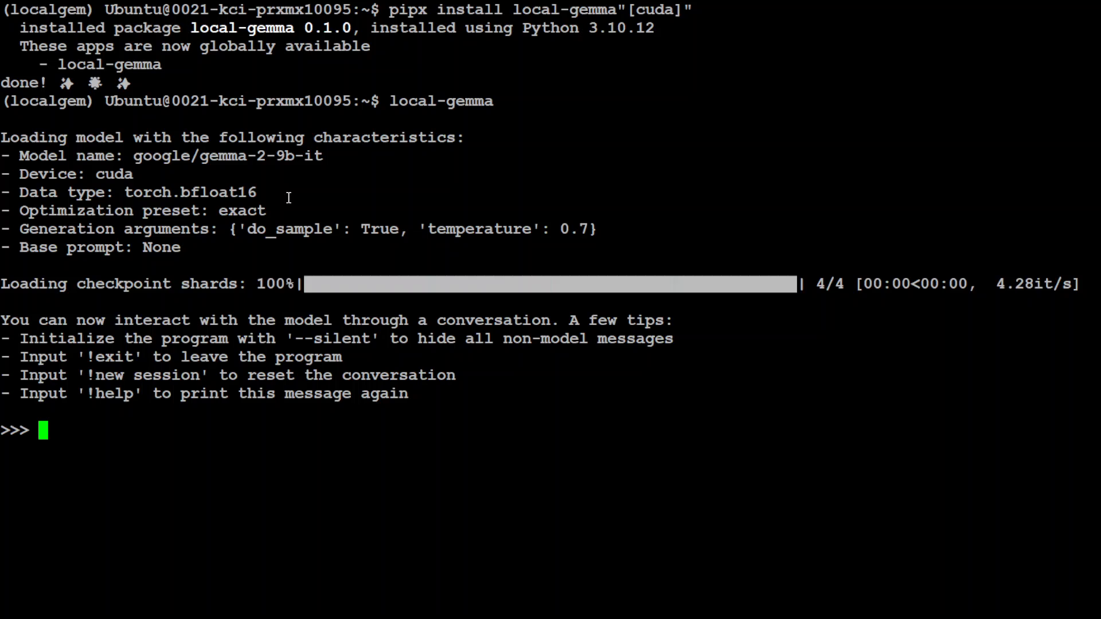
mouse_move(107, 216)
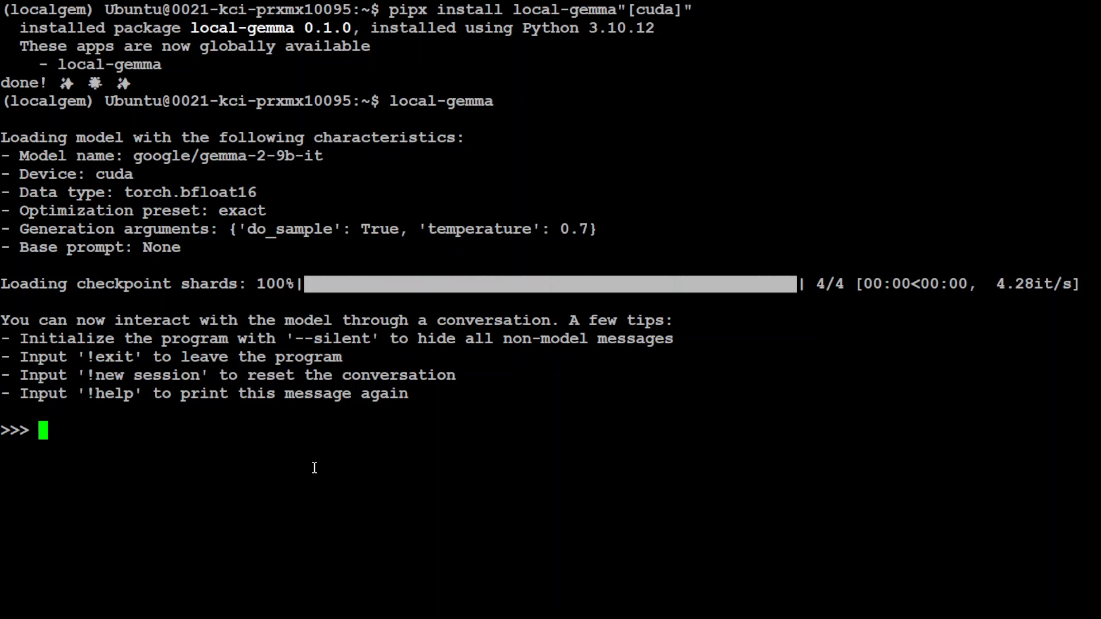
mouse_move(323, 465)
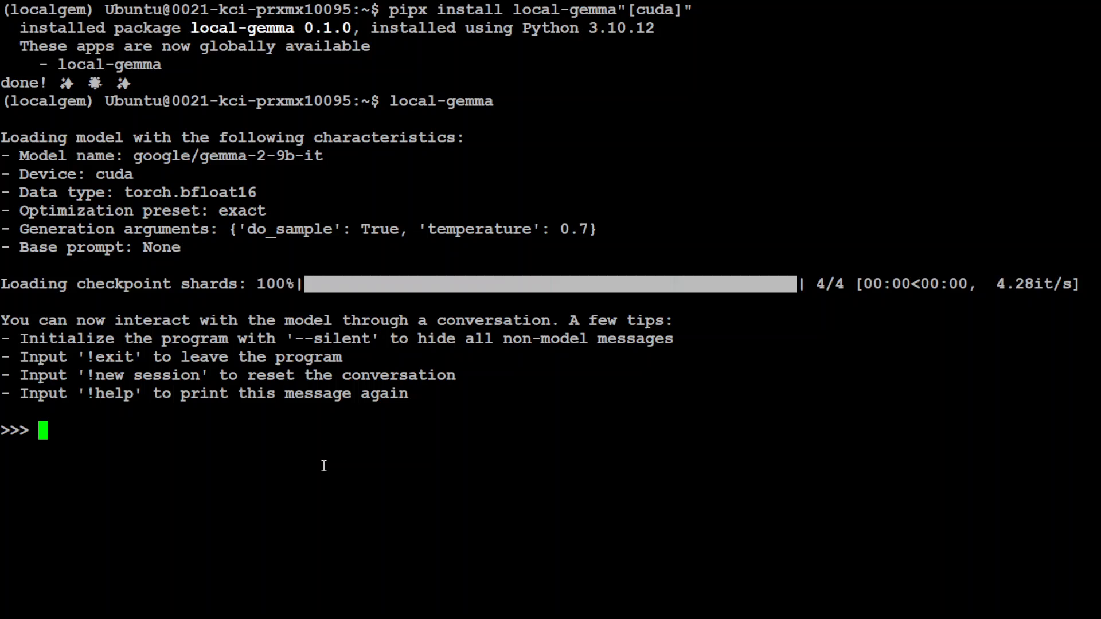
Ask the model 'what is the capital of Australia' and 'what is happiness'
text(what)
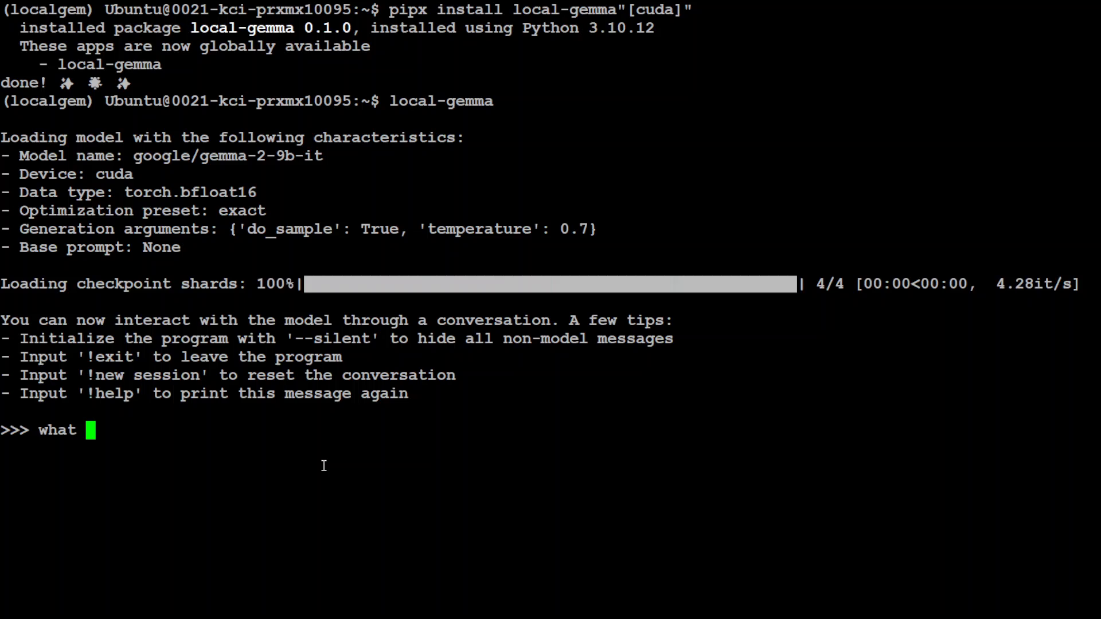
text(is th)
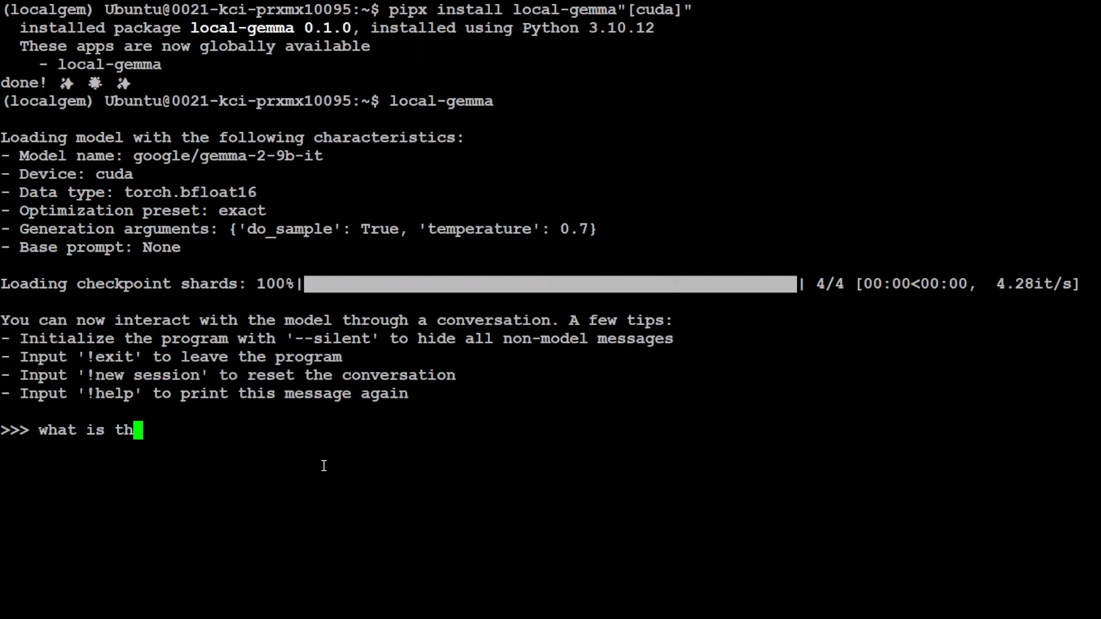
text(e capital of Australia)
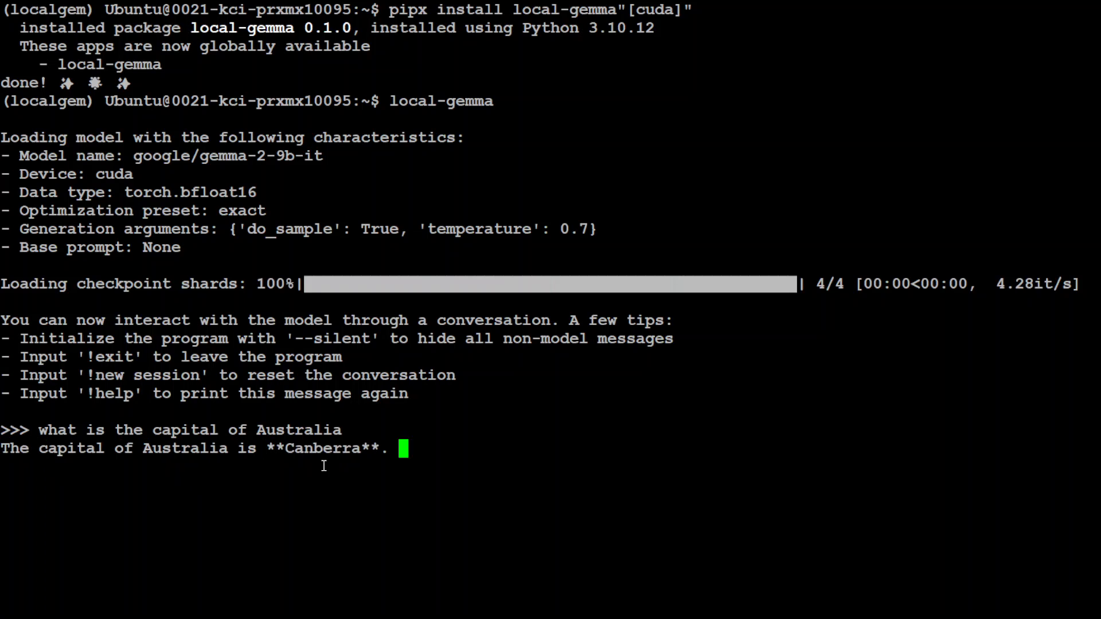
key(Return)
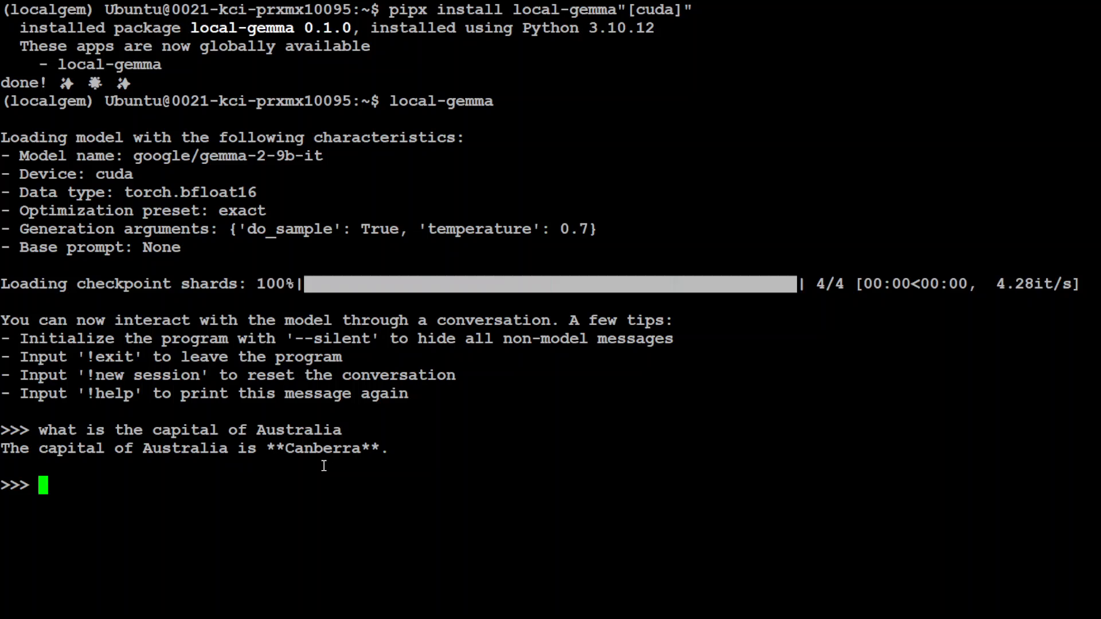
text(what is happiness)
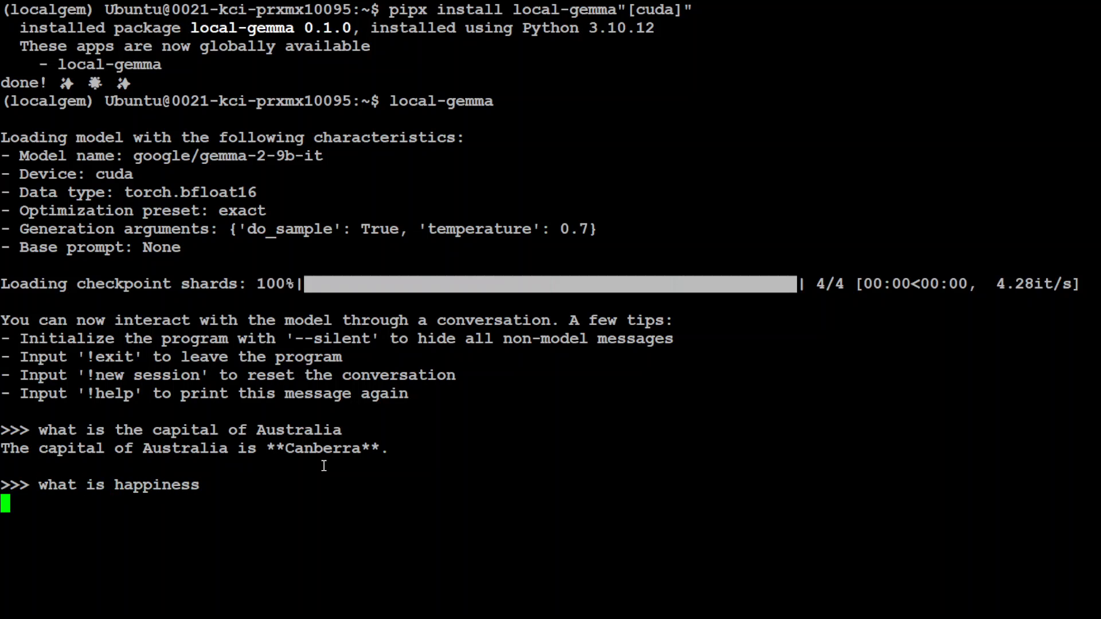
key(Return)
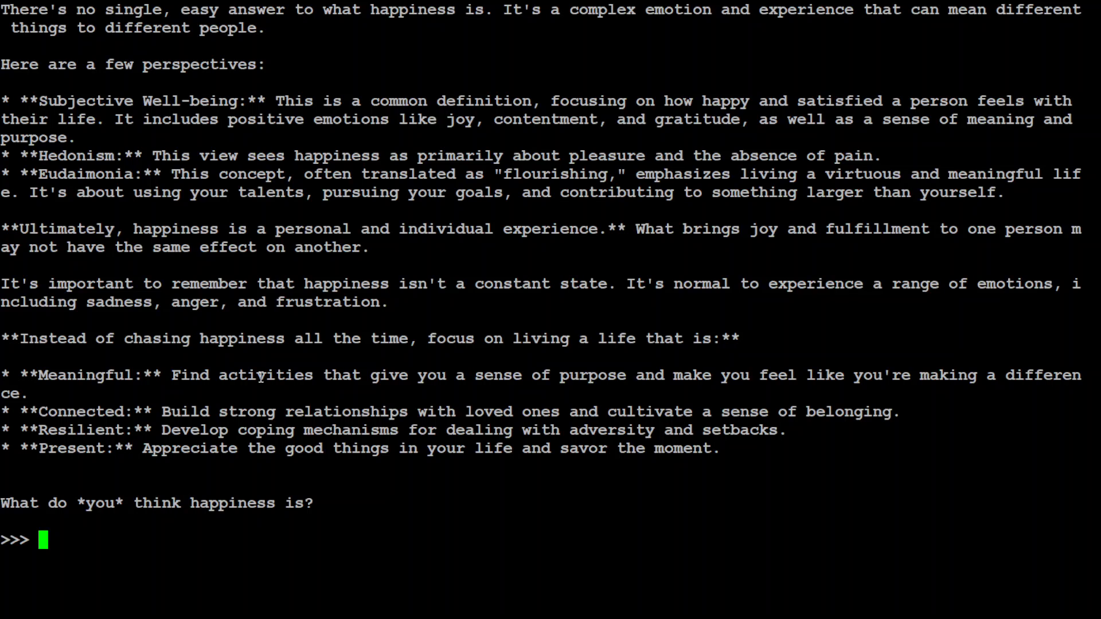
End the chat session with exit and /q
text(exit)
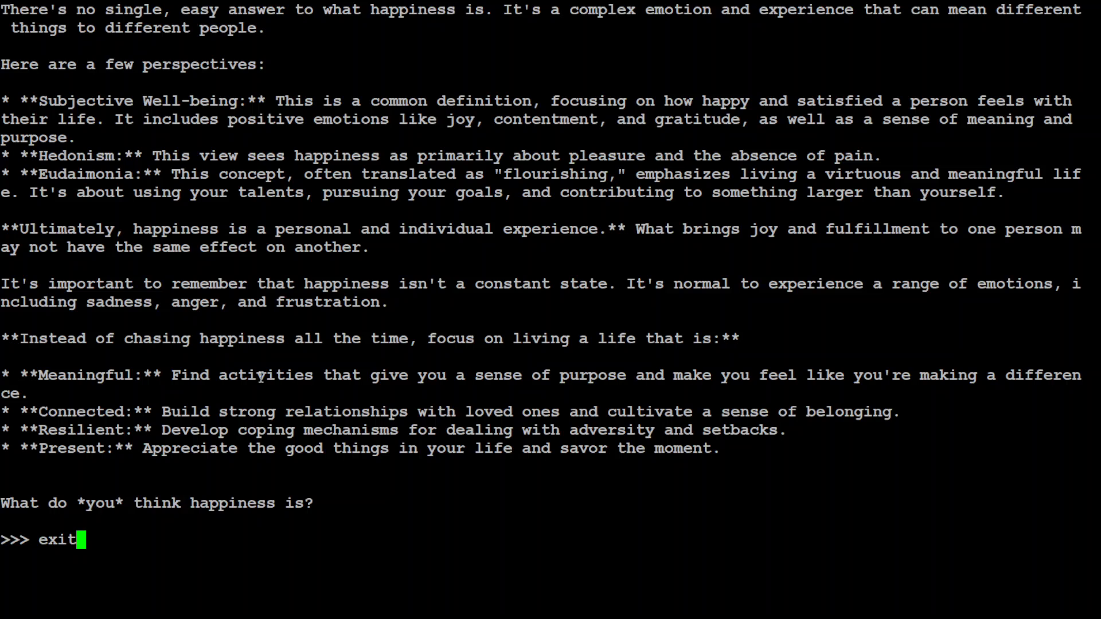
key(Return)
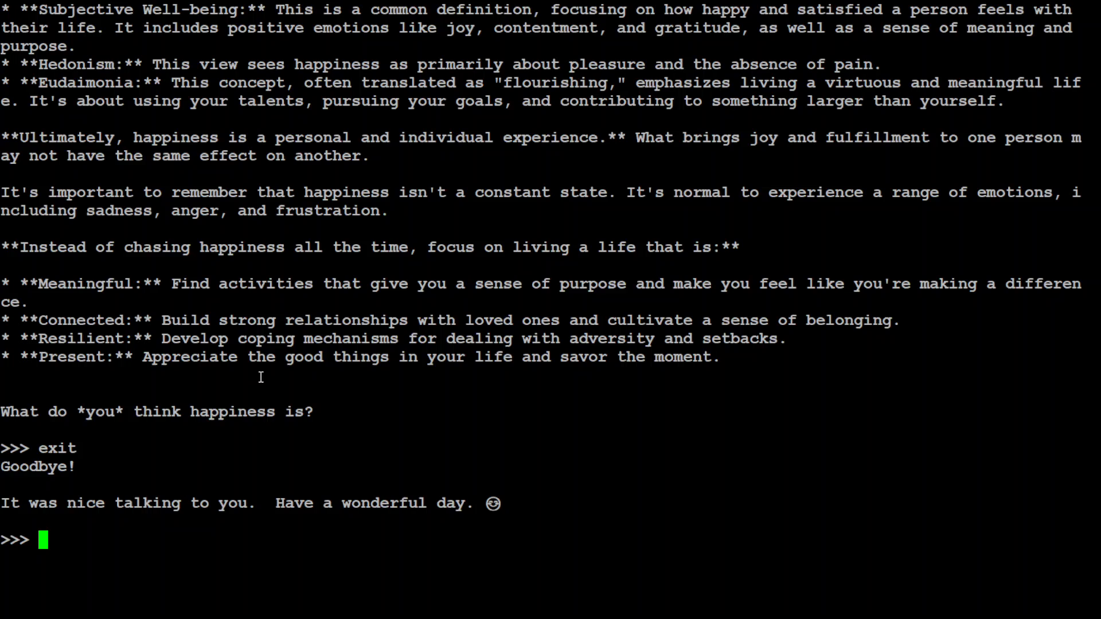
text(/)
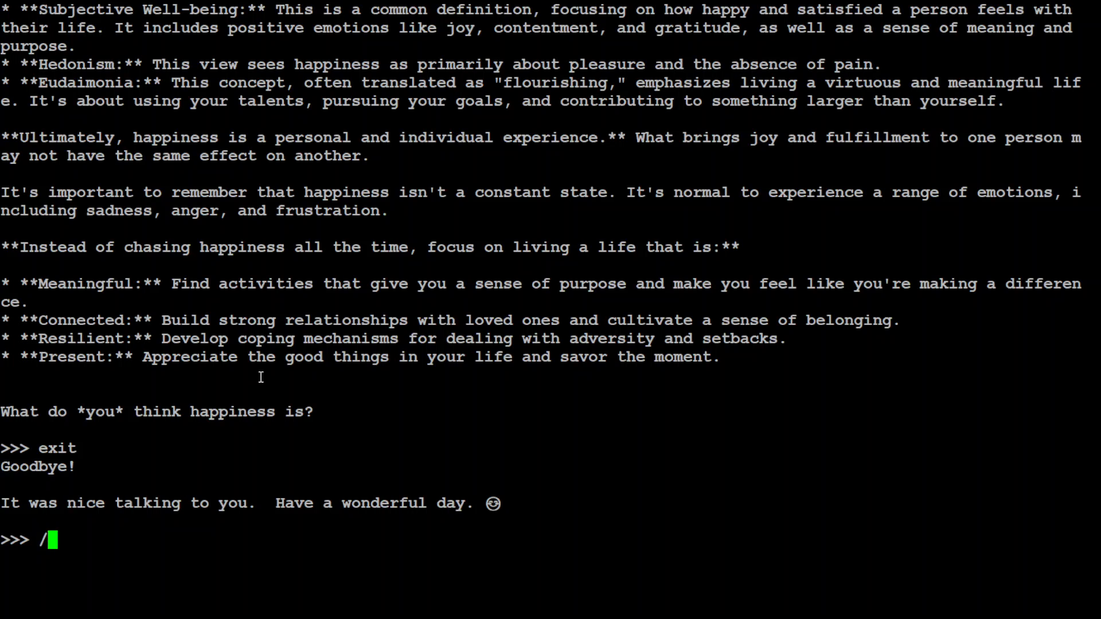
text(q)
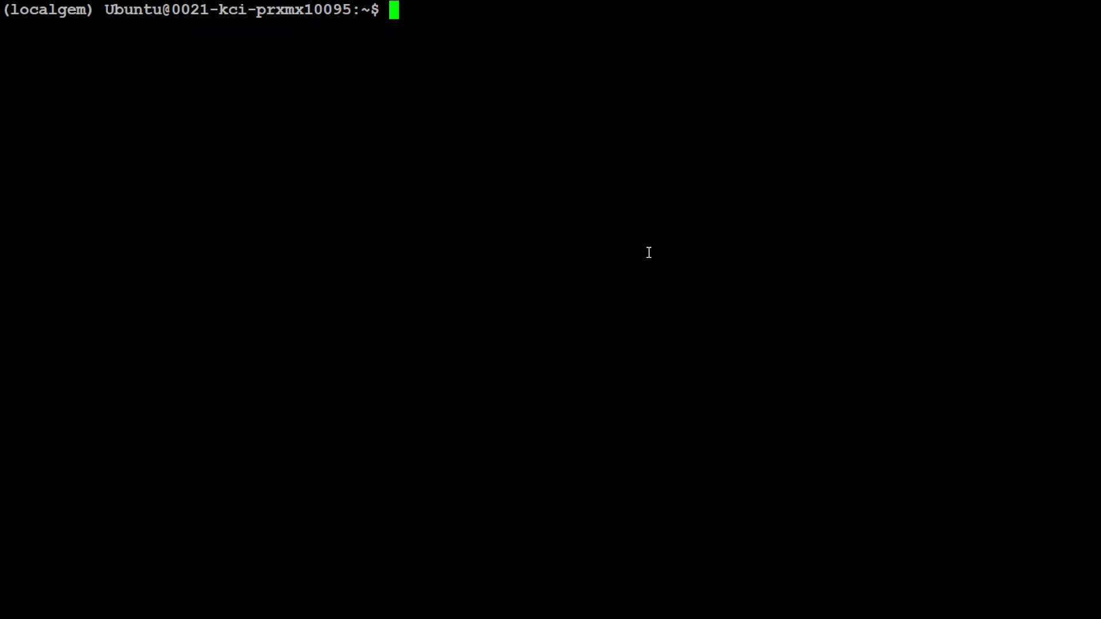
Display the local-gemma help listing with local-gemma -h
text(local-gemma -h)
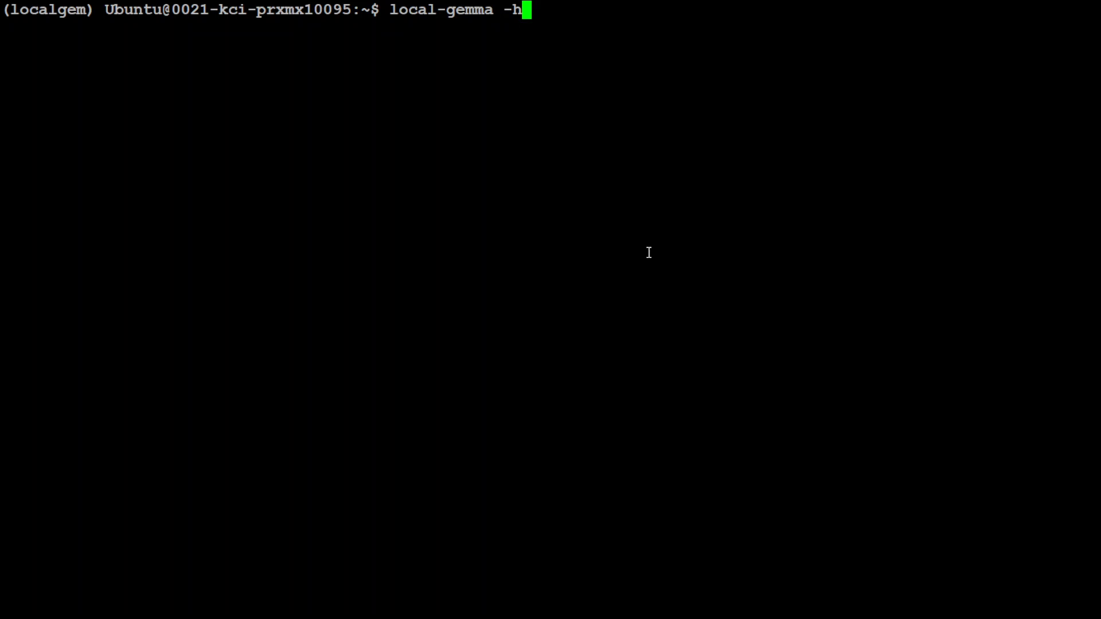
key(Return)
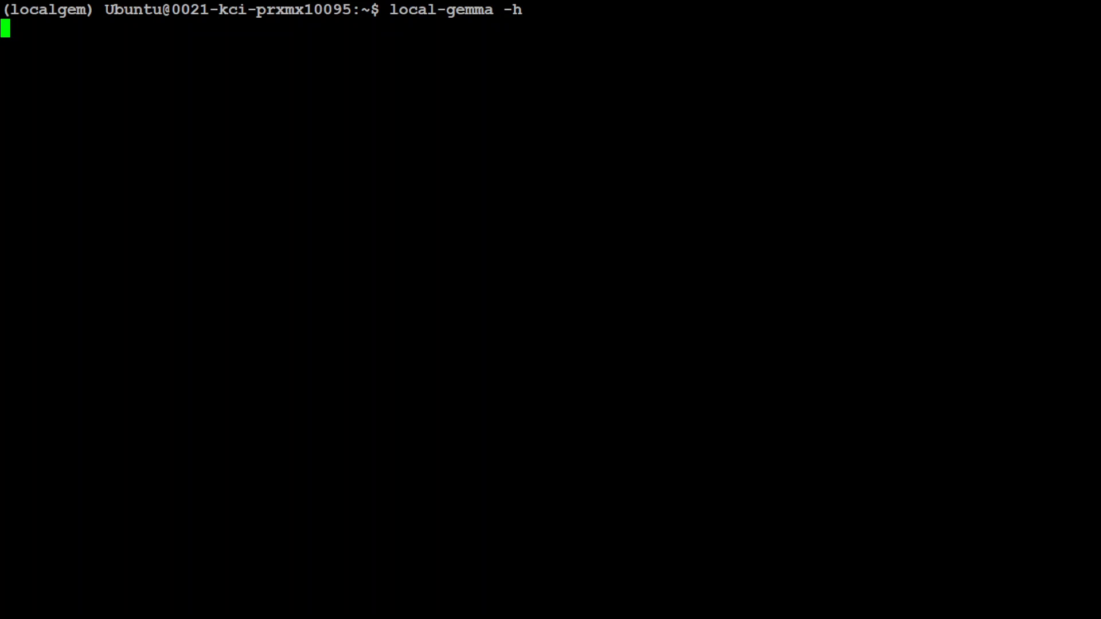
key(Return)
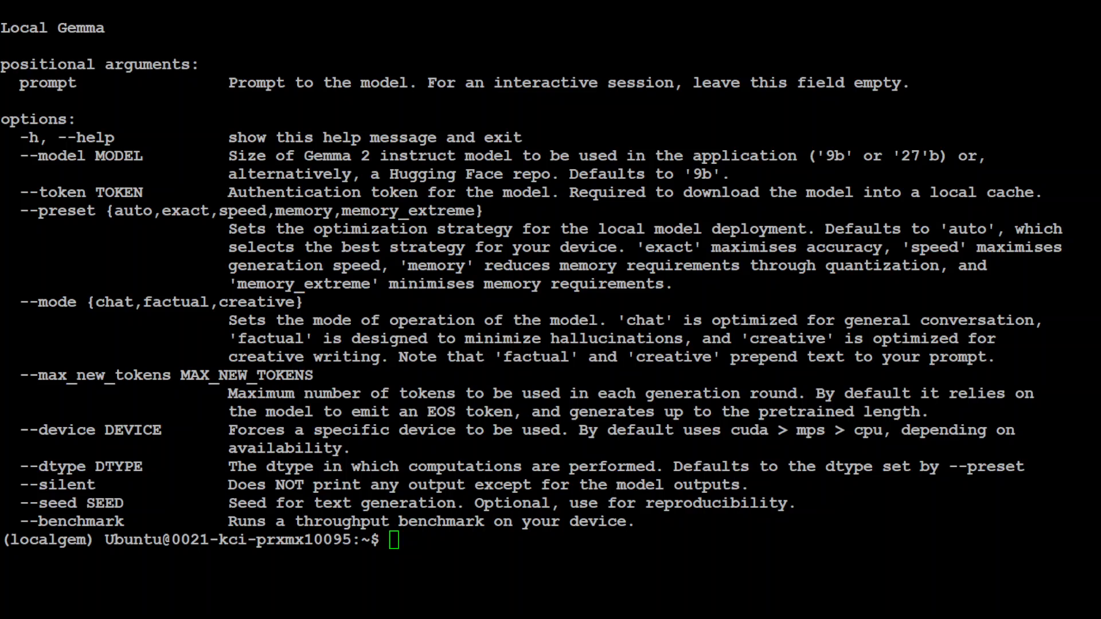
Draft a local-gemma command using model 9b, memory preset and factual mode
text(local-gemma --model 27b)
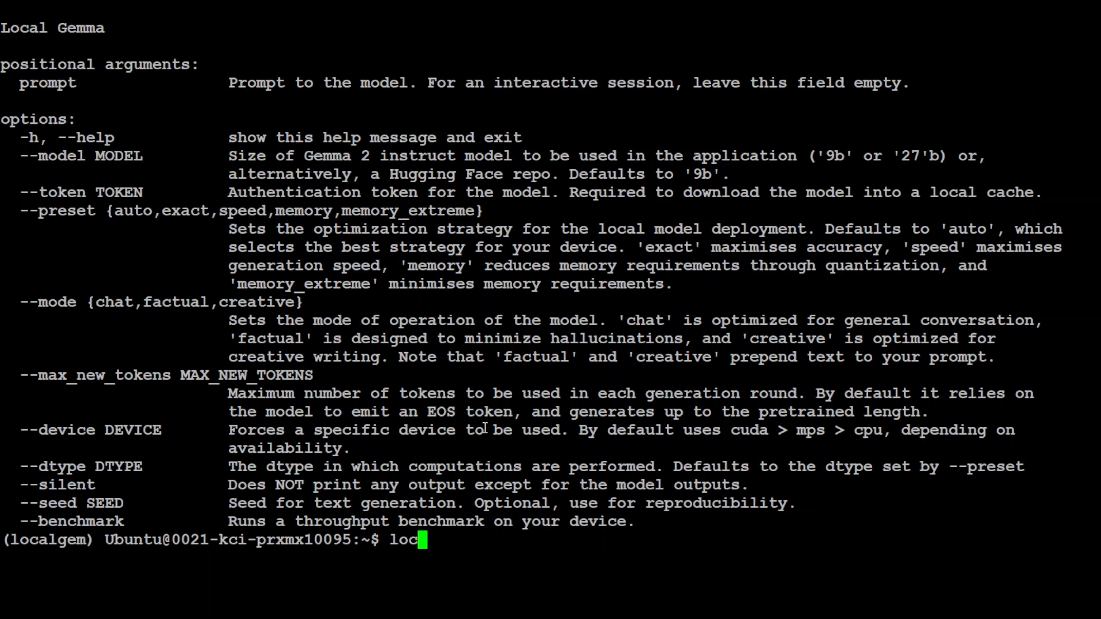
key(ctrl+c)
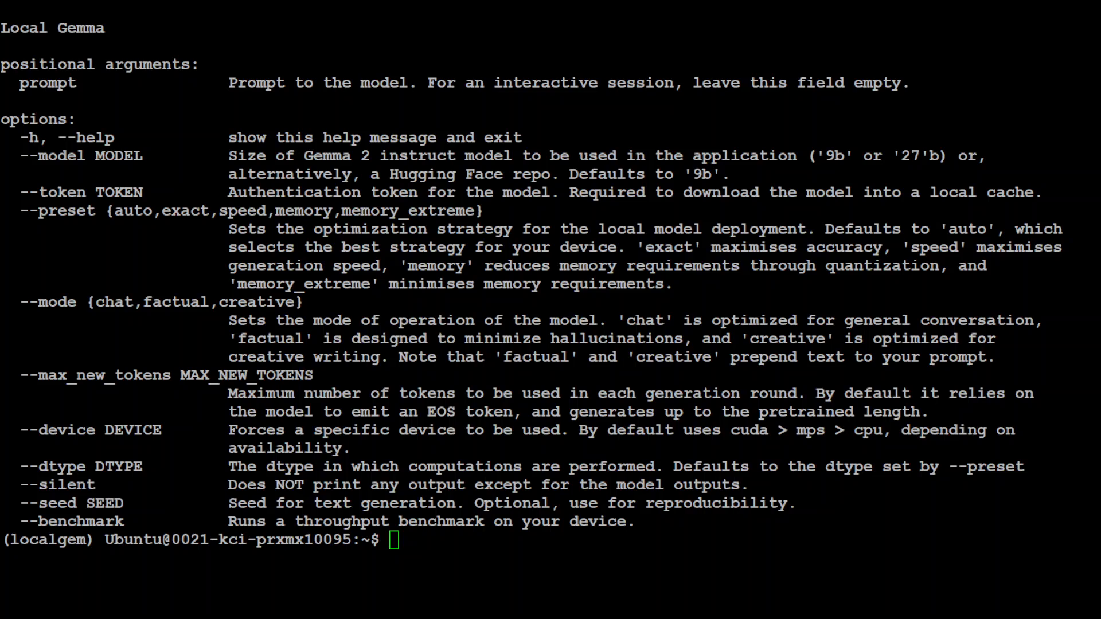
text(local-gemma --model 9b --preset memory --mode factual)
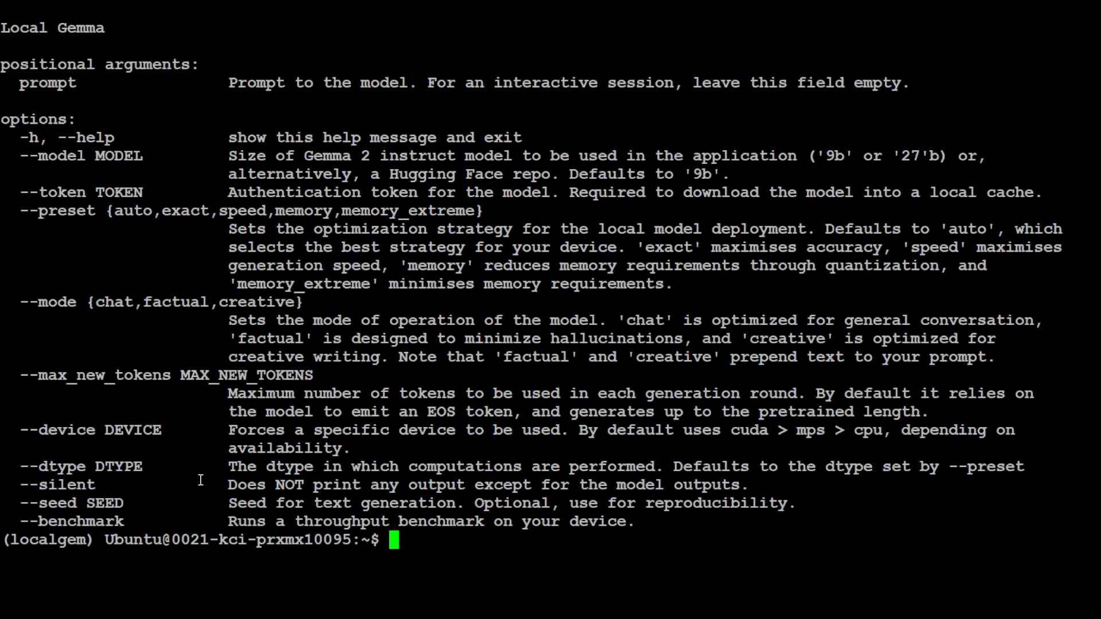
mouse_move(90, 503)
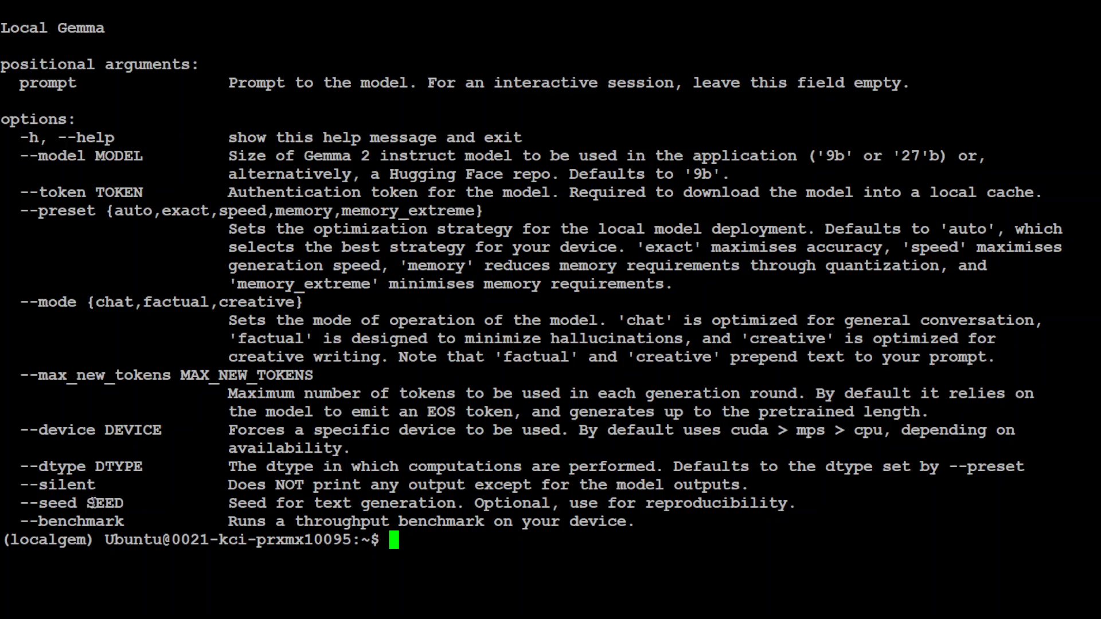
mouse_move(423, 466)
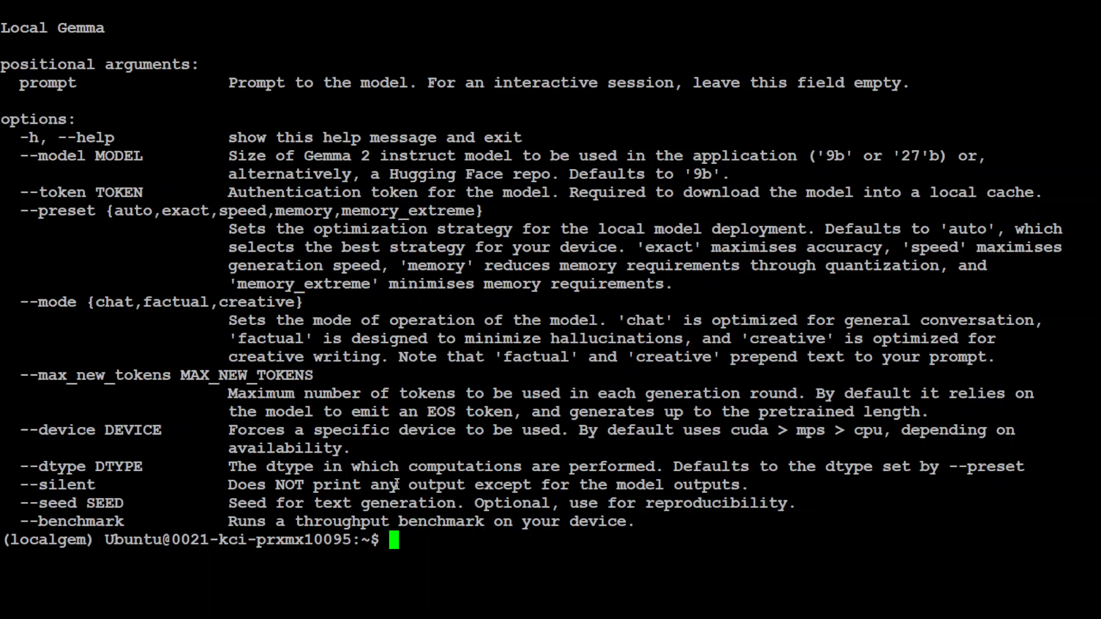
mouse_move(476, 484)
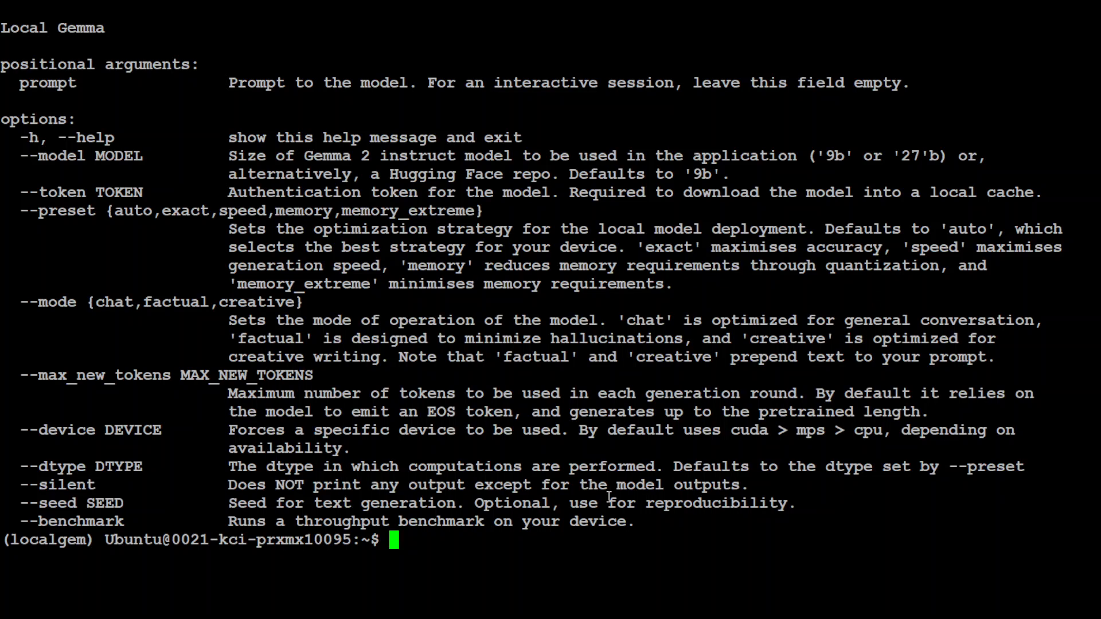
mouse_move(499, 474)
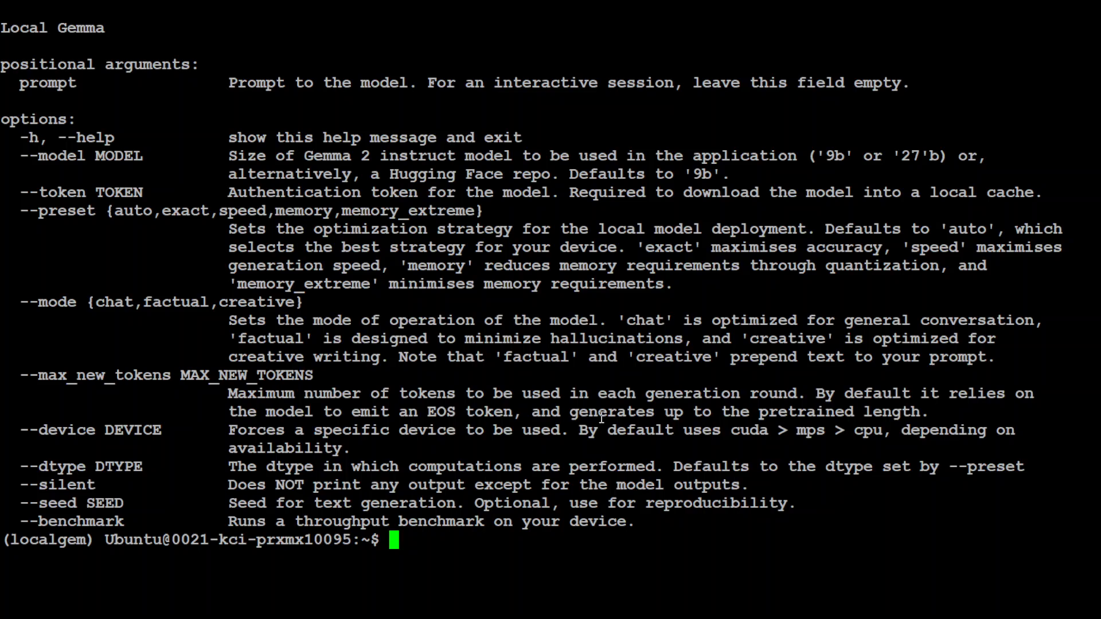
mouse_move(479, 368)
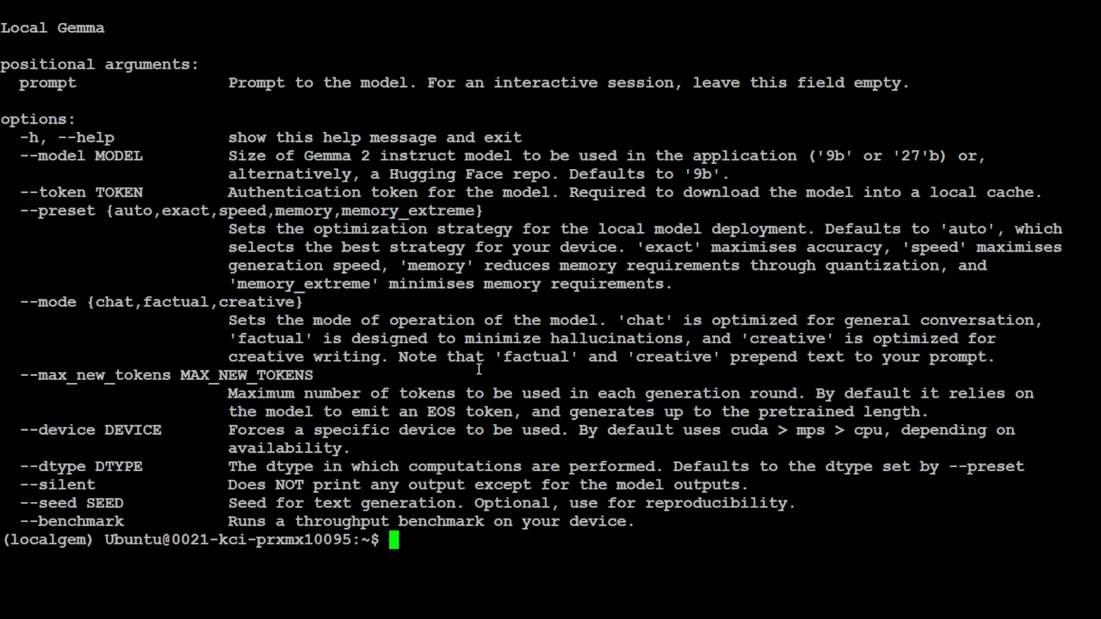
mouse_move(74, 192)
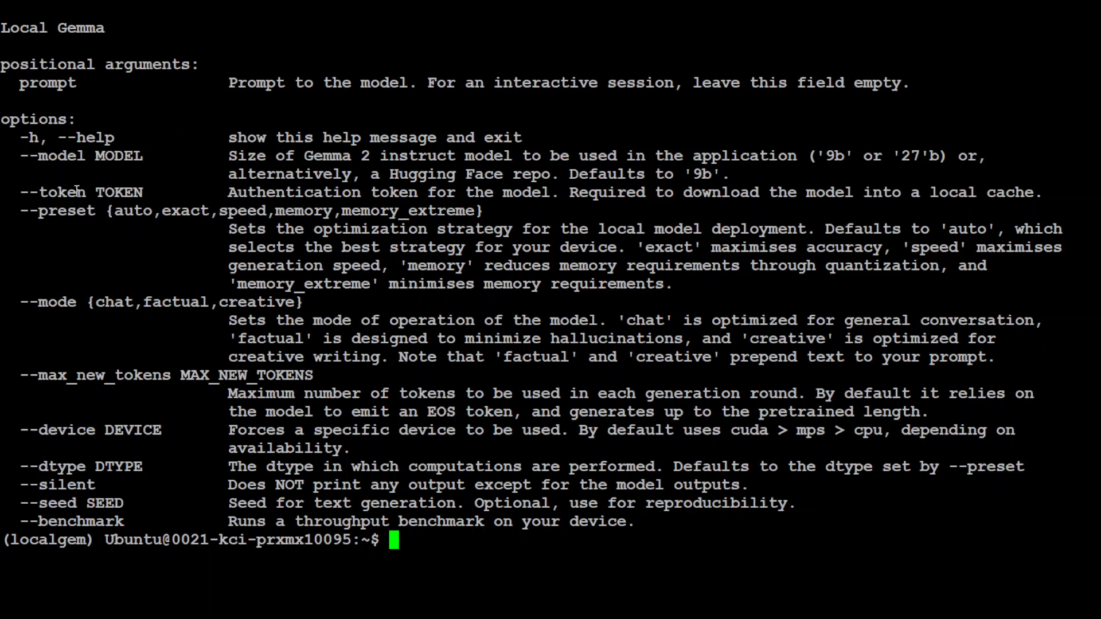
mouse_move(682, 214)
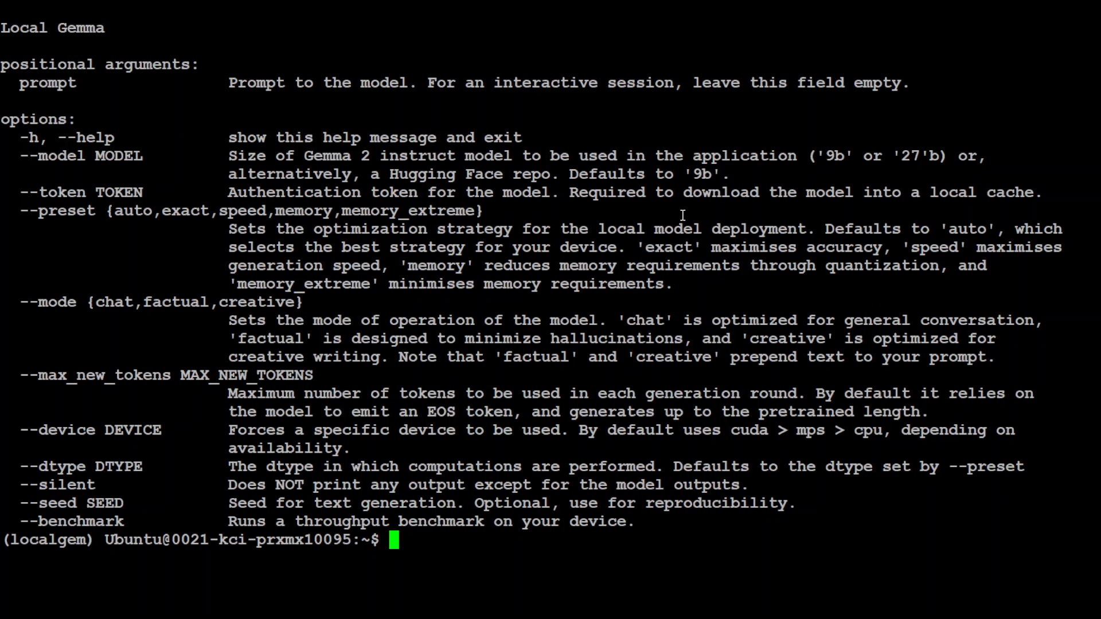
mouse_move(963, 204)
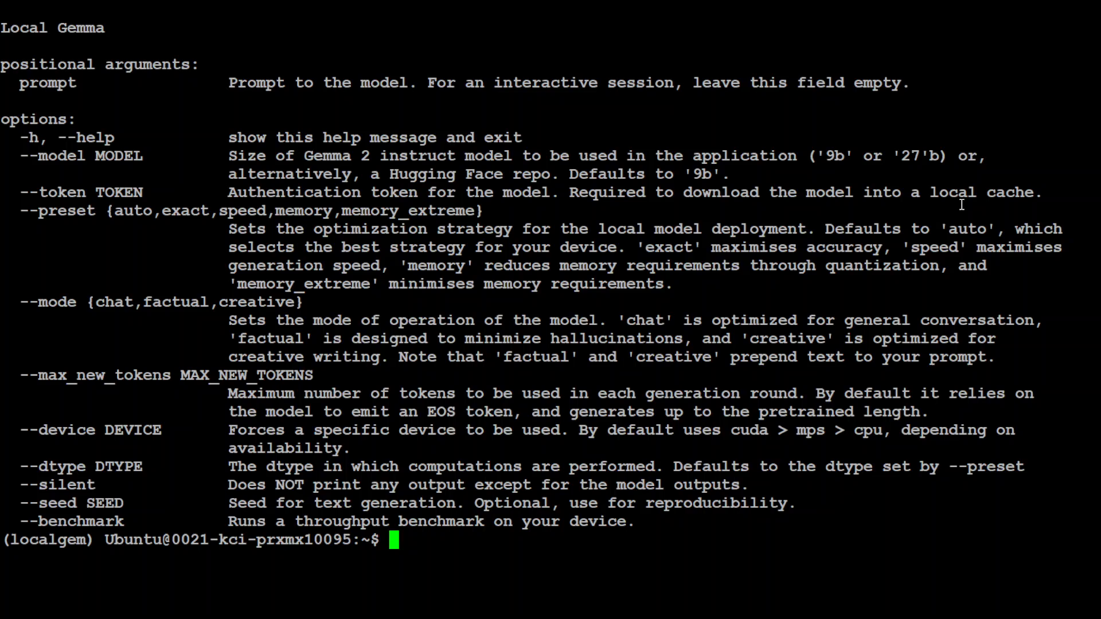
mouse_move(544, 313)
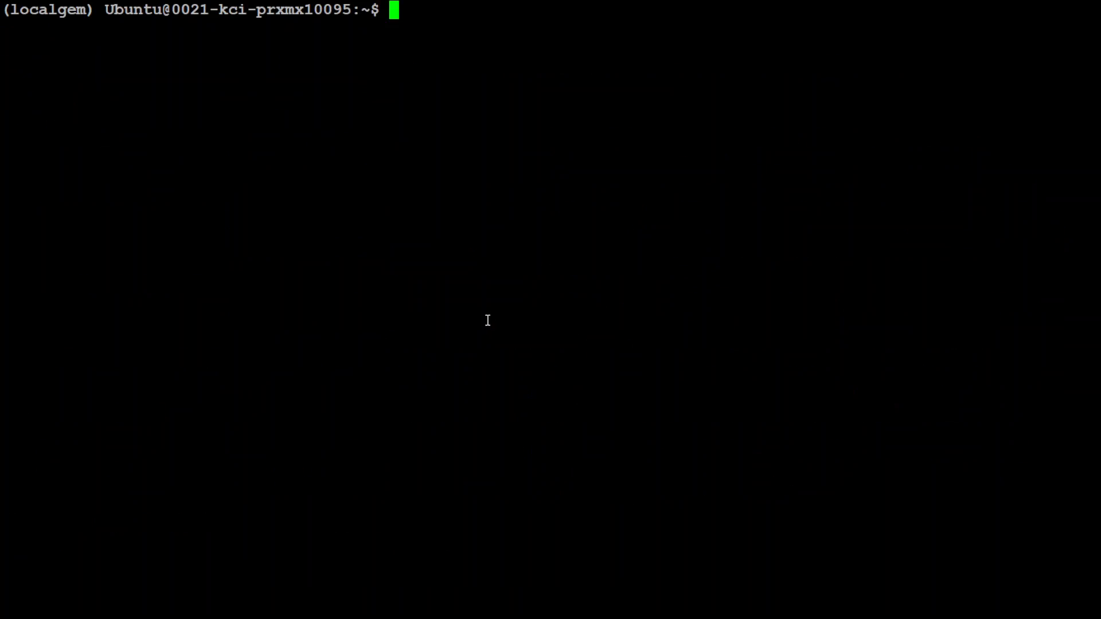
Pipe ls -la into local-gemma "Describe my files", then interrupt the answer with Ctrl+C
text(ls -la | local-gemma "Describe my files")
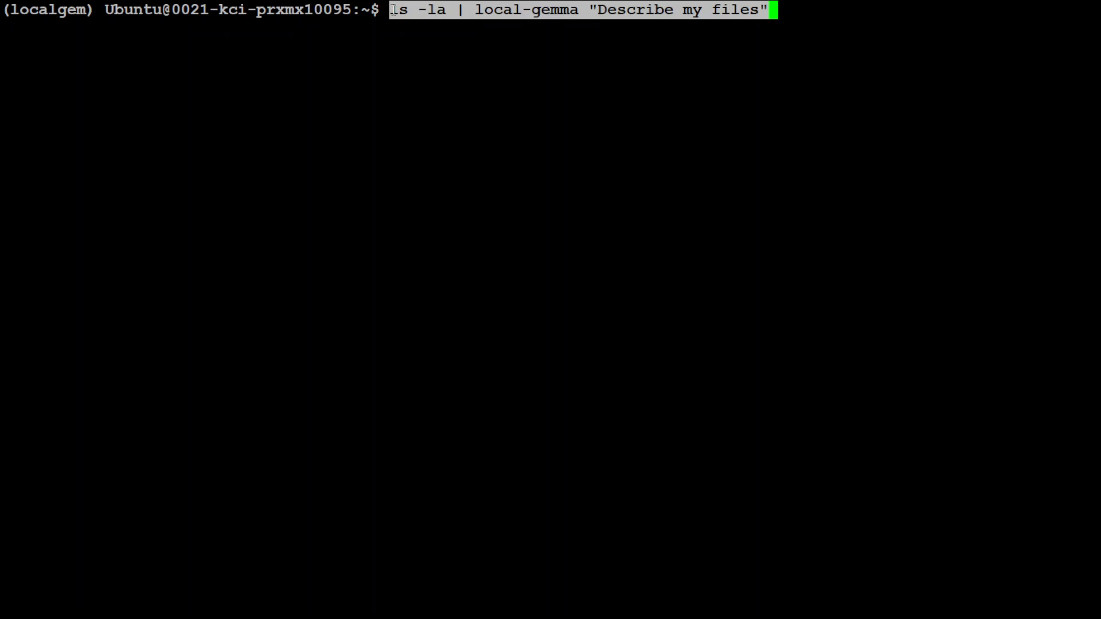
mouse_move(474, 17)
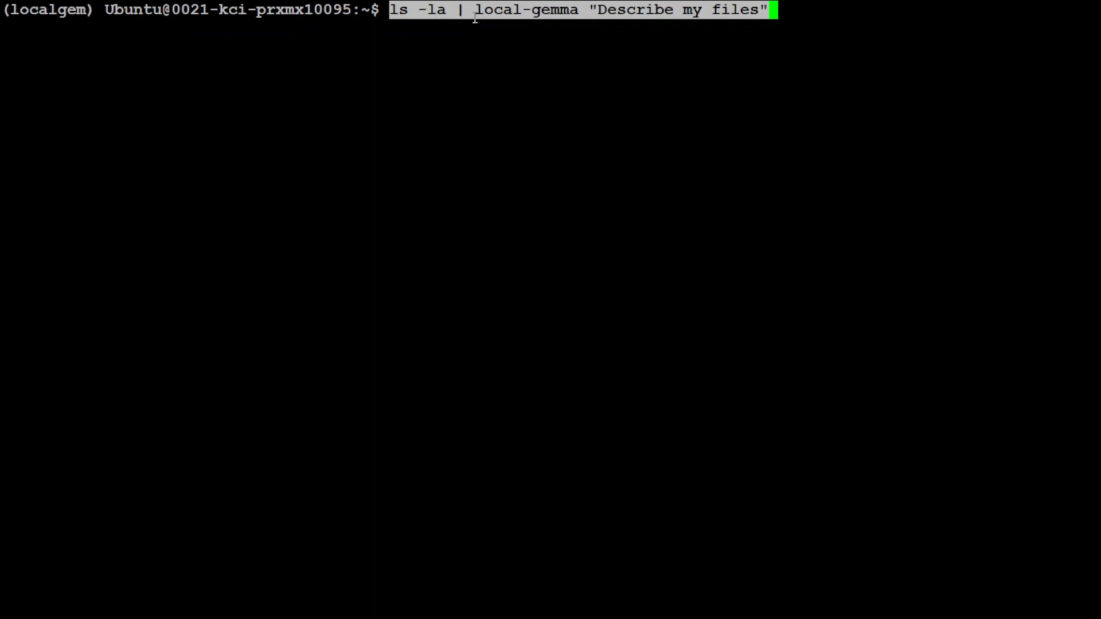
mouse_move(554, 177)
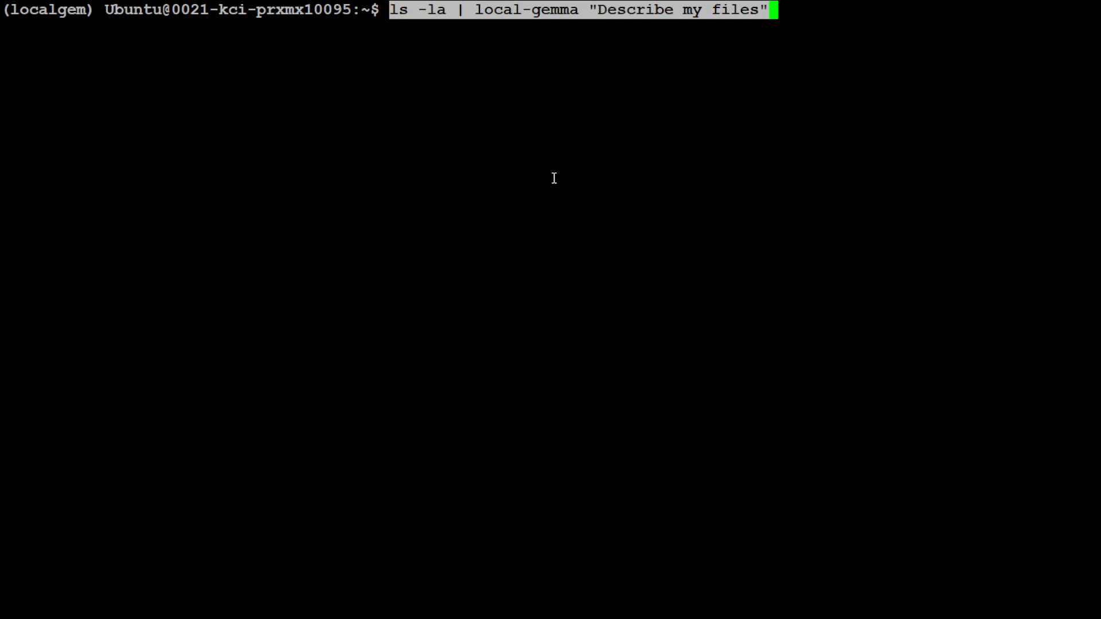
key(Return)
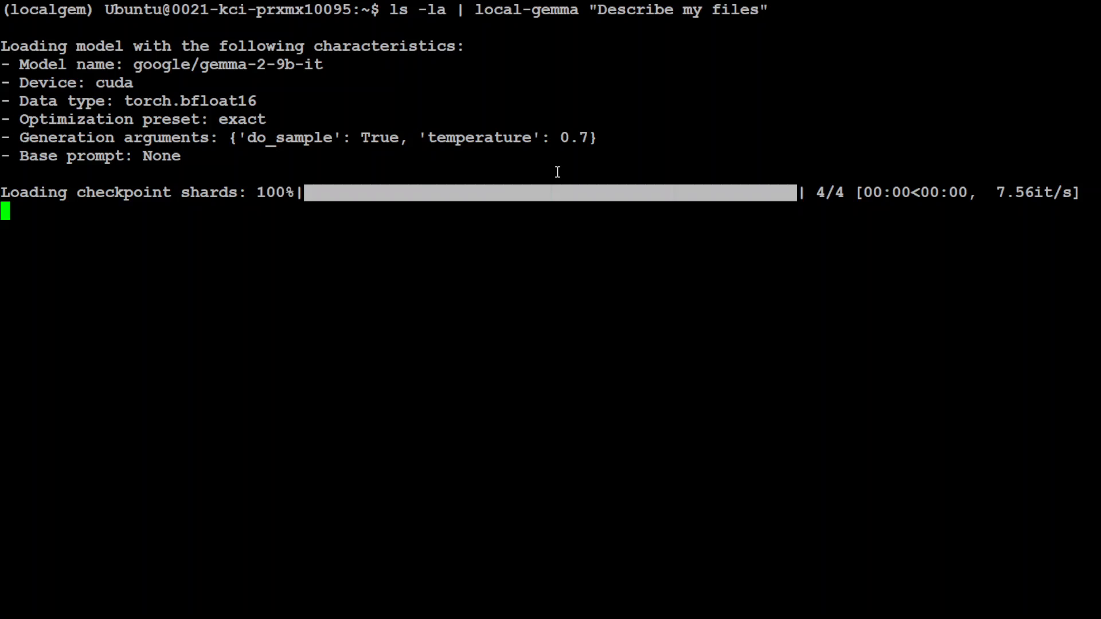
mouse_move(326, 269)
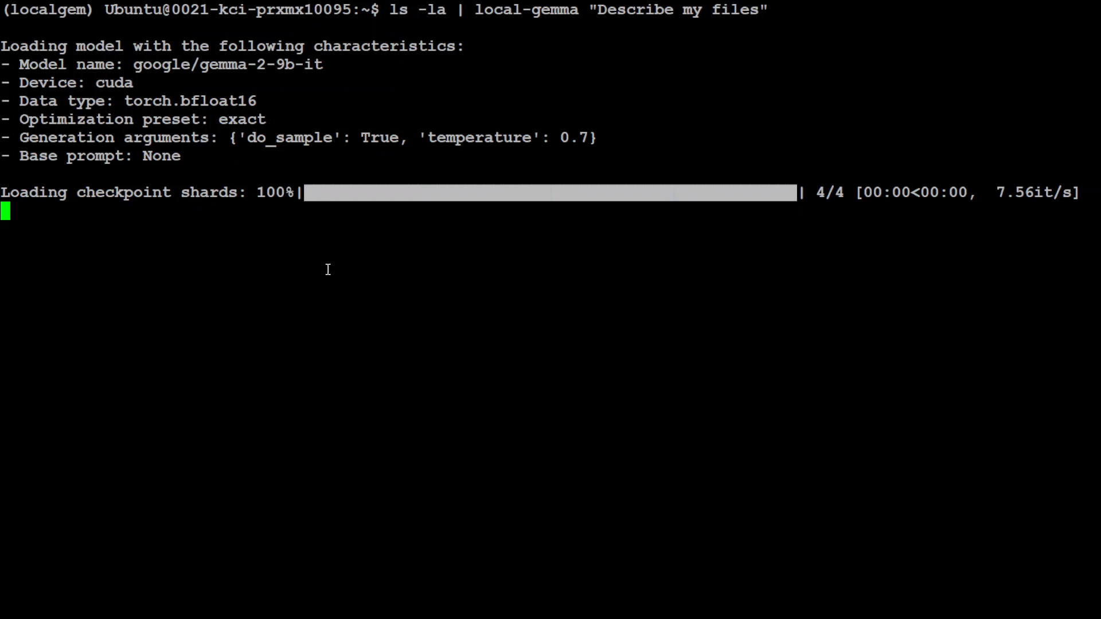
mouse_move(388, 251)
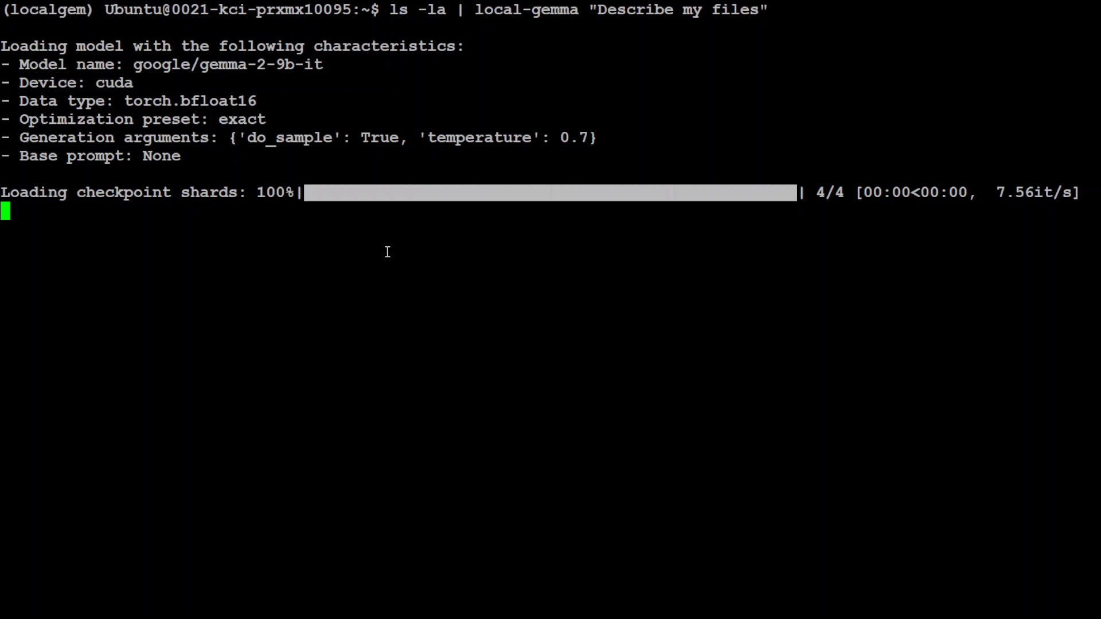
mouse_move(496, 225)
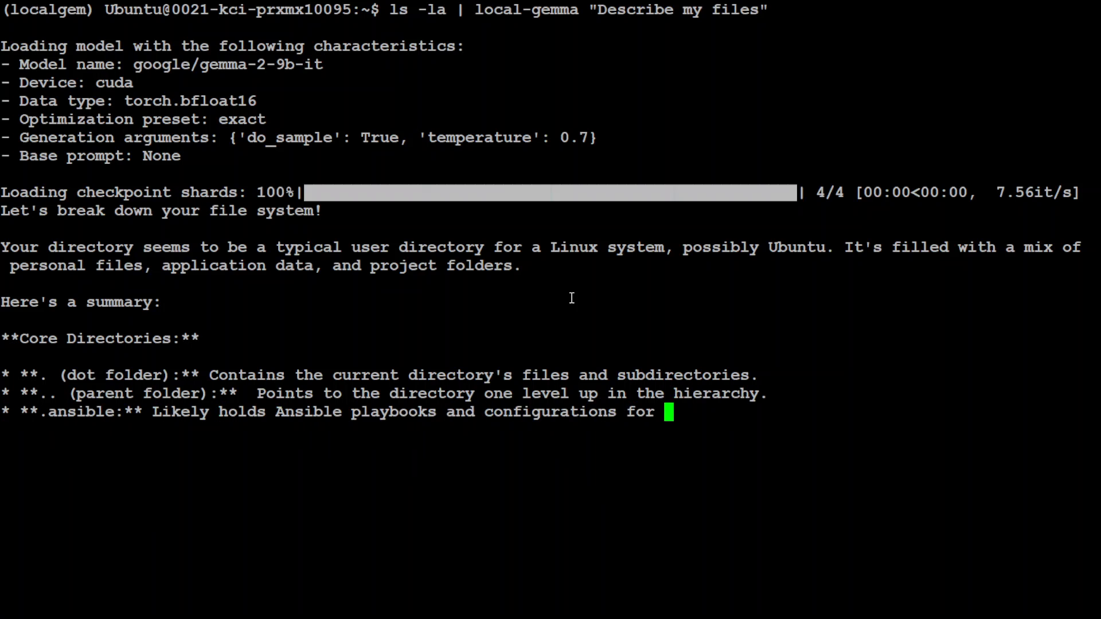
key(ctrl+c)
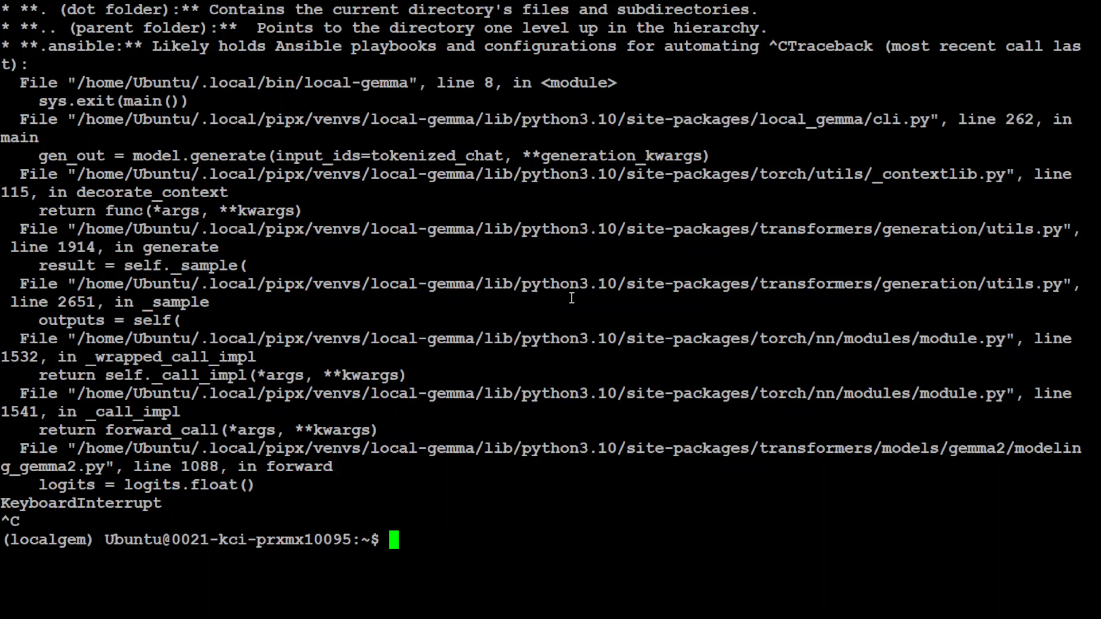
text(c)
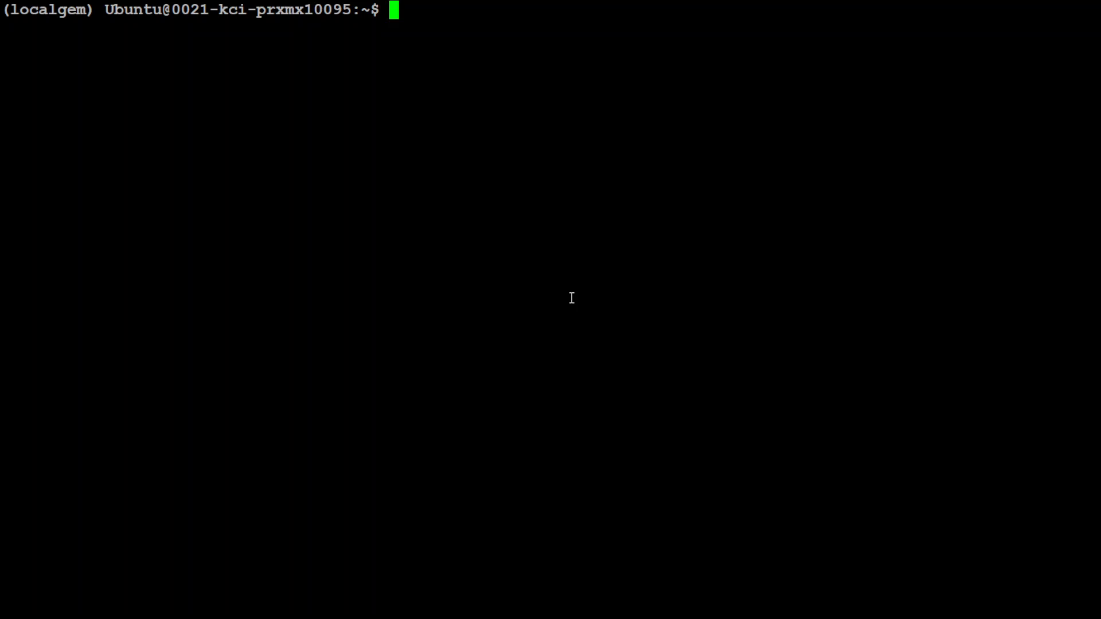
mouse_move(571, 297)
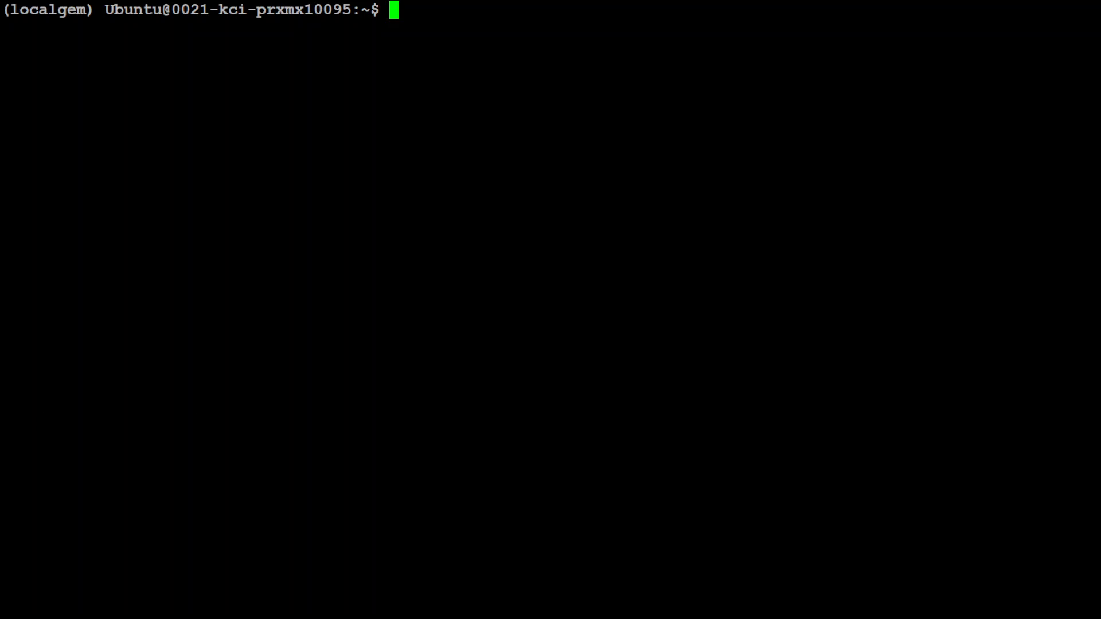
Create and activate a Python 3.11 localgem1 env and pip-install local-gemma[cuda]
text(conda create -n localgem1 python=3.11 -y && conda activate localgem1)
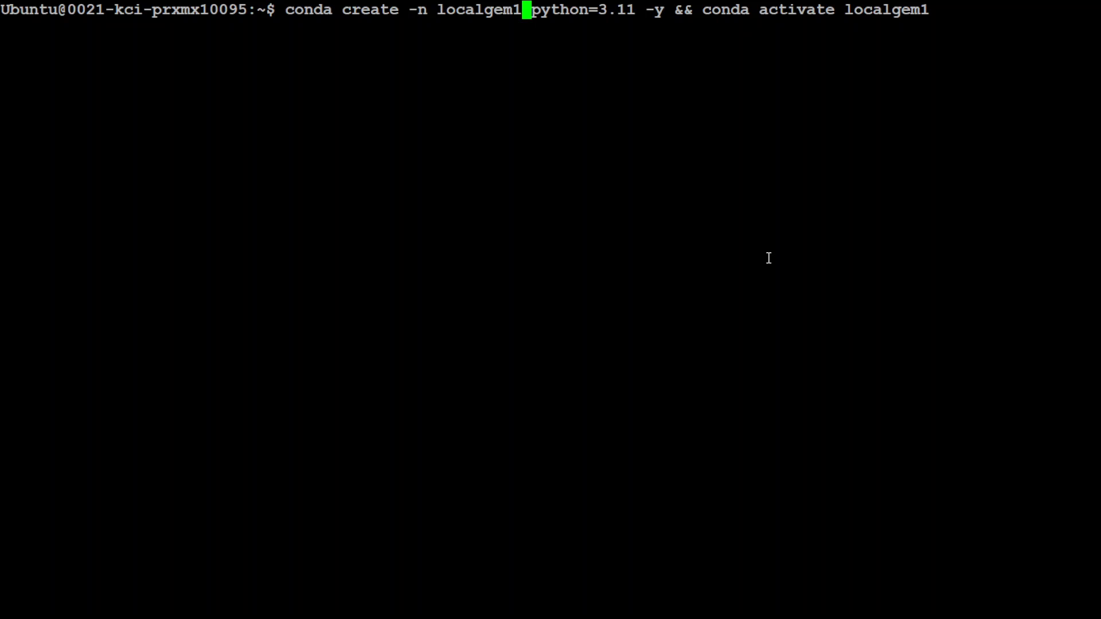
key(Return)
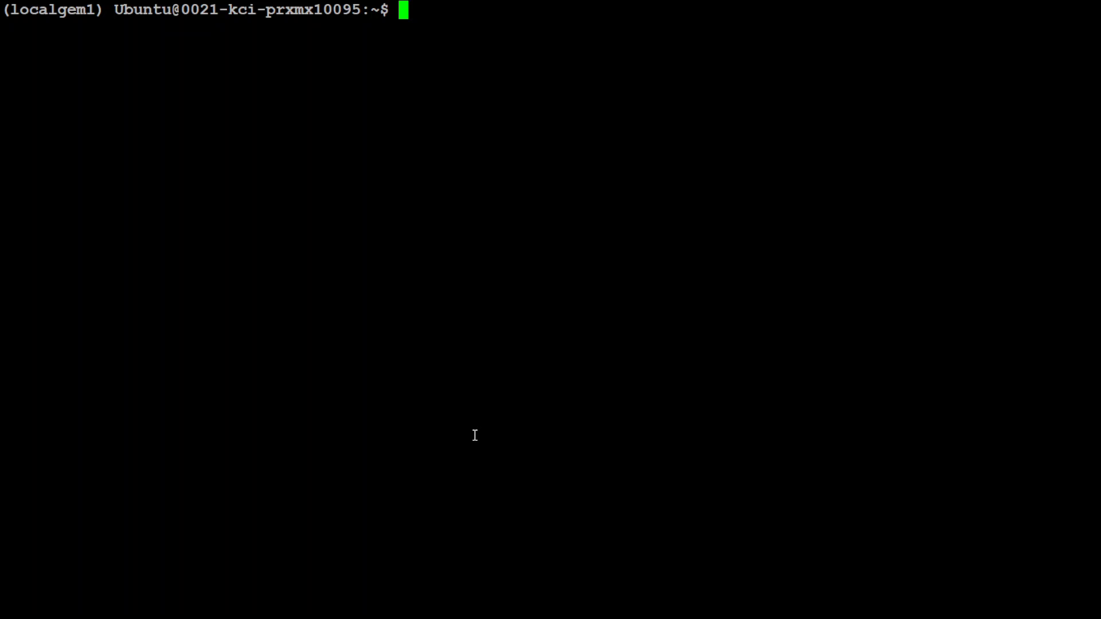
text(pip install local-gemma"[cuda]")
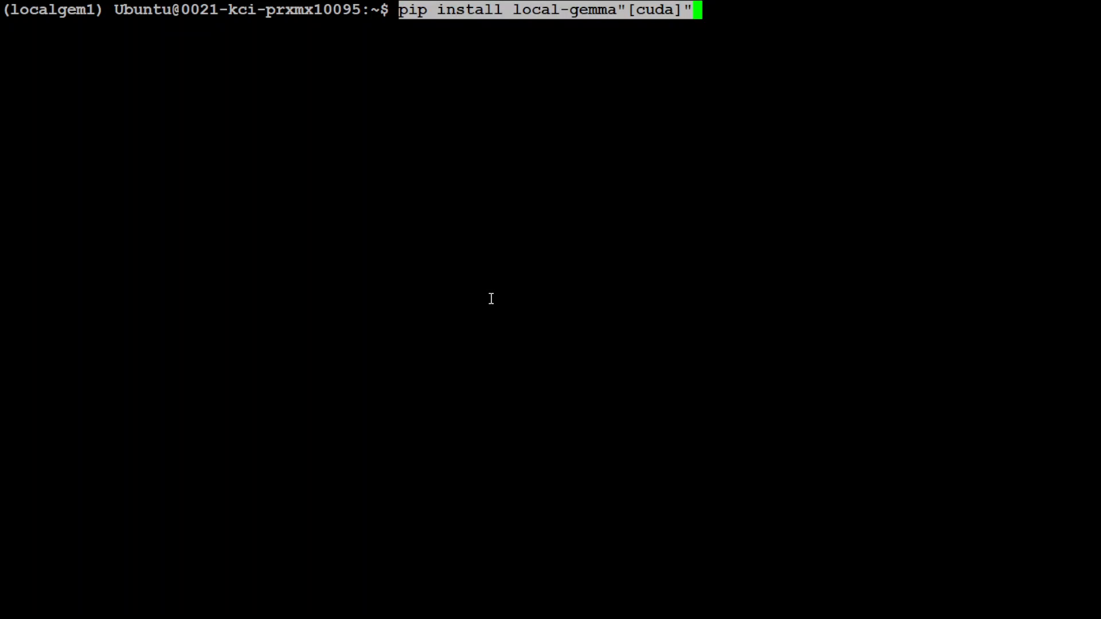
mouse_move(514, 269)
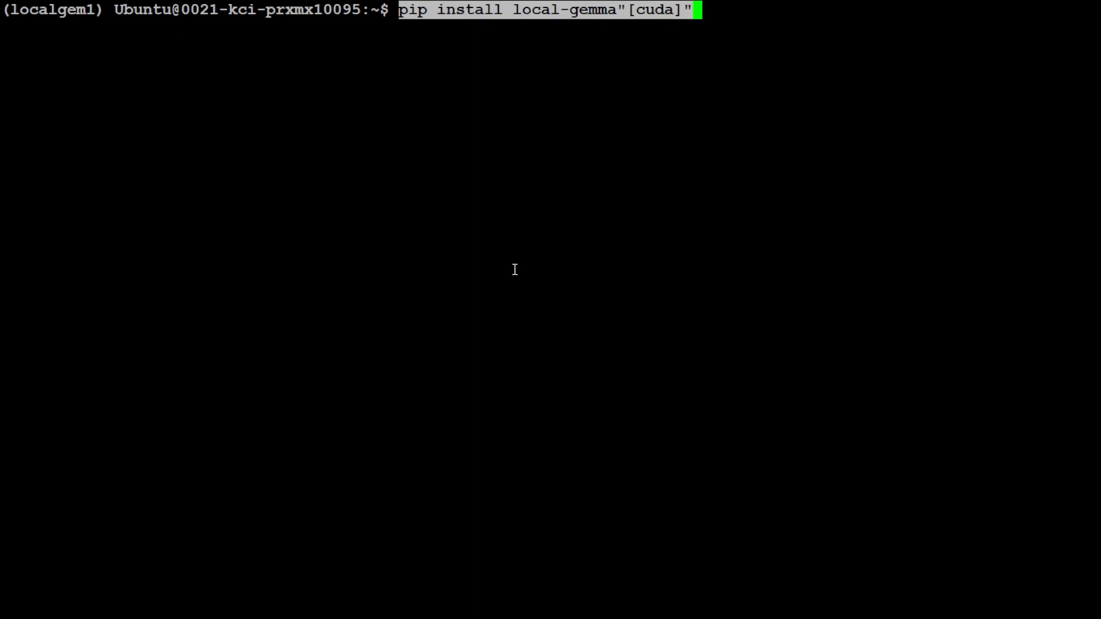
mouse_move(423, 21)
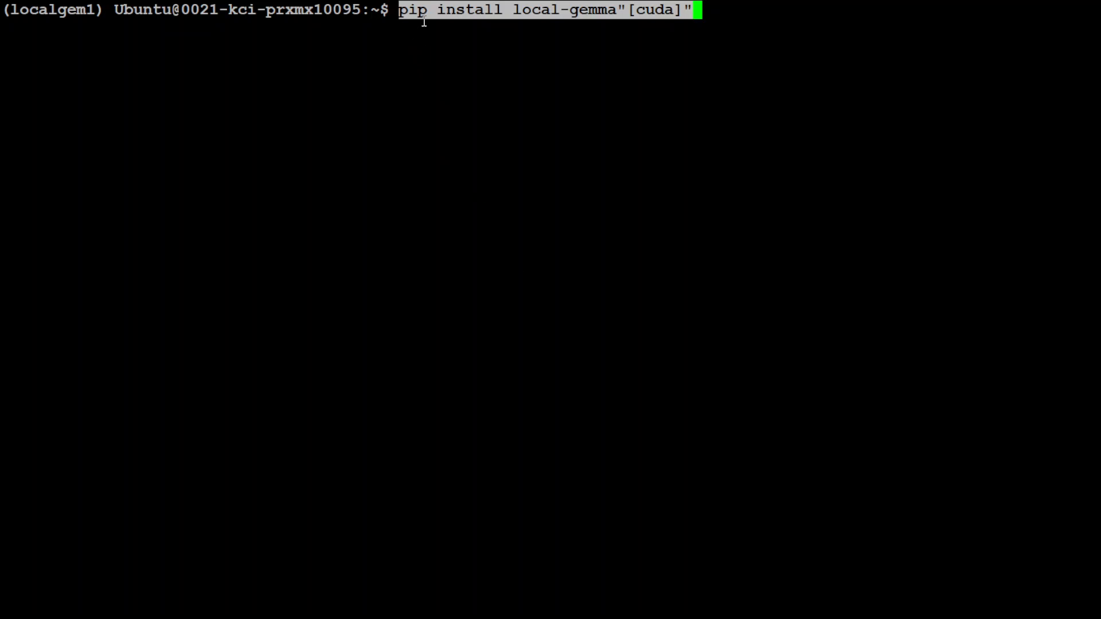
mouse_move(686, 114)
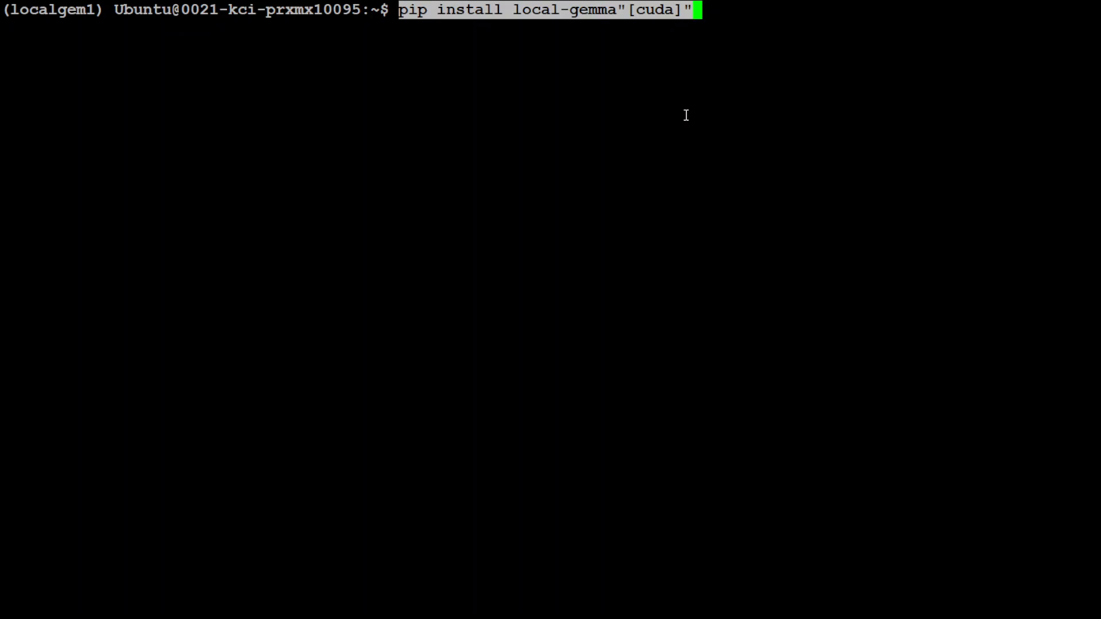
key(Return)
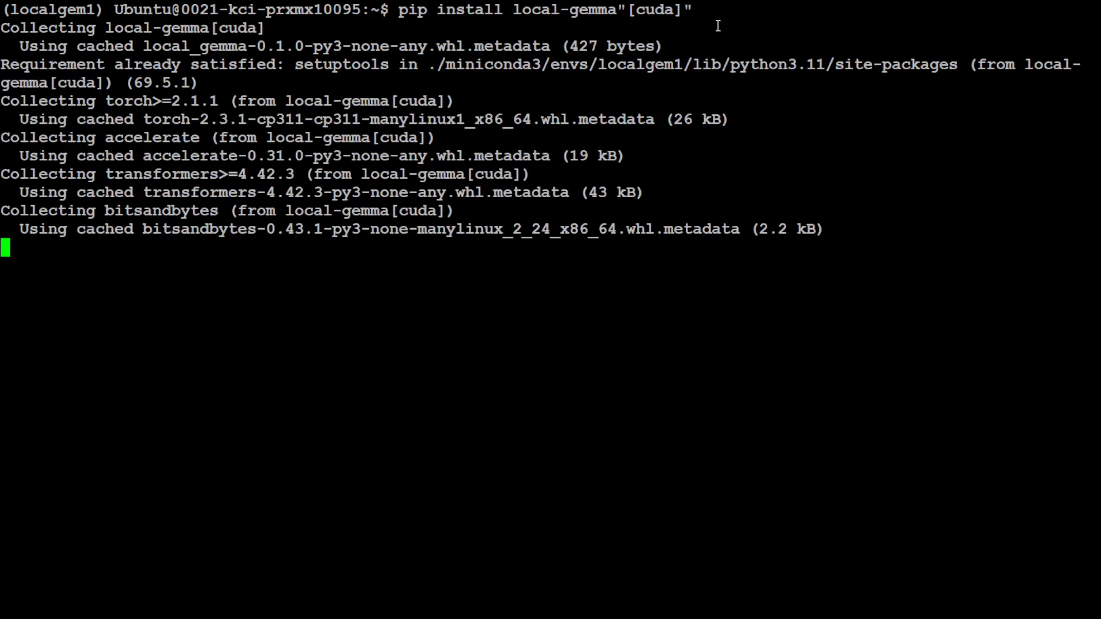
Follow the install output until it finishes, then type clear
scroll(down, 3)
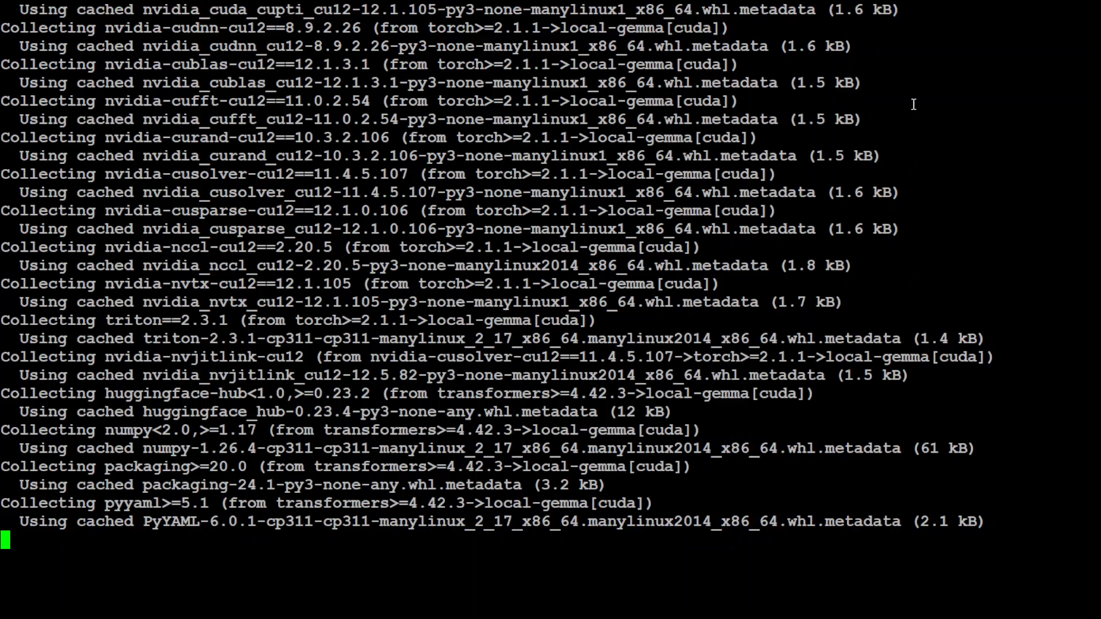
scroll(down, 3)
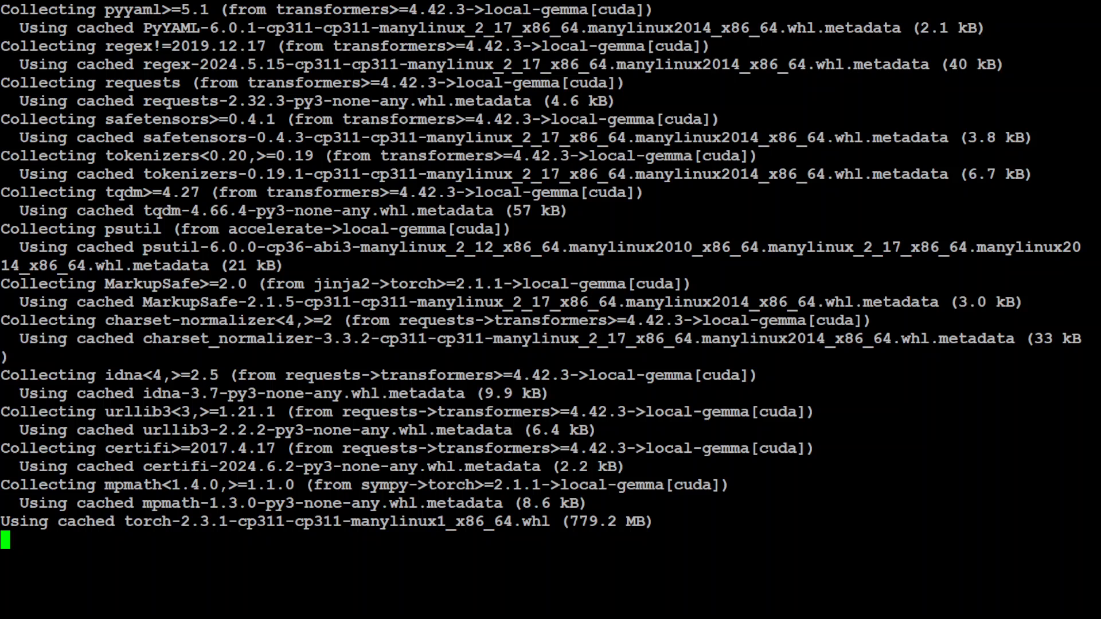
scroll(down, 3)
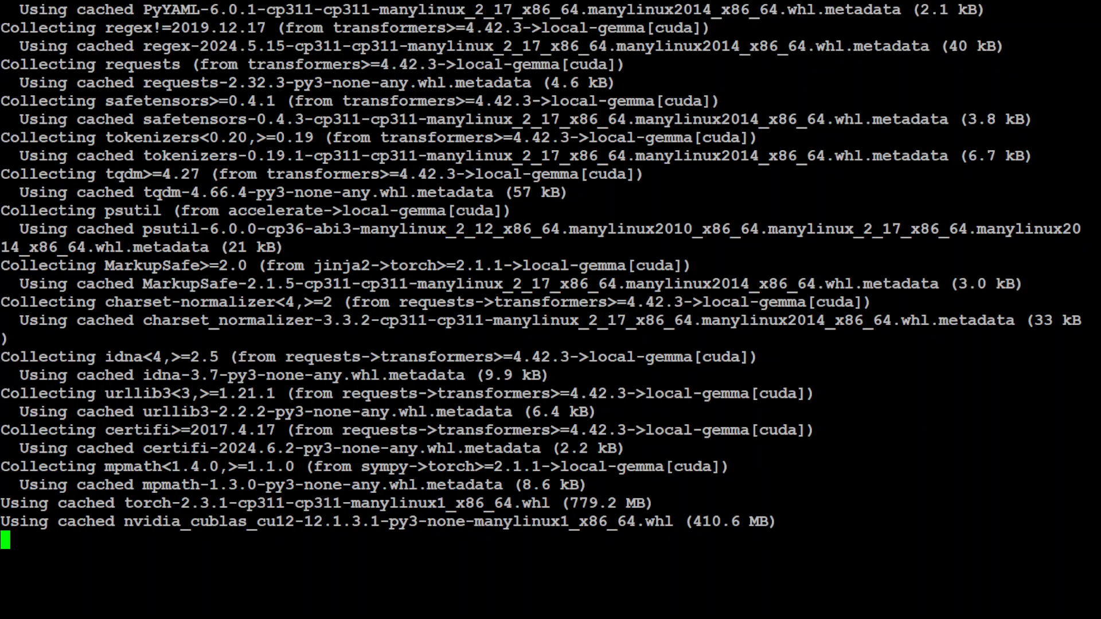
scroll(down, 3)
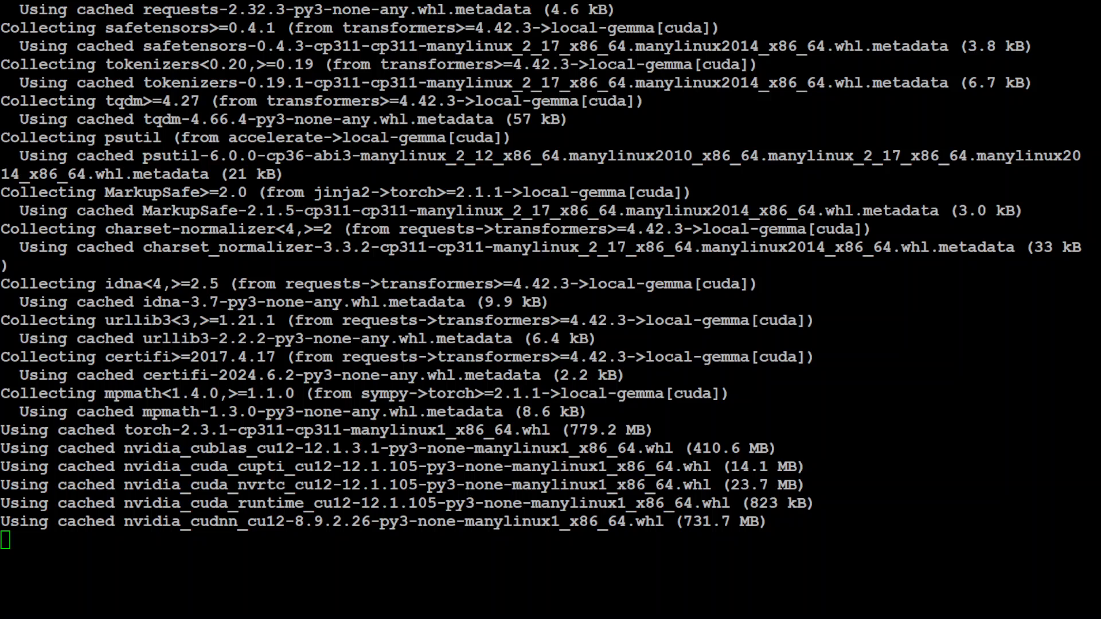
scroll(down, 3)
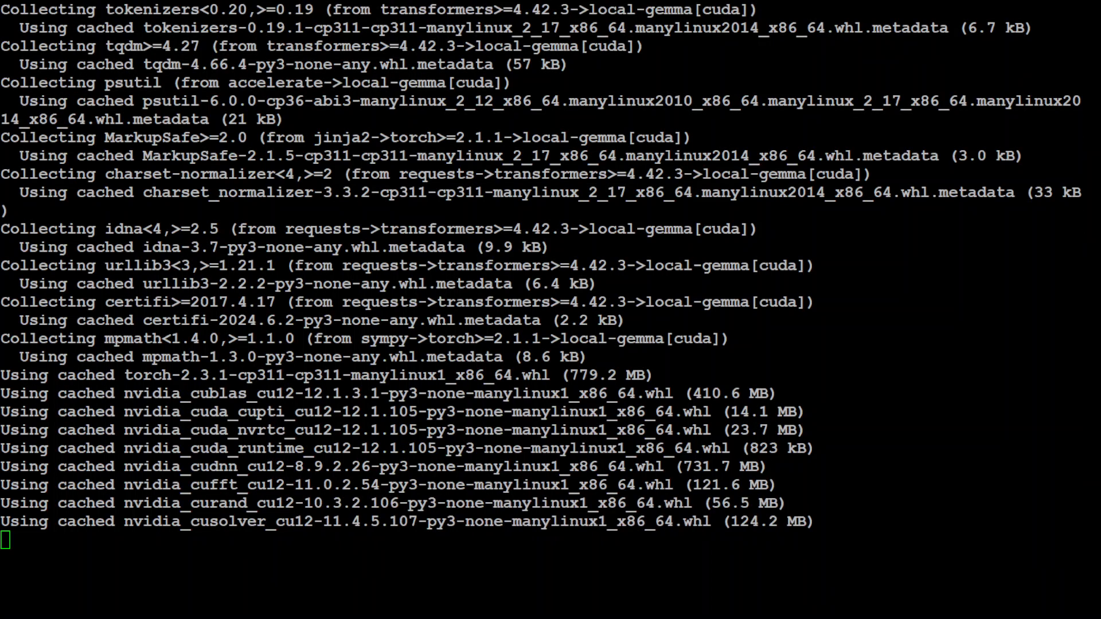
scroll(down, 3)
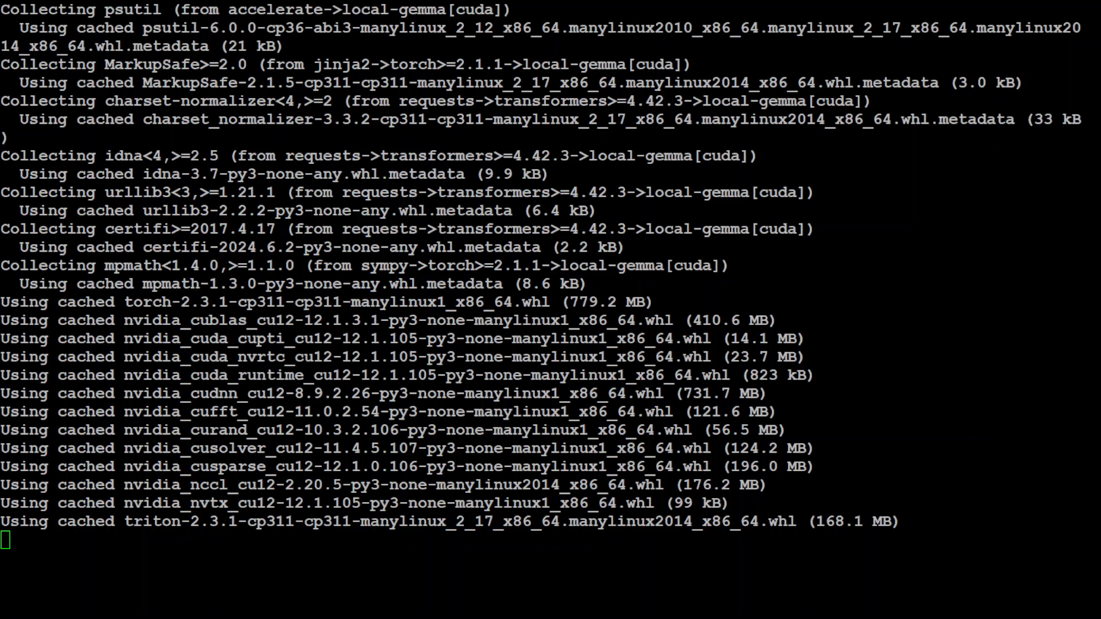
scroll(down, 3)
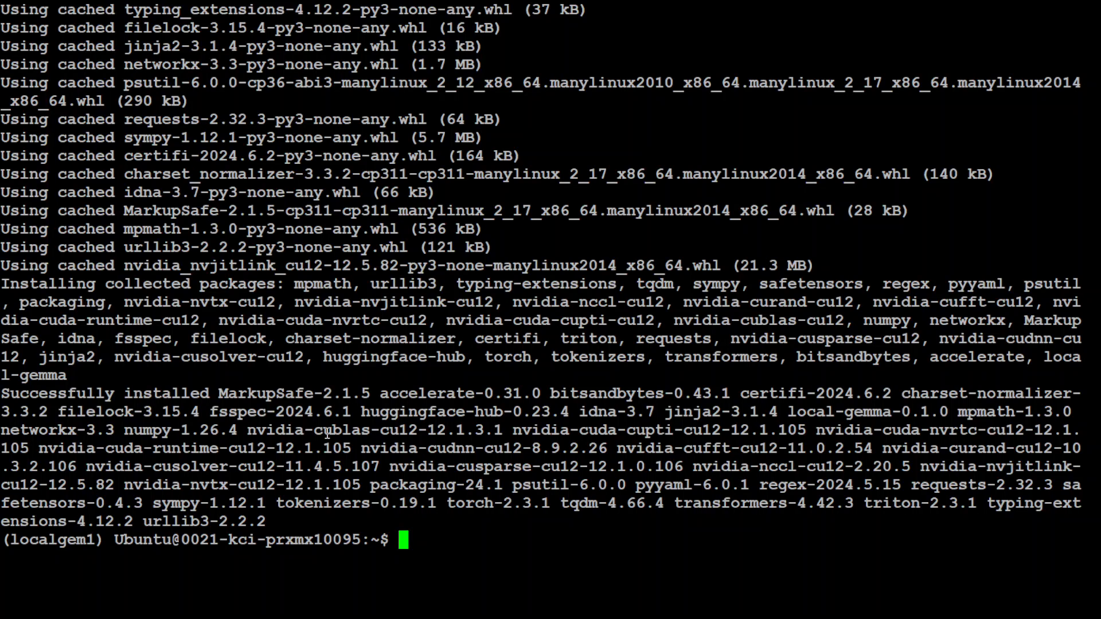
text(clear)
text(python)
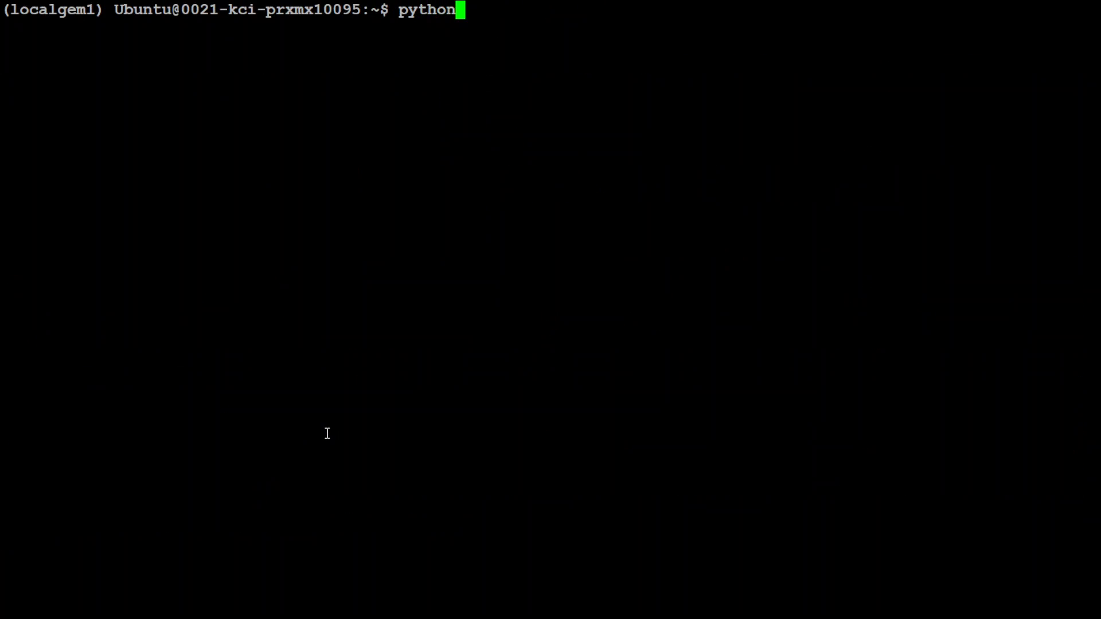
Start python3, import LocalGemma2ForCausalLM, and type the gemma-2-9b memory-preset load line
key(Return)
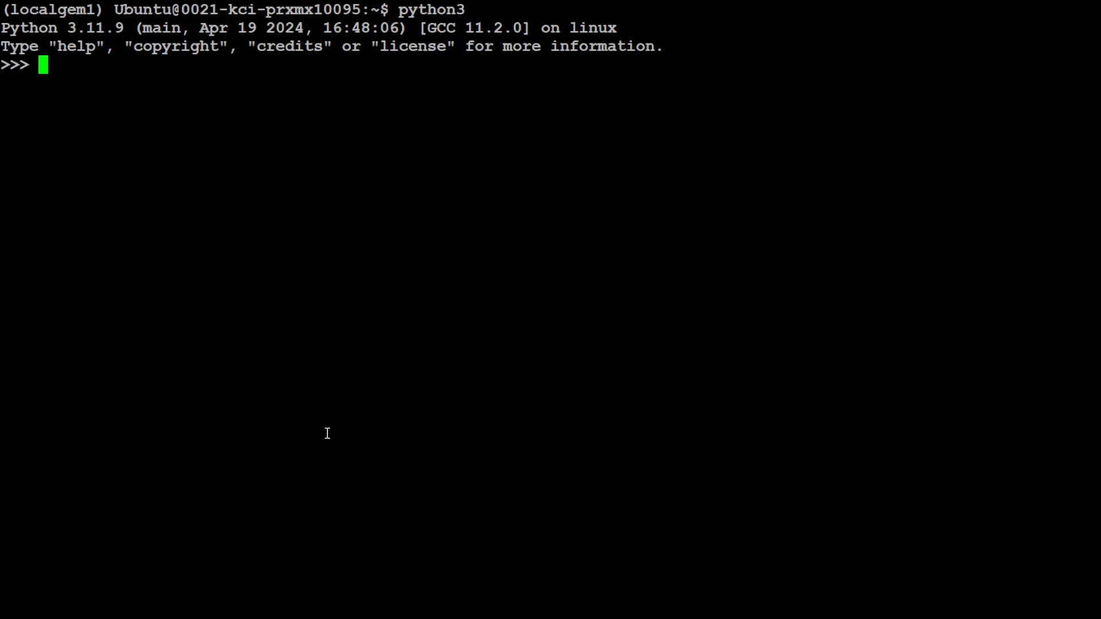
text(from local_gemma import LocalGemma2ForCausalLM)
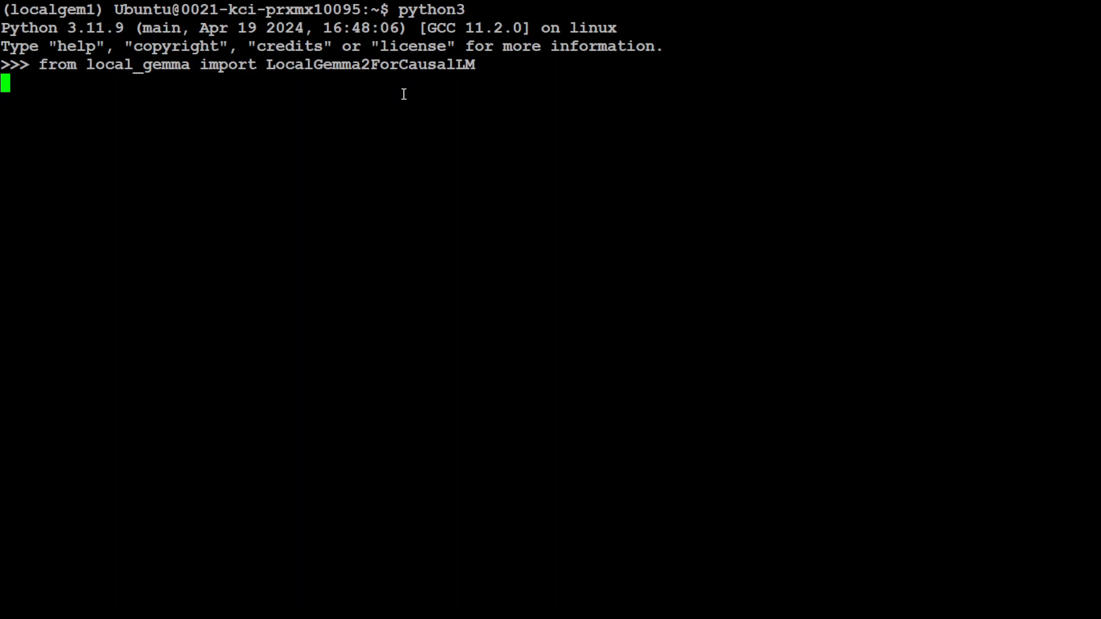
key(Return)
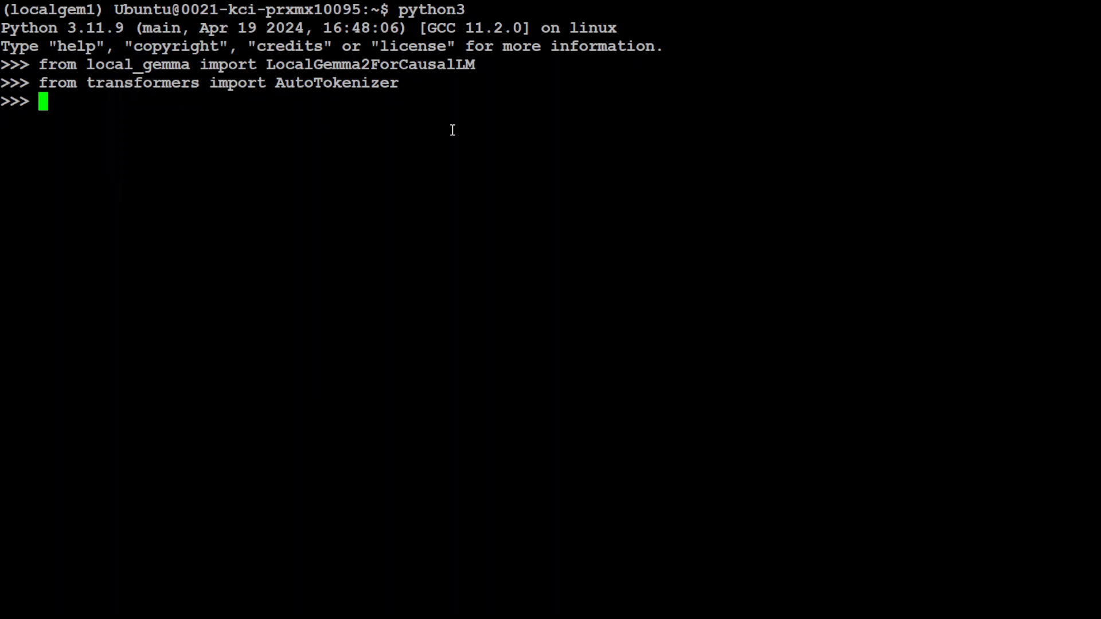
mouse_move(455, 175)
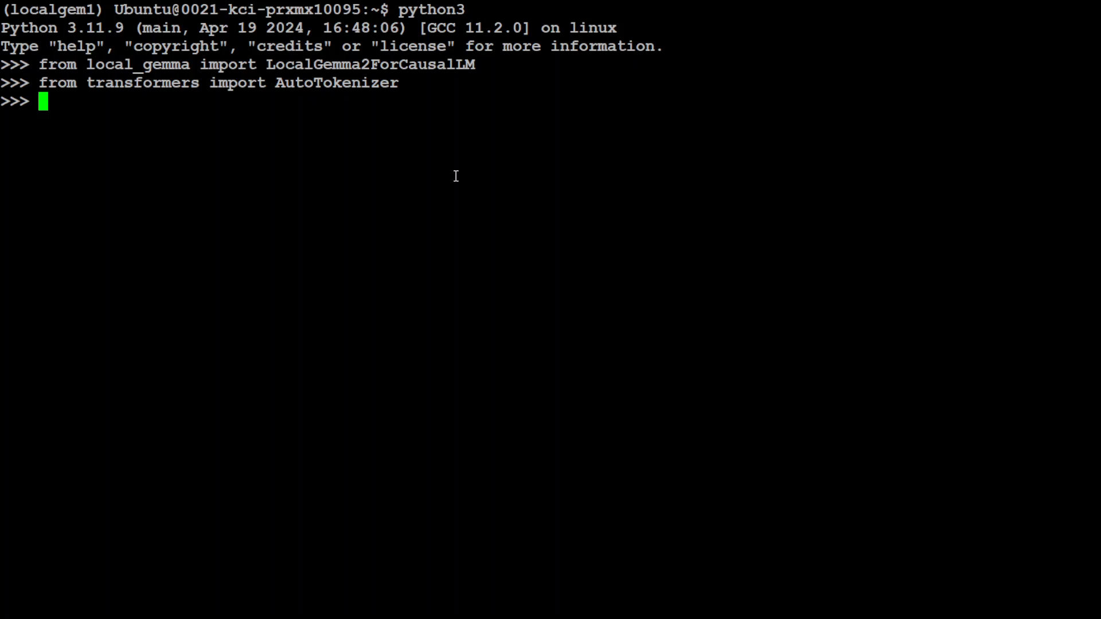
mouse_move(142, 97)
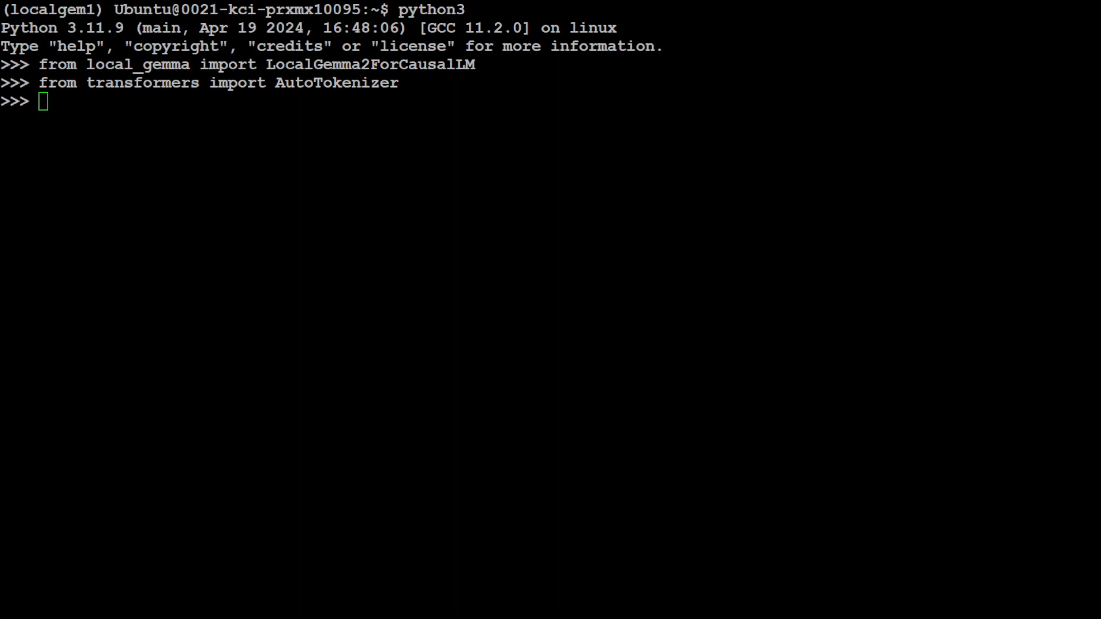
text(model = LocalGemma2ForCausalLM.from_pretrained("google/gemma-2-9b", preset="memory"))
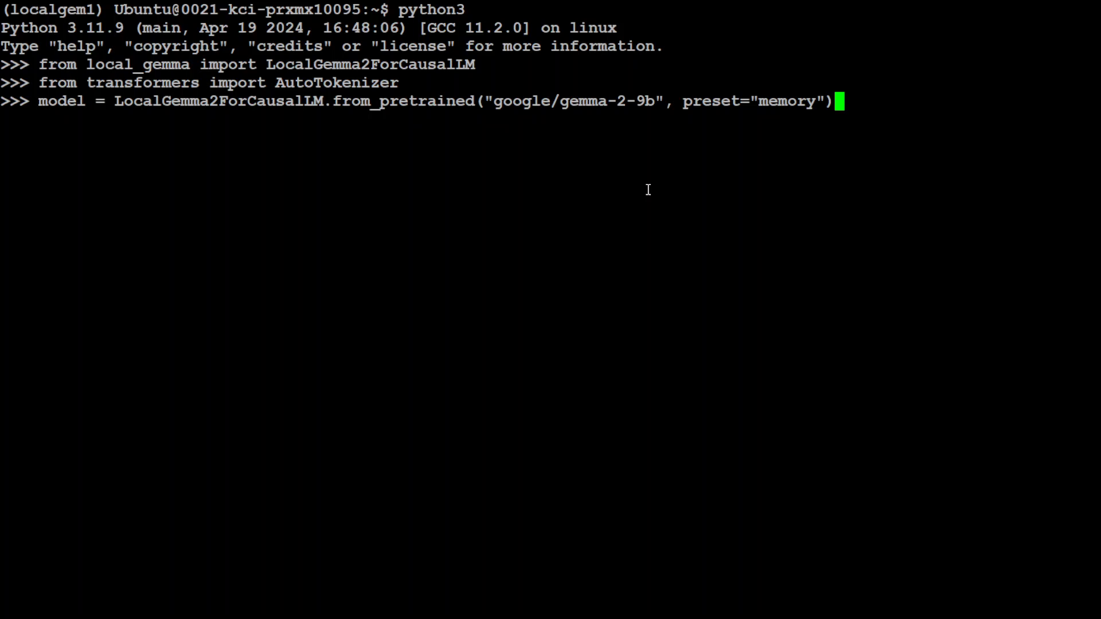
mouse_move(194, 144)
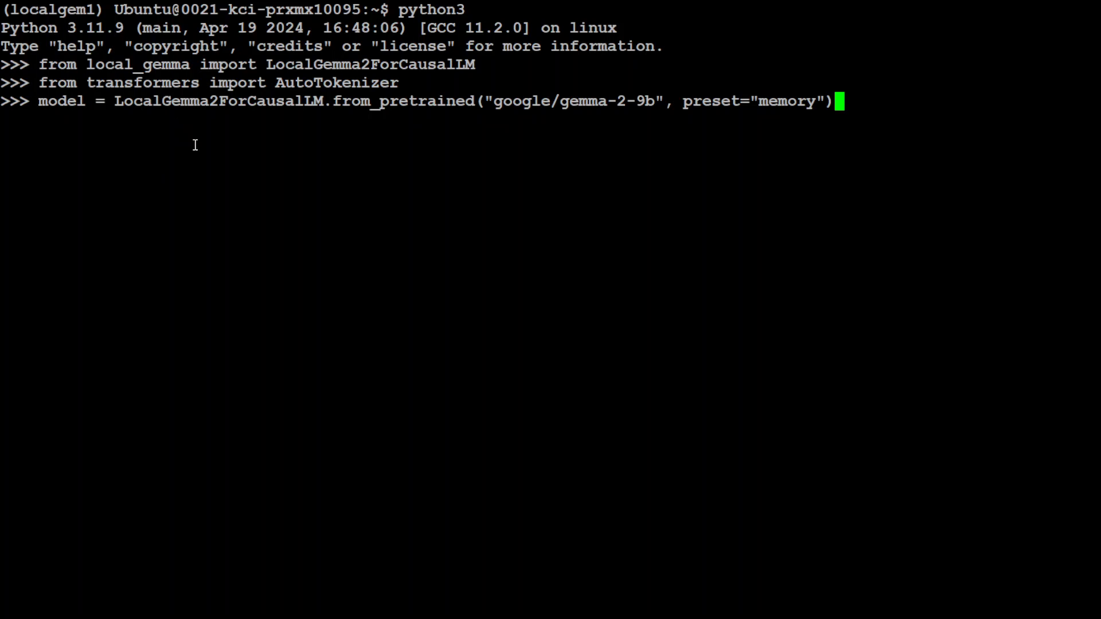
mouse_move(587, 129)
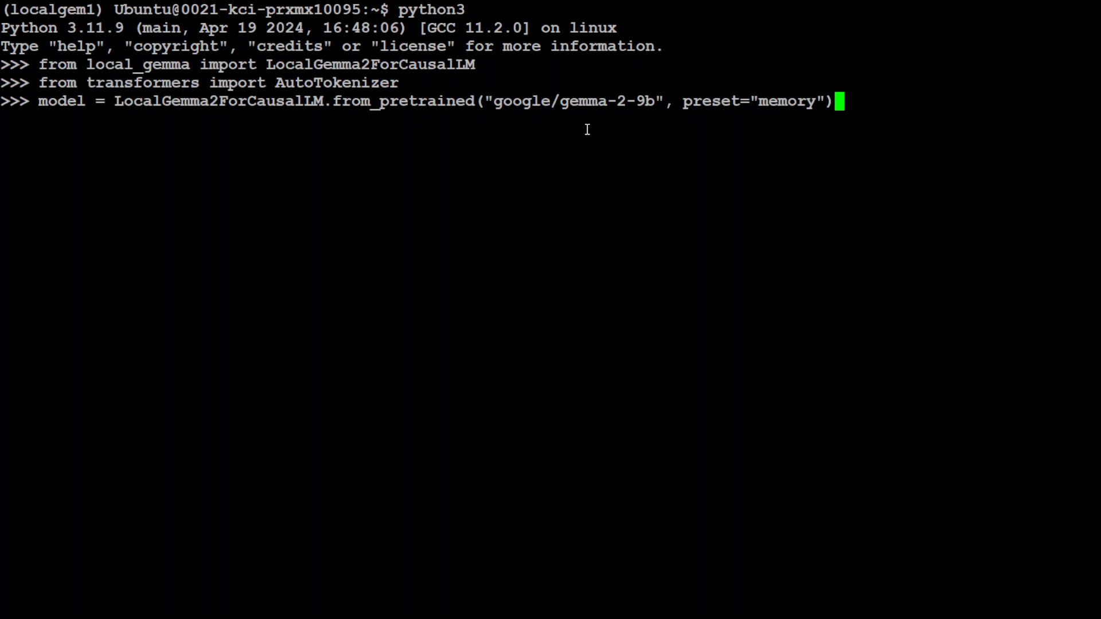
mouse_move(711, 116)
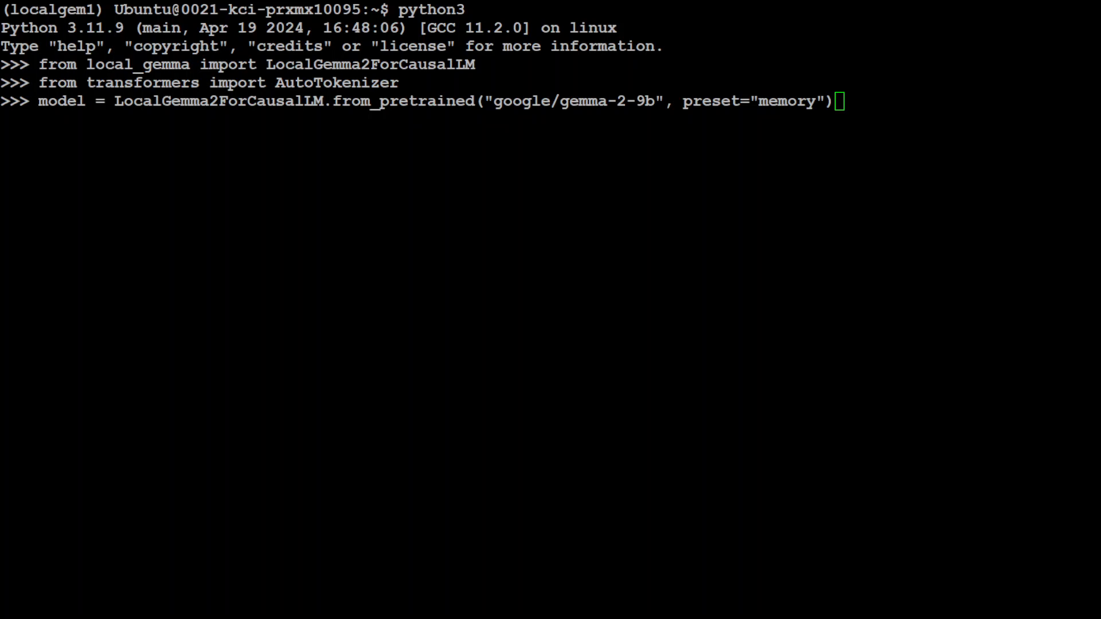
Download all eight Gemma 2 9B shards and load the model with preset="memory"
key(Return)
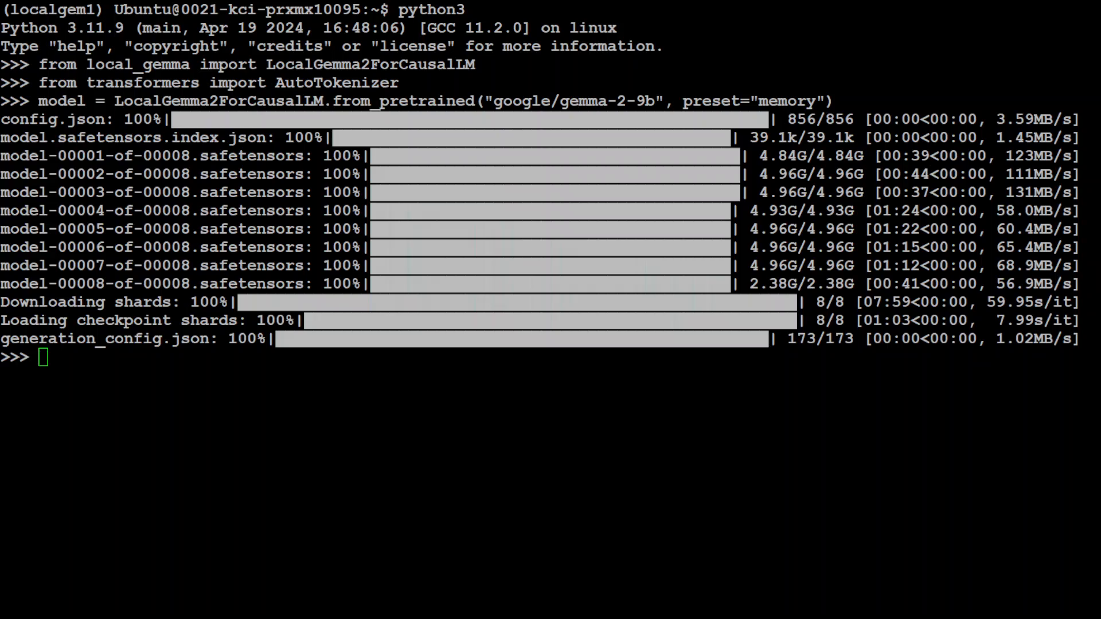
text(tokenizer = AutoTokenizer.from_pretrained("google/gemma-2-9b"))
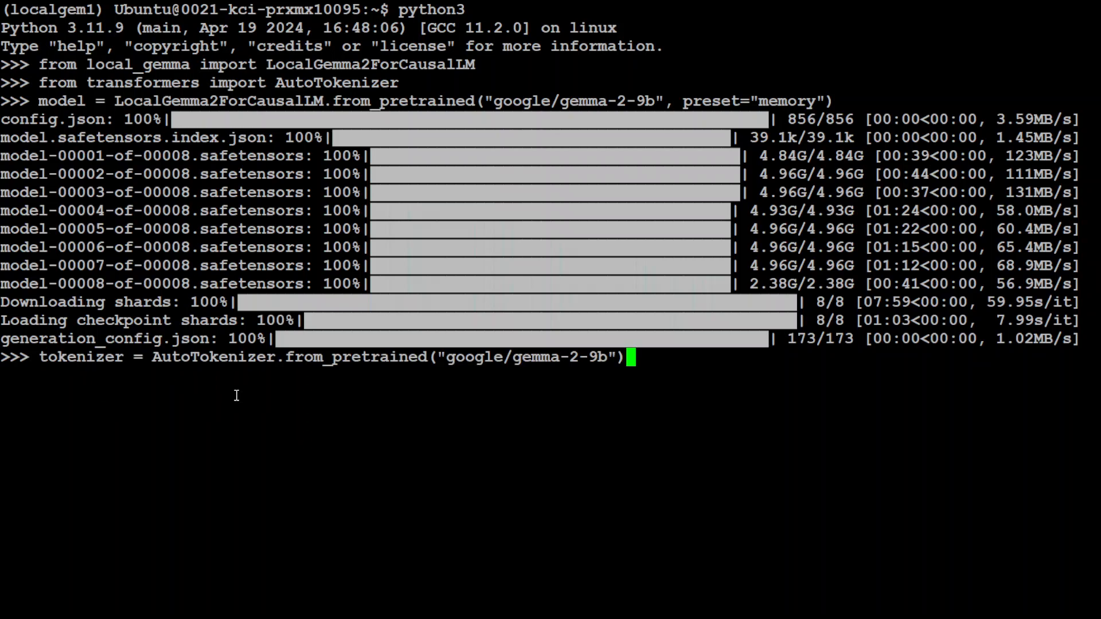
Load the gemma-2-9b tokenizer and tokenize "how much is enough?" with return_tensors="pt"
key(Return)
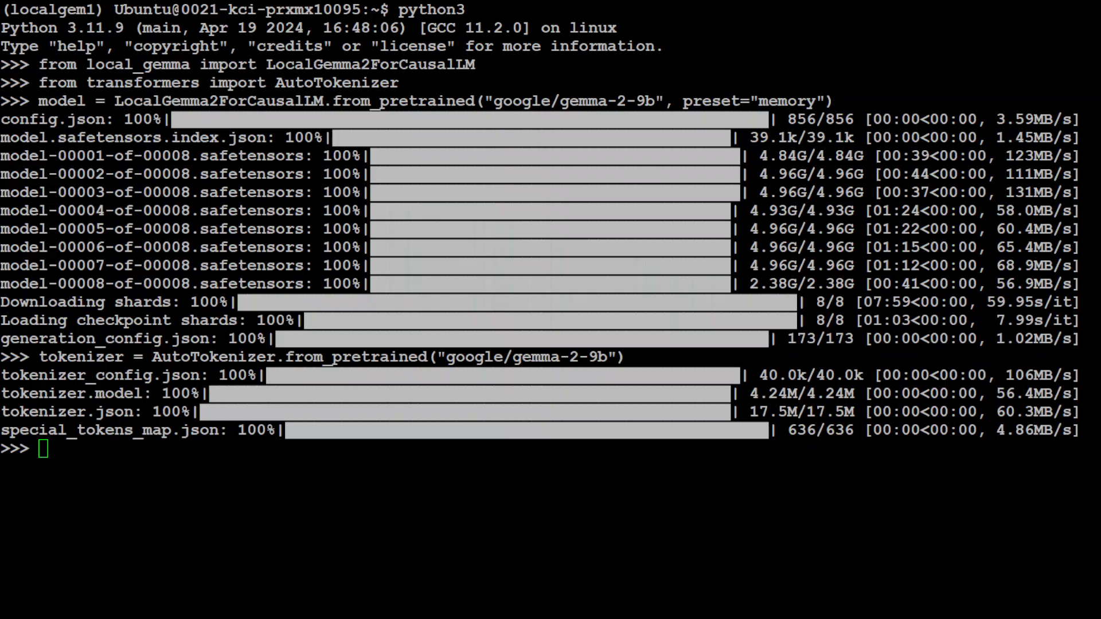
text(model_inputs = tokenizer("how much is enough?", return_attention_mask=True, return_tensors="pt"))
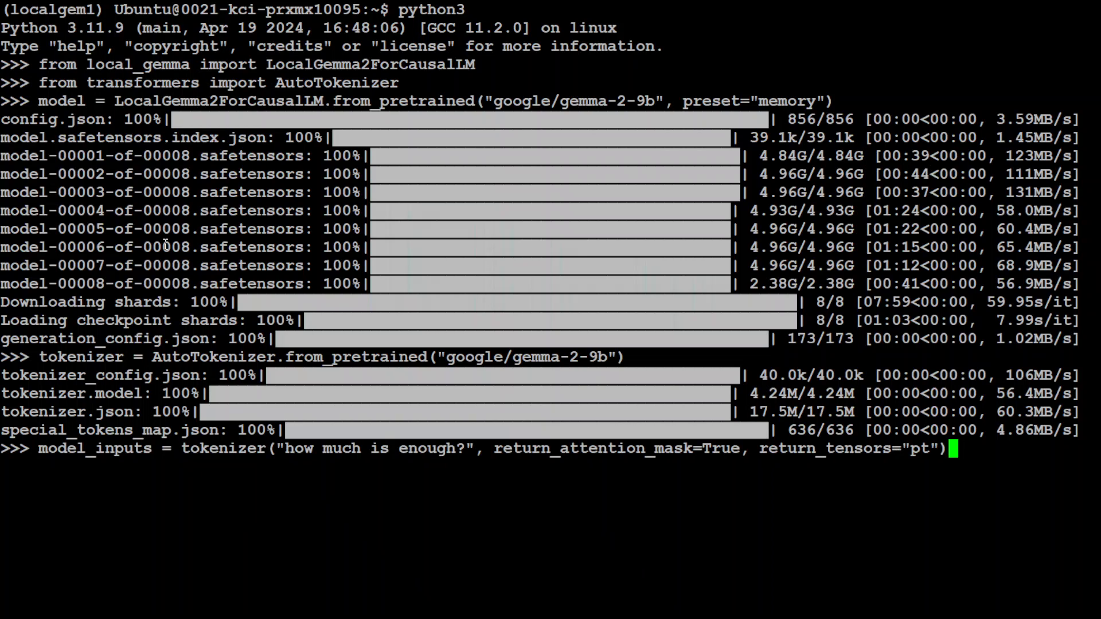
key(Return)
text(generated_ids = model.generate(**model_inputs.to(model.device)
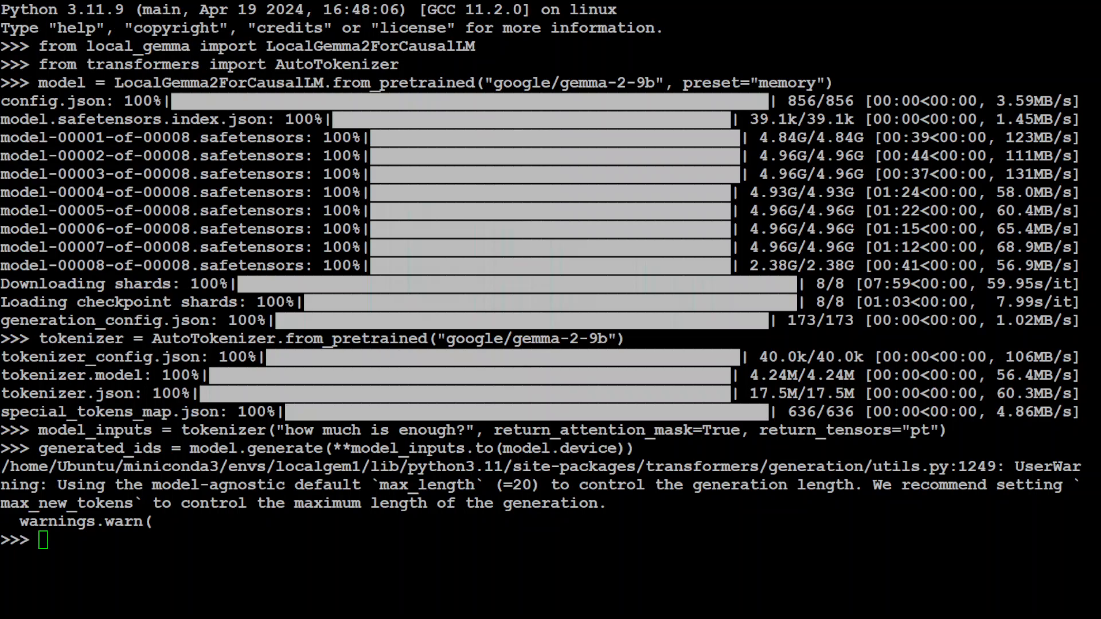
text(decoded_text = tokenizer.batch_decode(generated_ids))
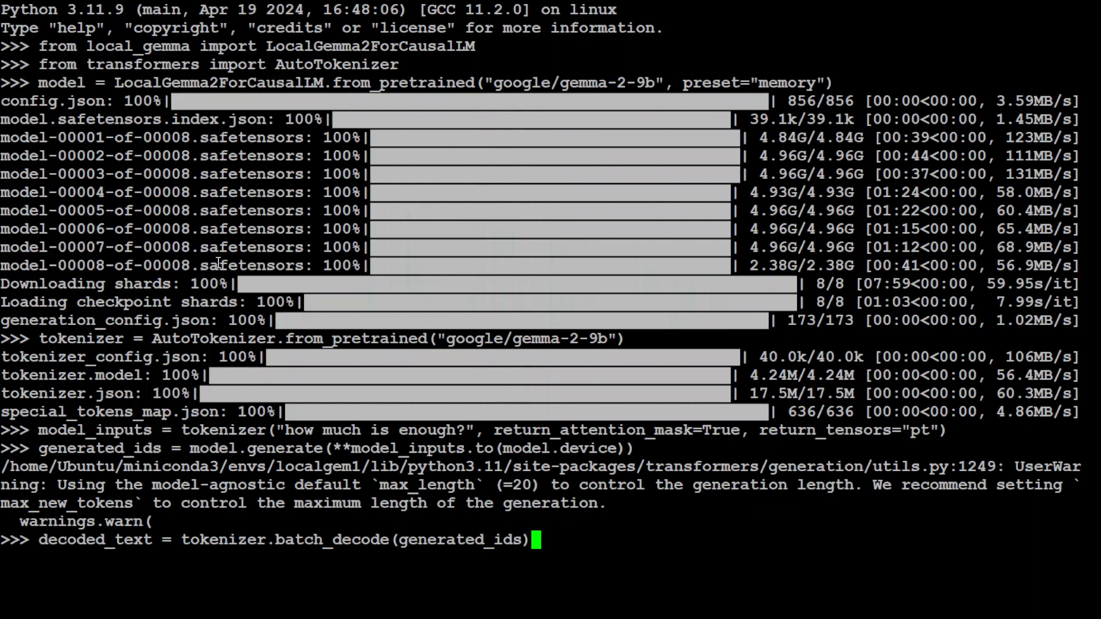
Decode generated_ids with tokenizer.batch_decode and print decoded_text
key(Return)
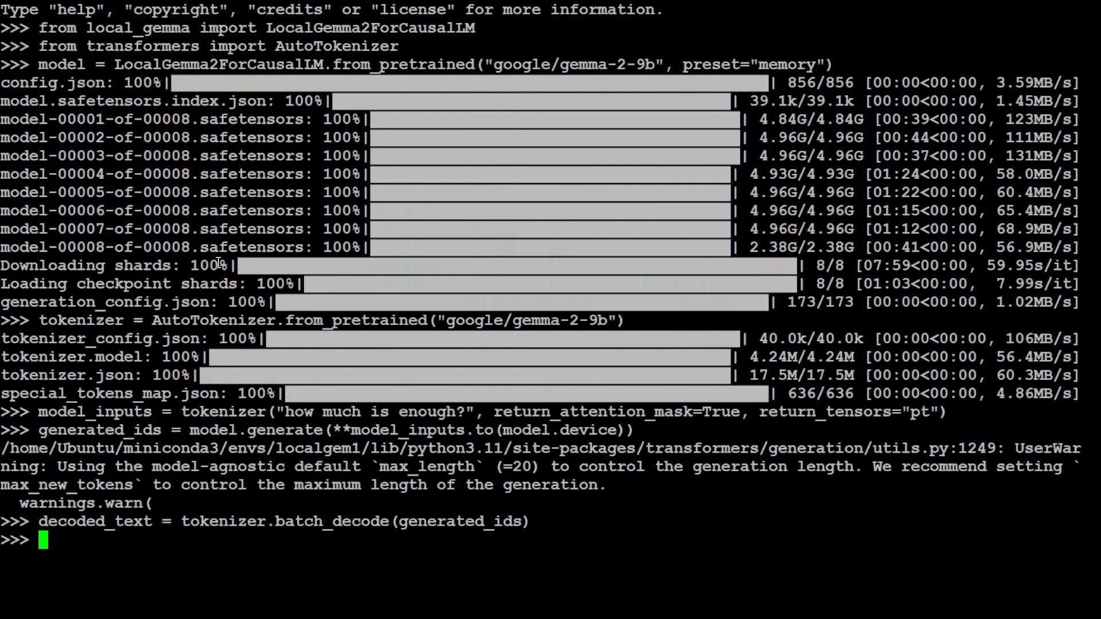
text(print)
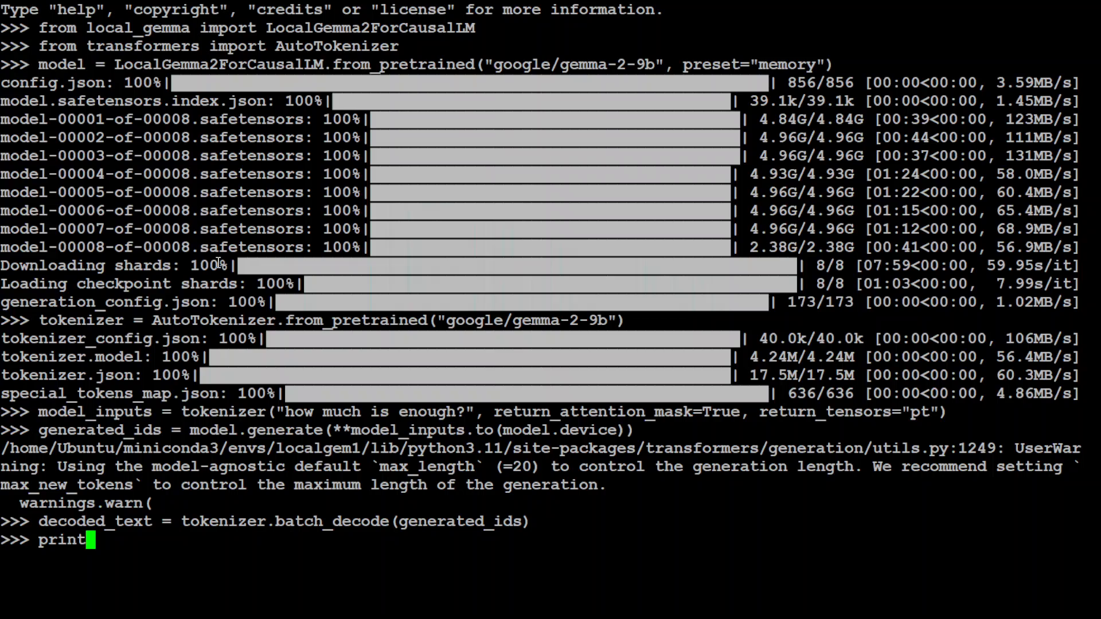
text(()
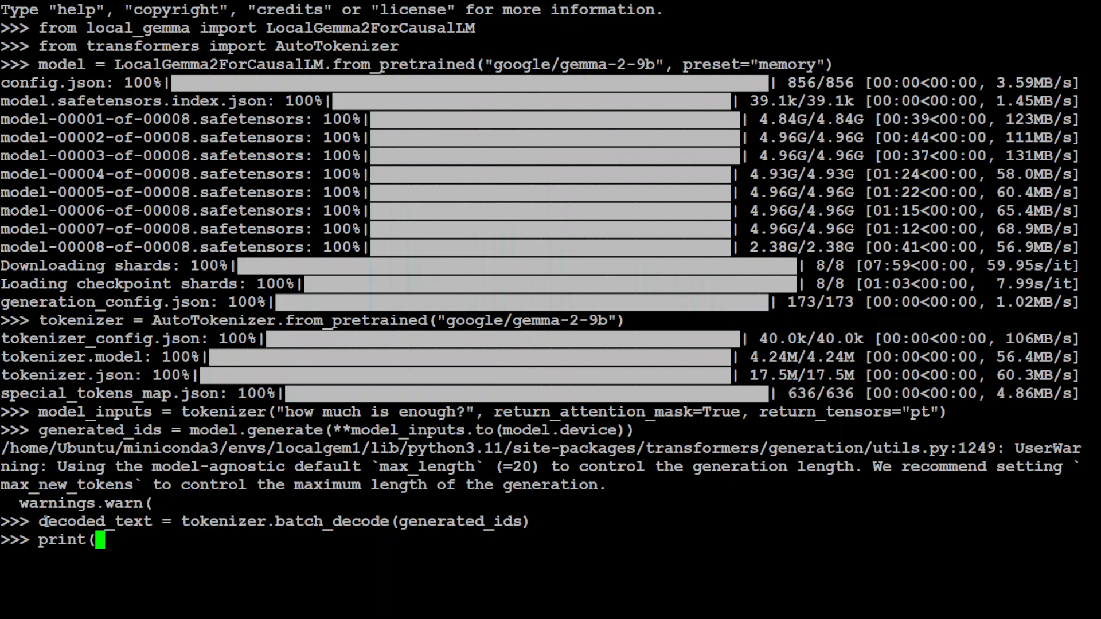
text(decoded_text)
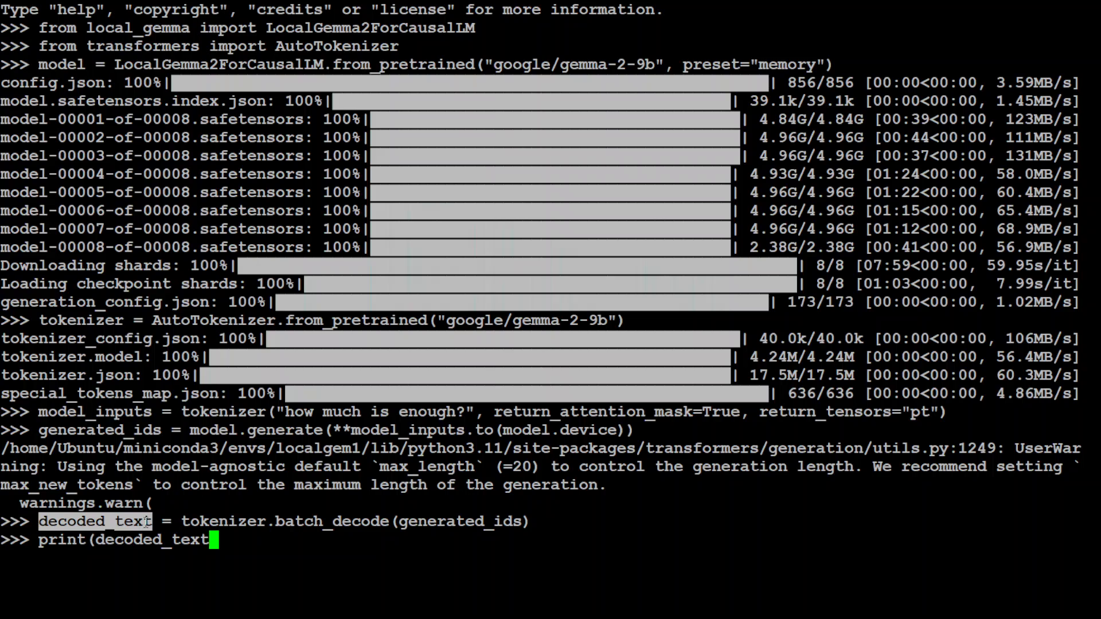
key(Return)
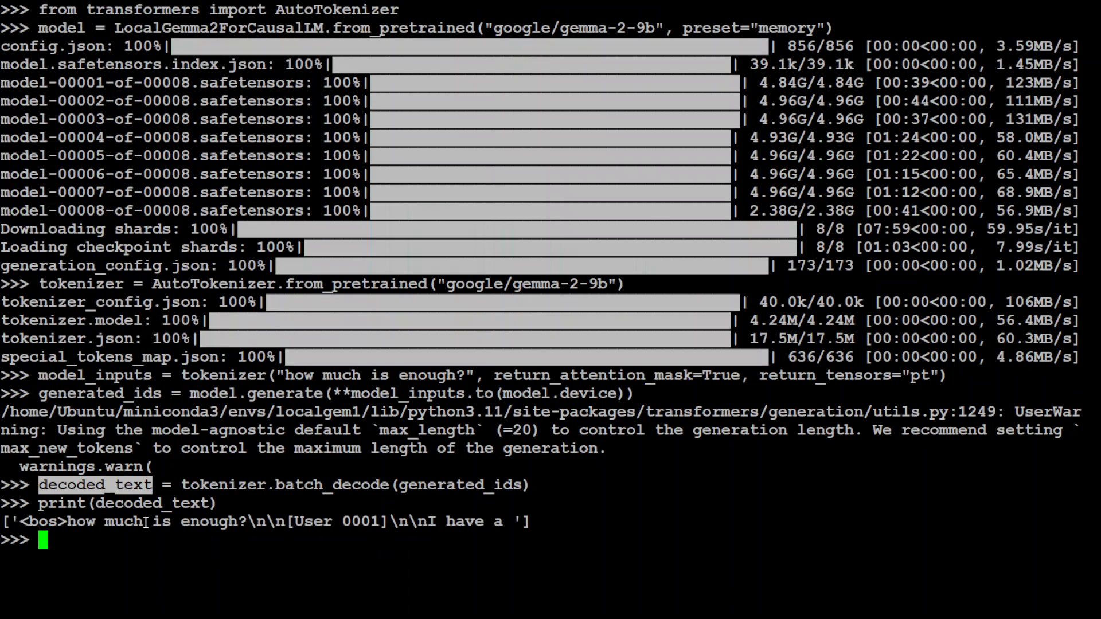
mouse_move(432, 547)
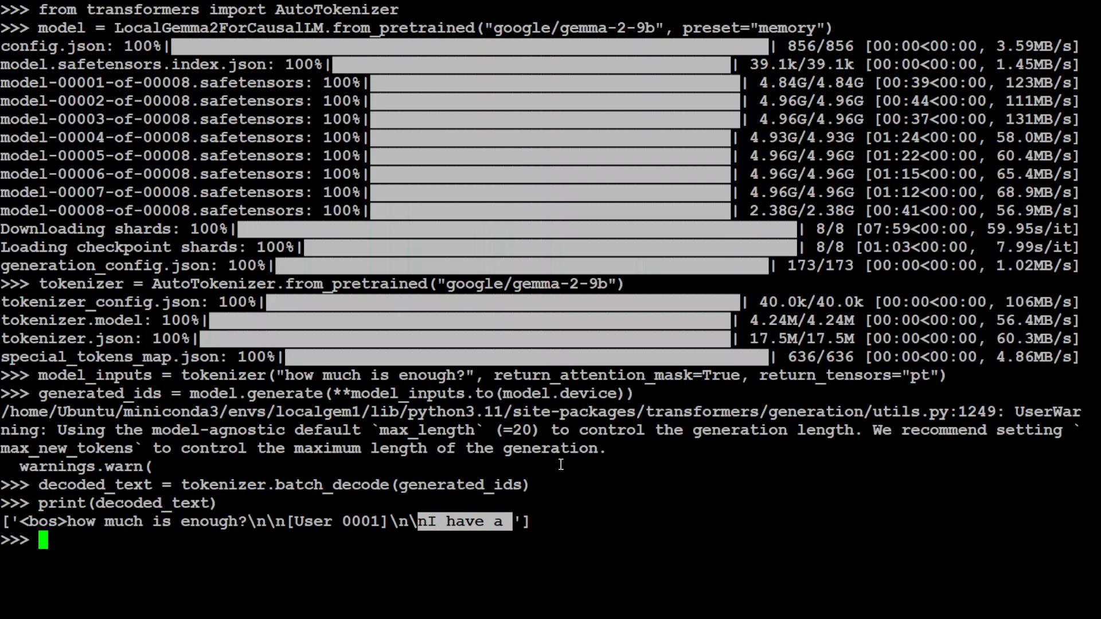
mouse_move(294, 502)
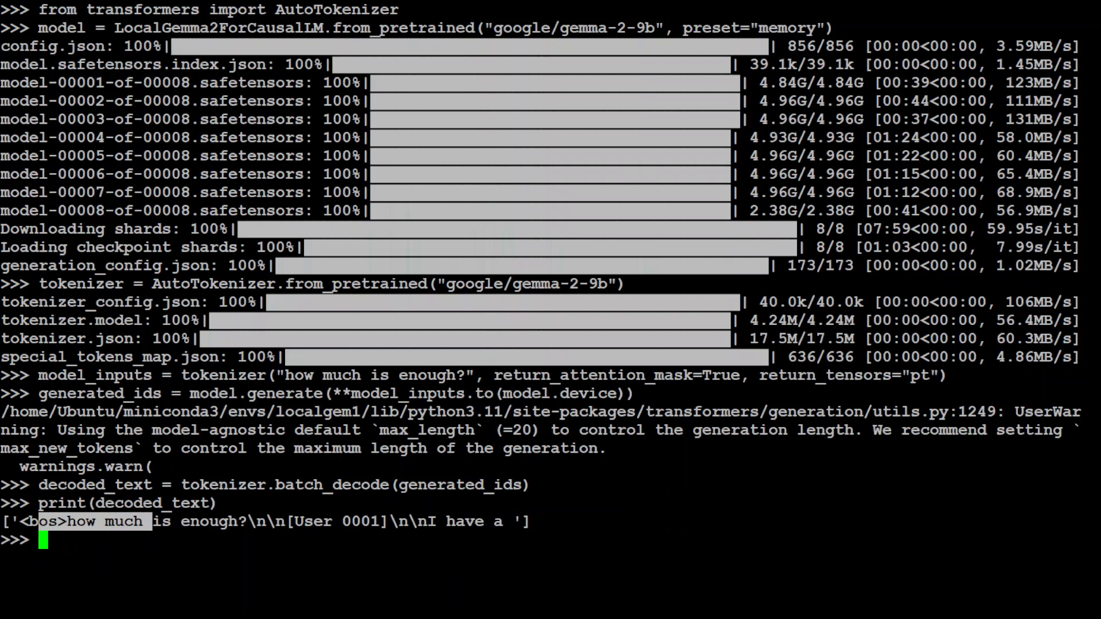
mouse_move(234, 206)
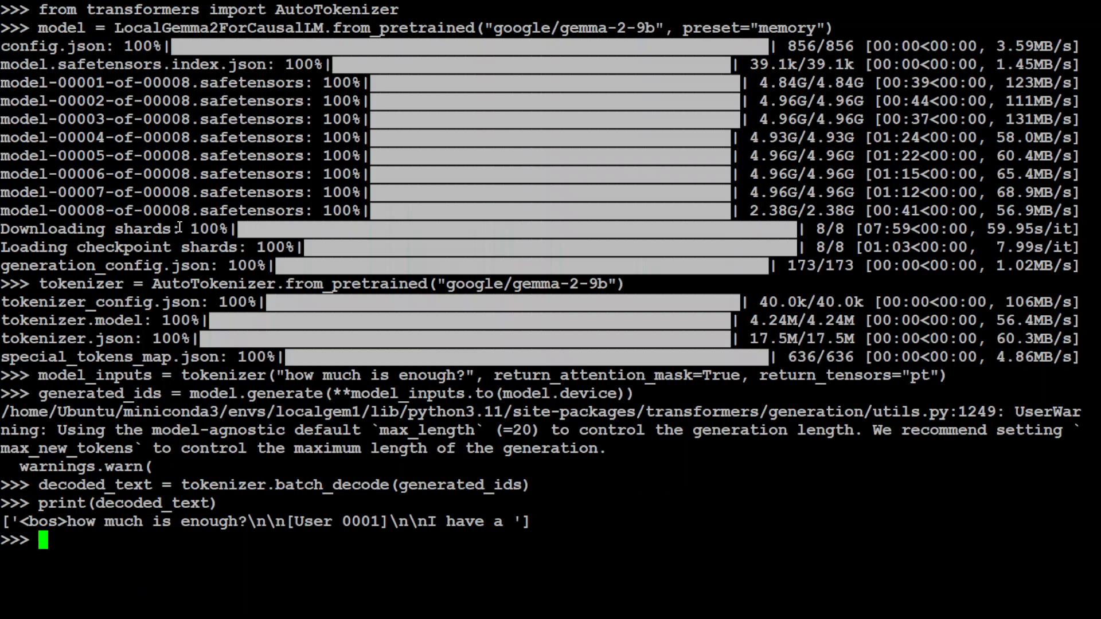
Quit the Python interpreter with exit() and get the localgem1 shell prompt back
text(exit())
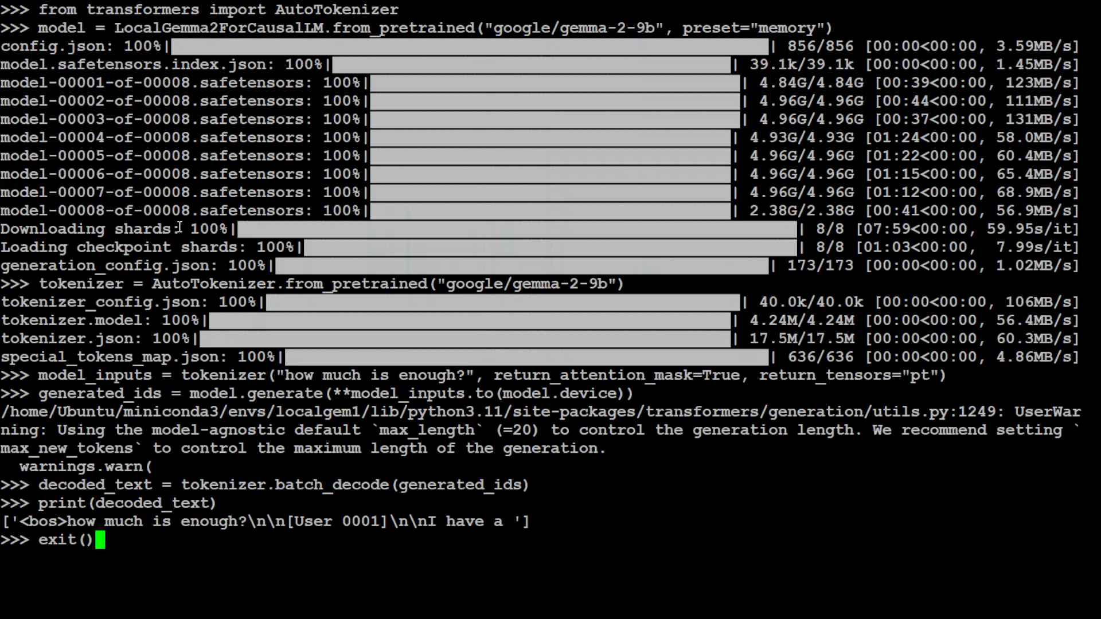
key(Return)
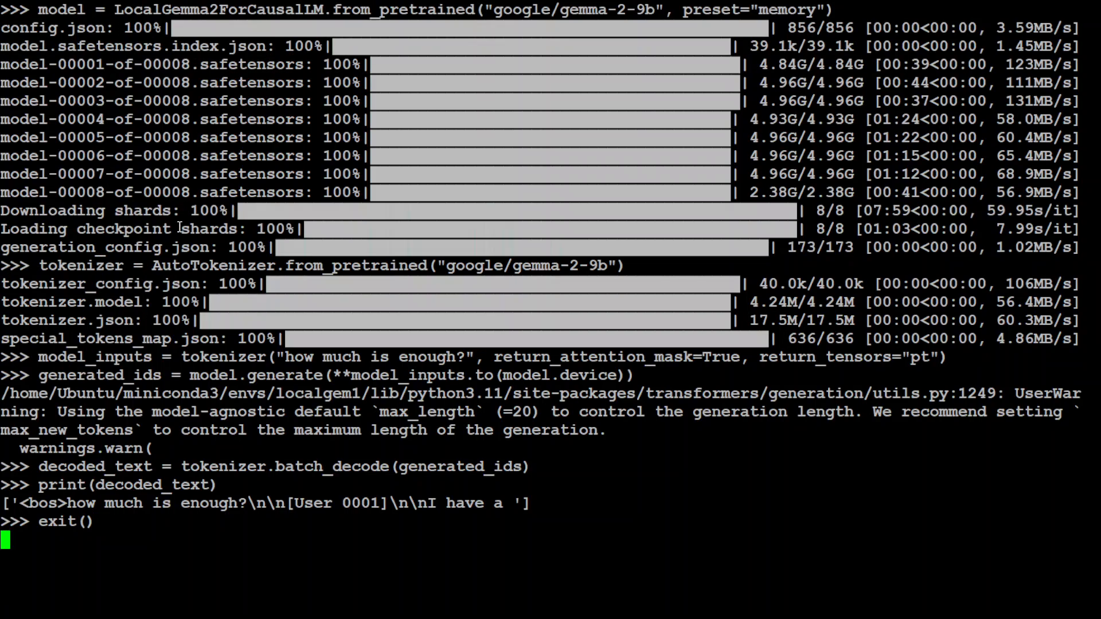
key(Return)
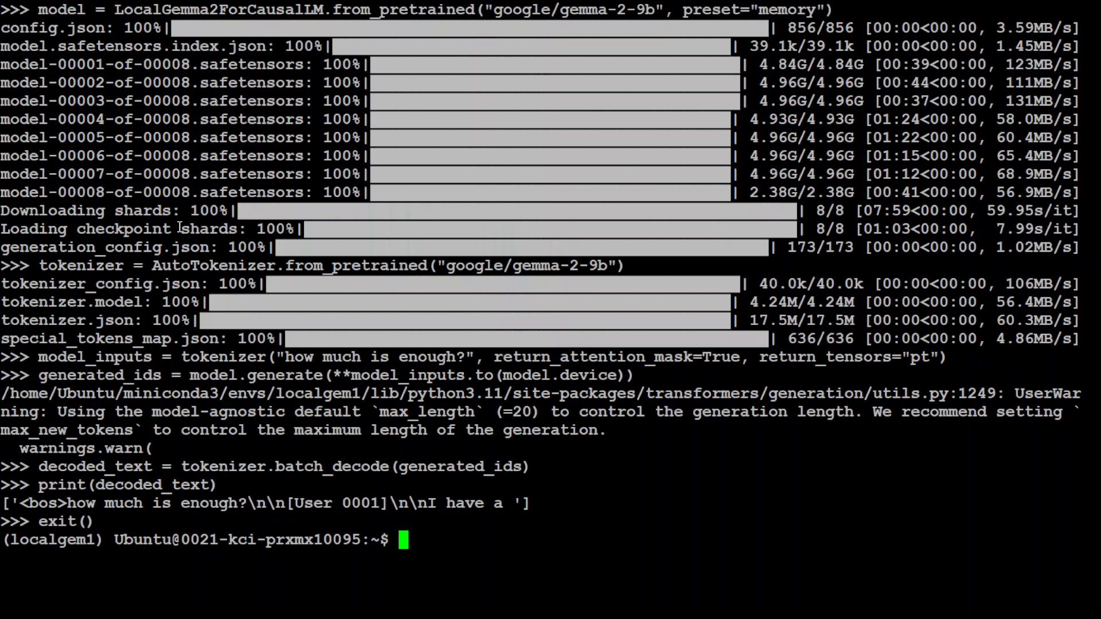